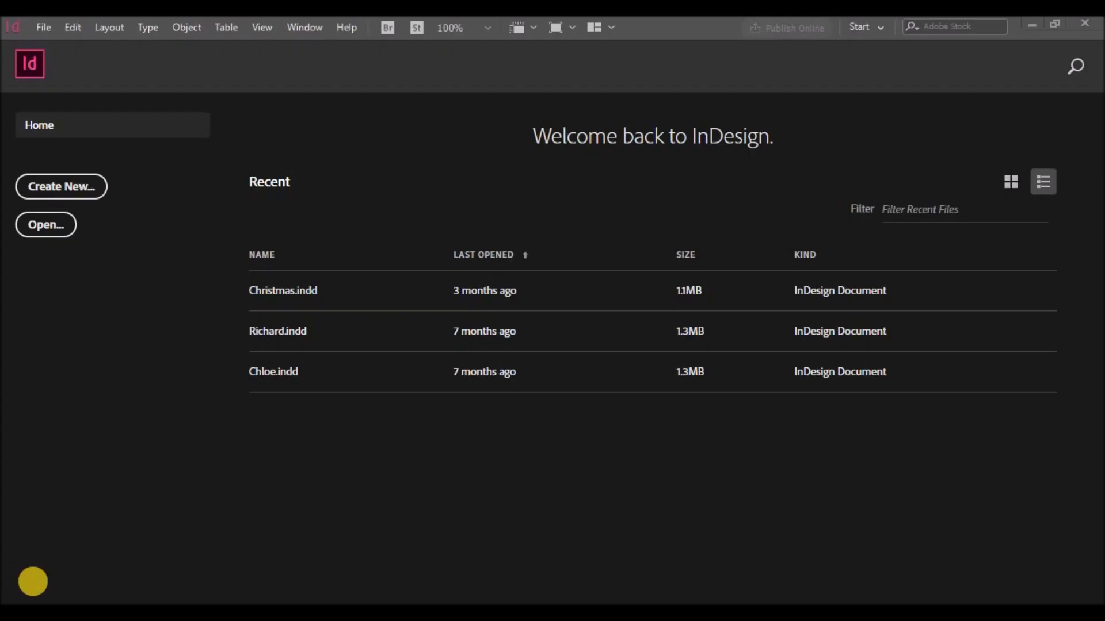
mouse_move(36, 589)
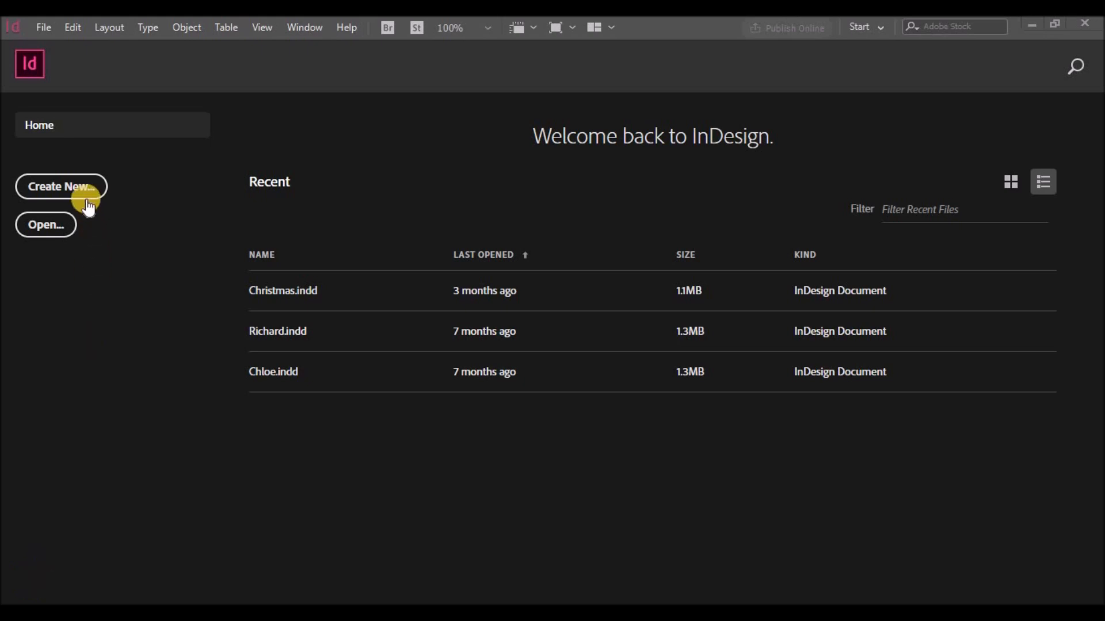
mouse_move(95, 250)
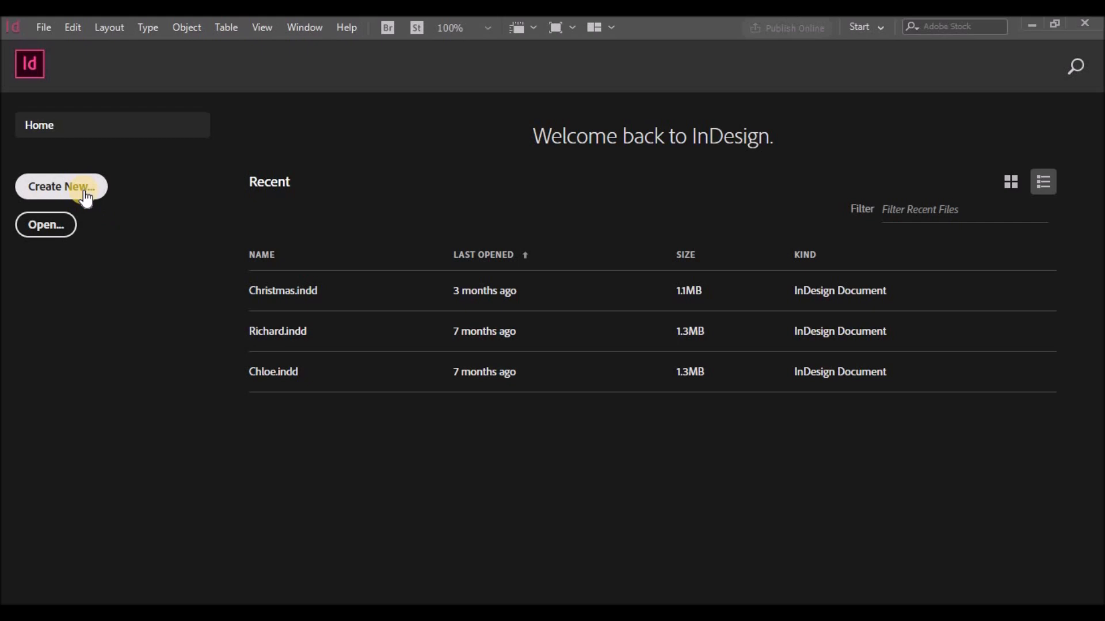
- Start a new print document from the A4 preset with margins at zero
left_click(61, 186)
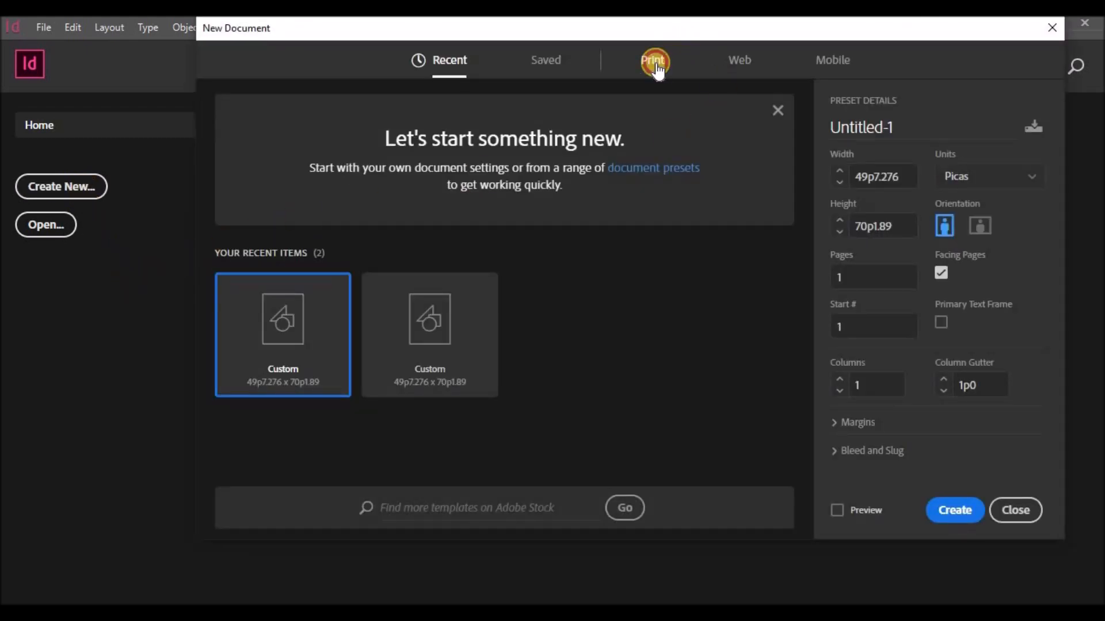
left_click(651, 60)
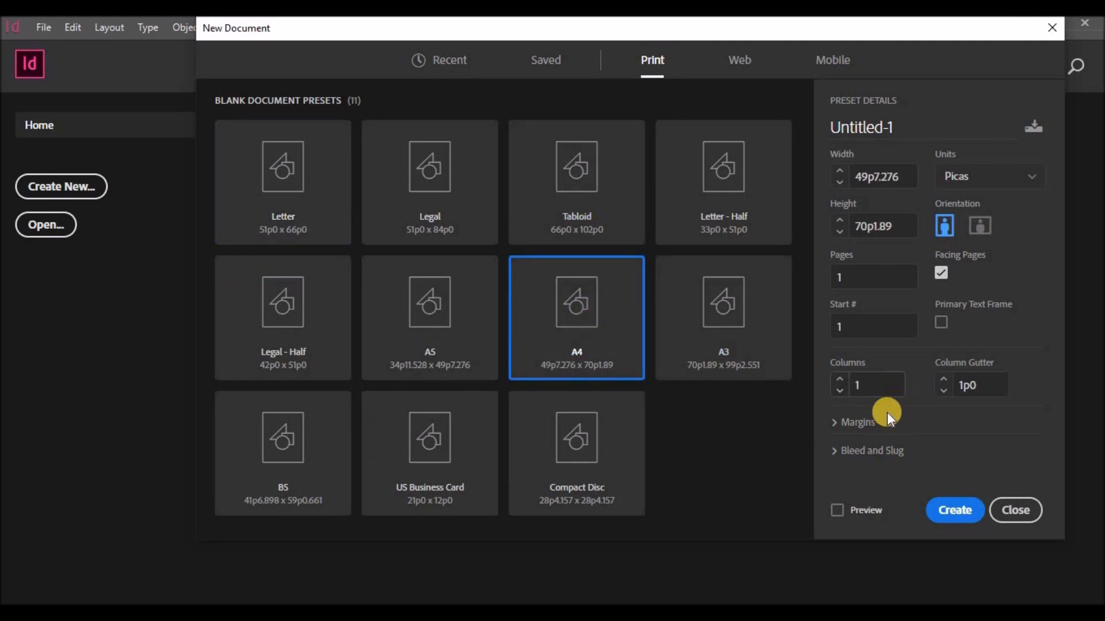
left_click(855, 422)
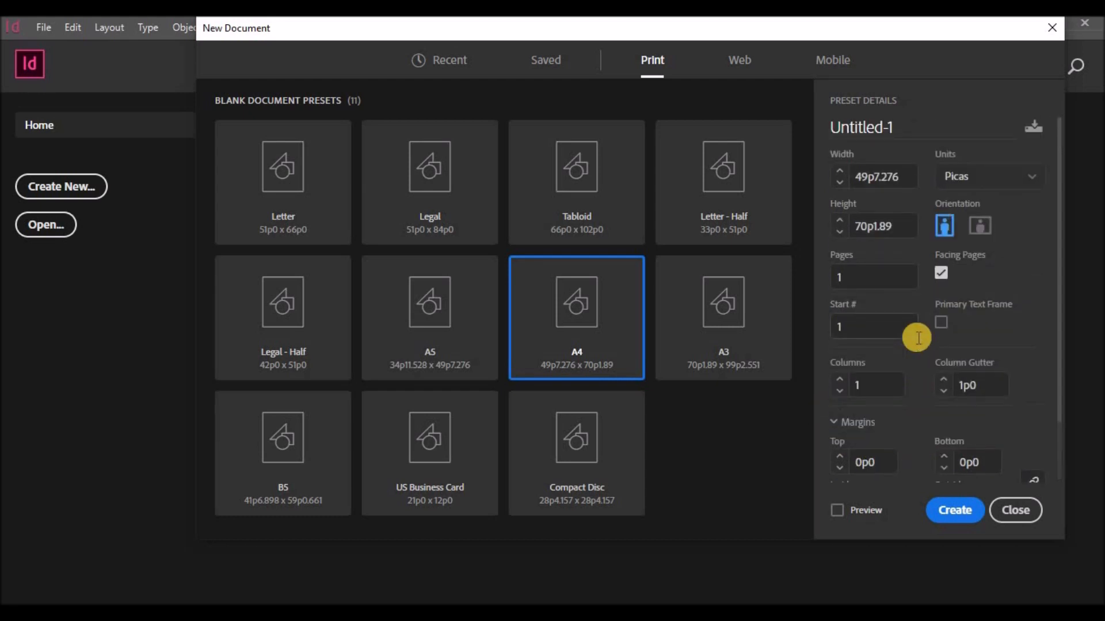
left_click(840, 273)
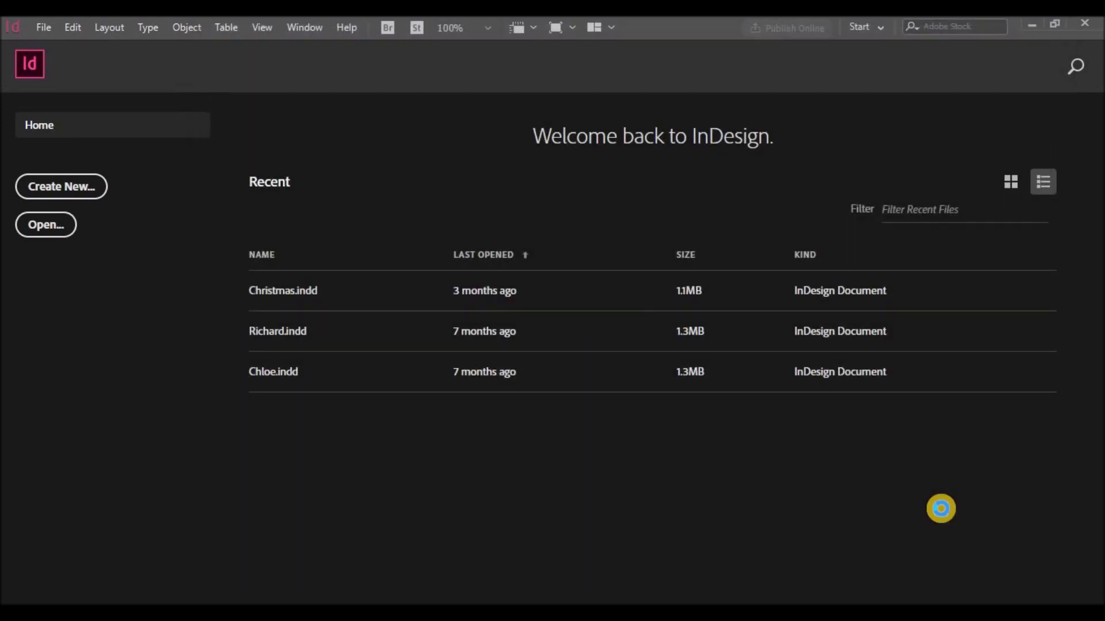
- Pull a ruler guide onto the page and draw a short vertical line at the top along it
left_click(61, 187)
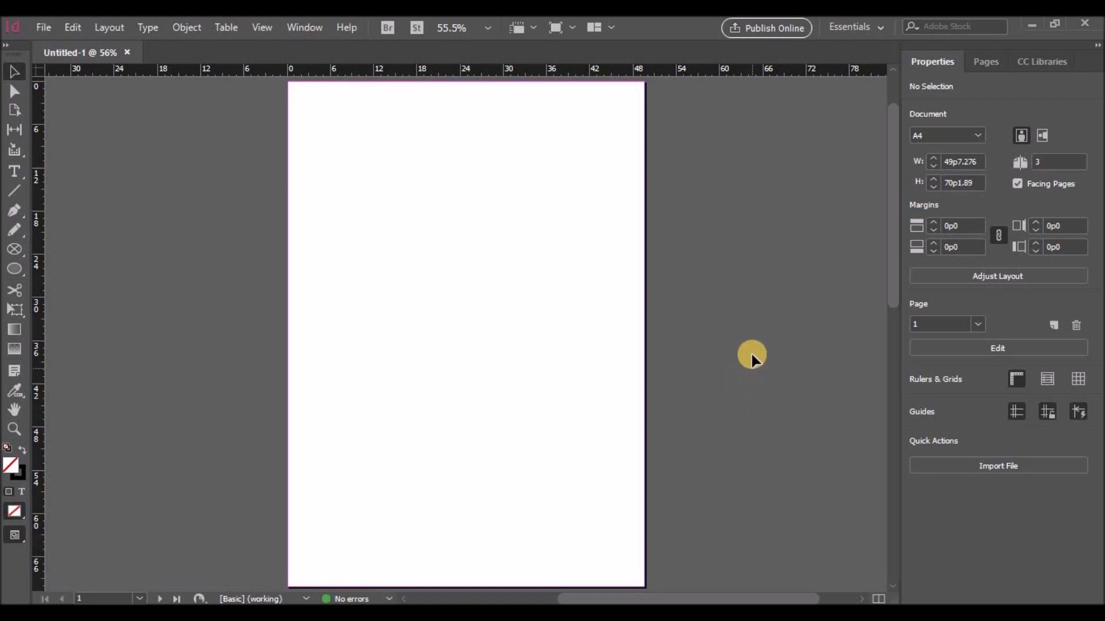
mouse_move(394, 201)
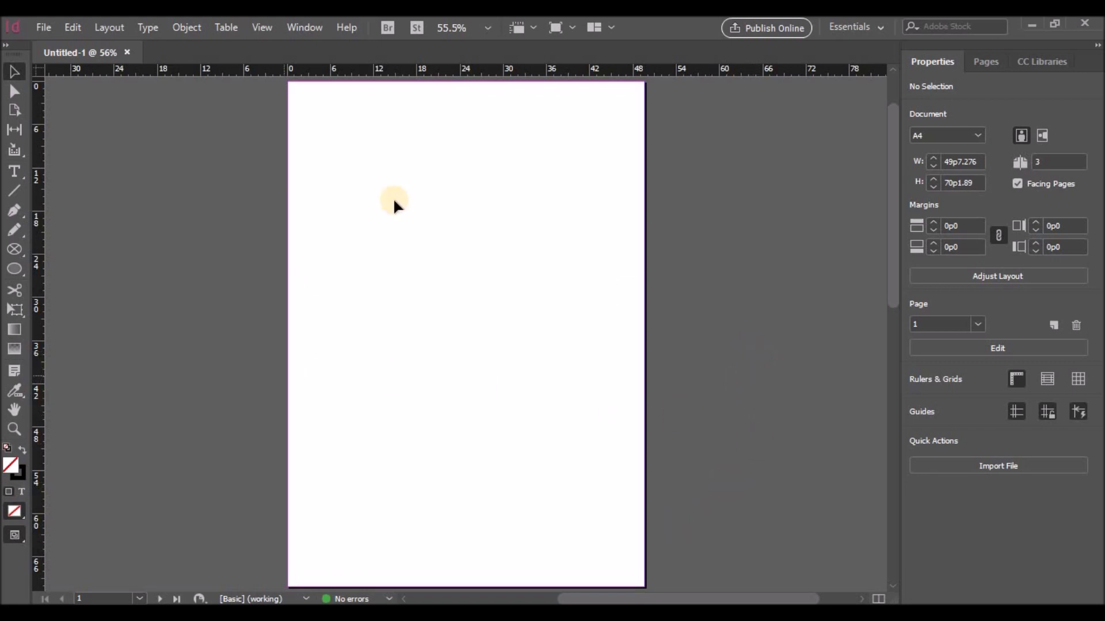
mouse_move(434, 256)
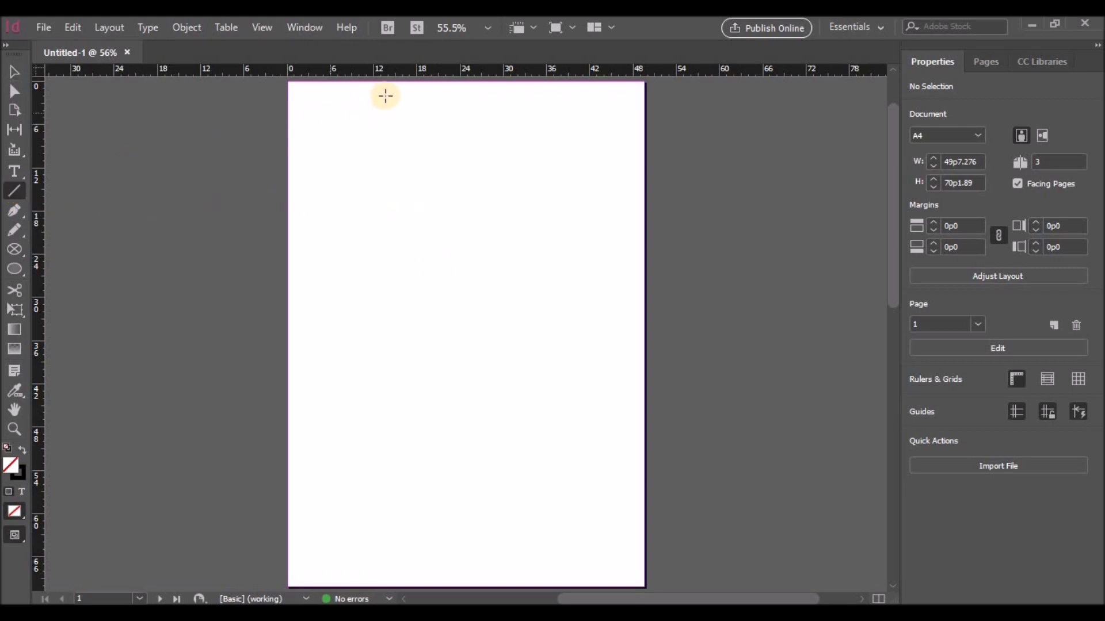
left_click_drag(385, 95, 418, 233)
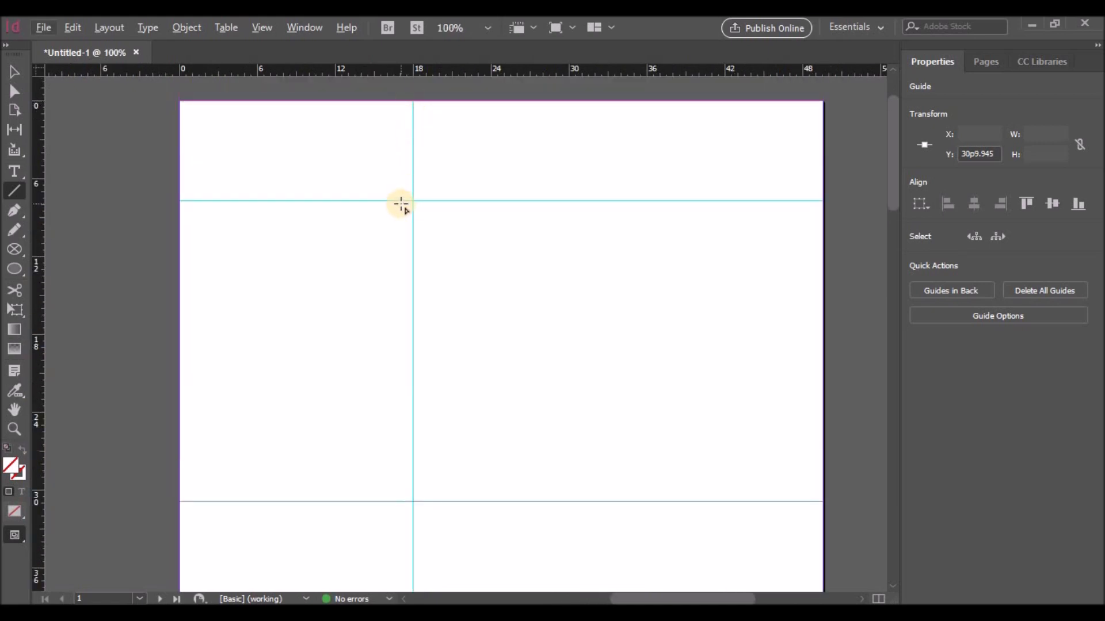
mouse_move(410, 123)
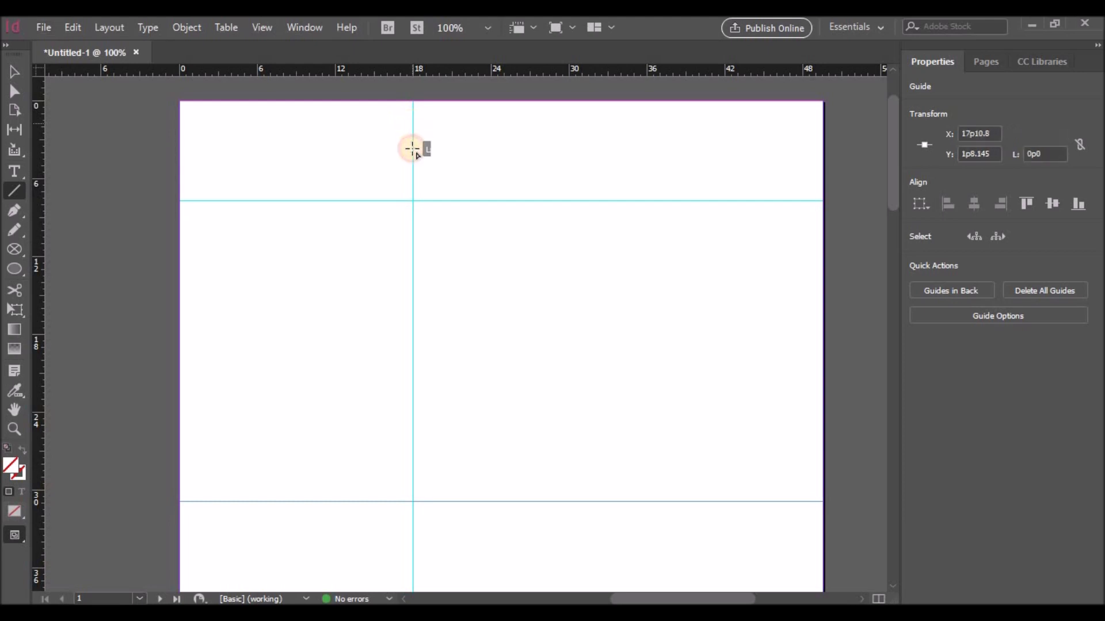
left_click_drag(412, 148, 412, 200)
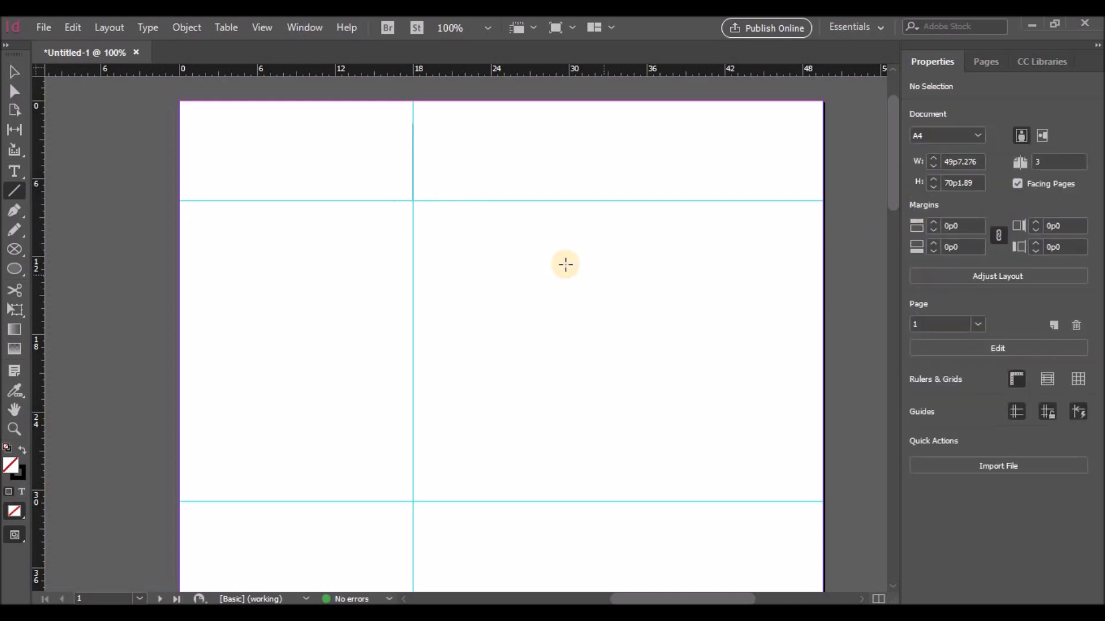
mouse_move(125, 221)
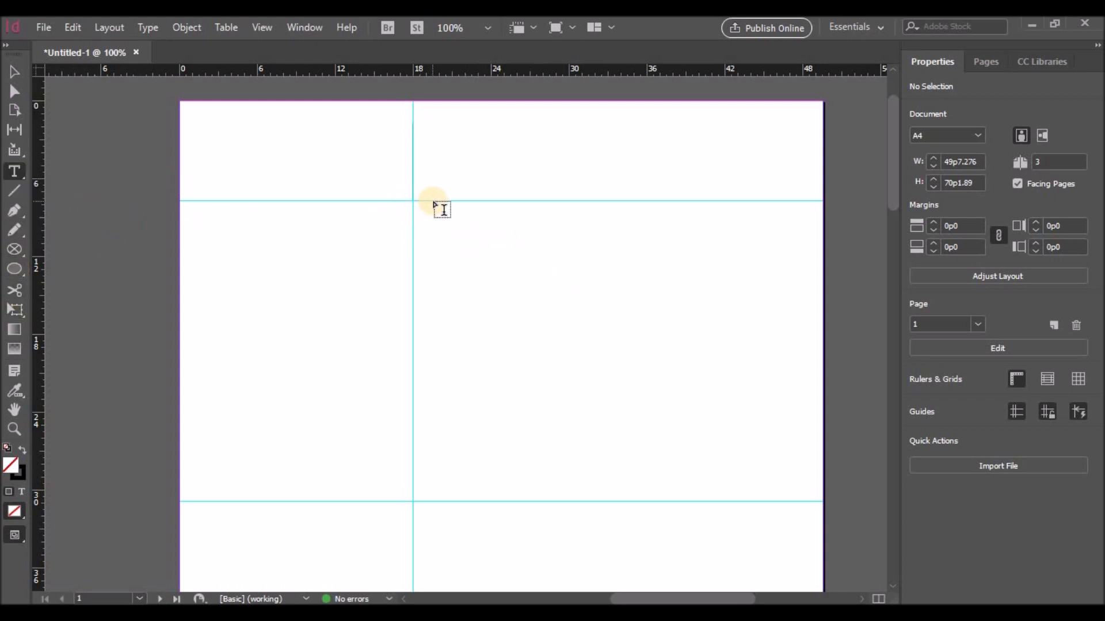
mouse_move(80, 253)
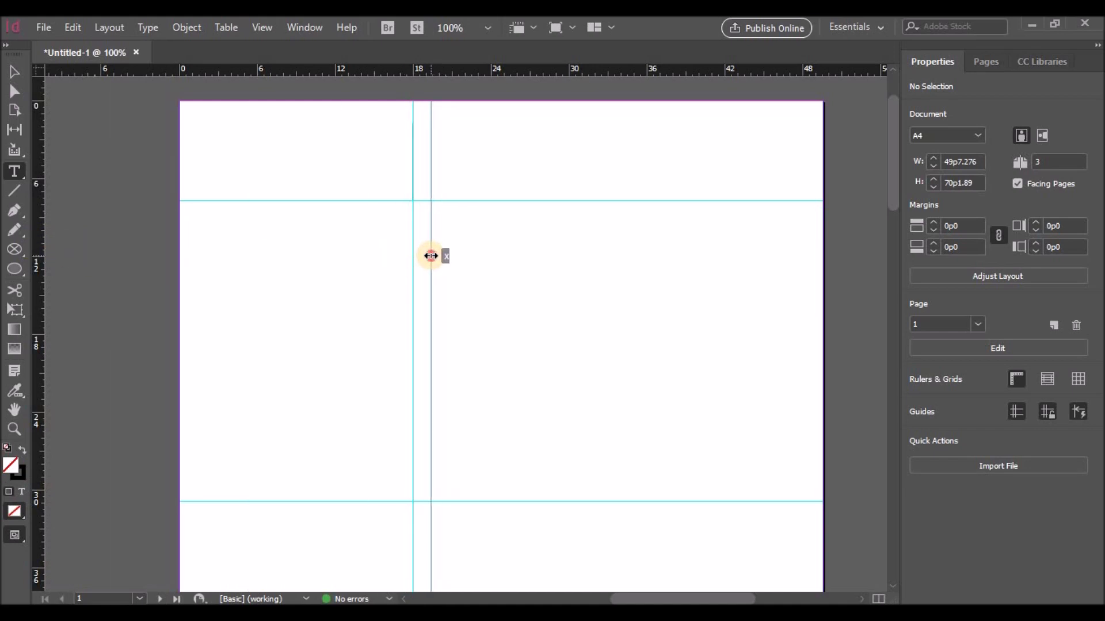
- Reposition the vertical guides before drawing the text frame
left_click(413, 255)
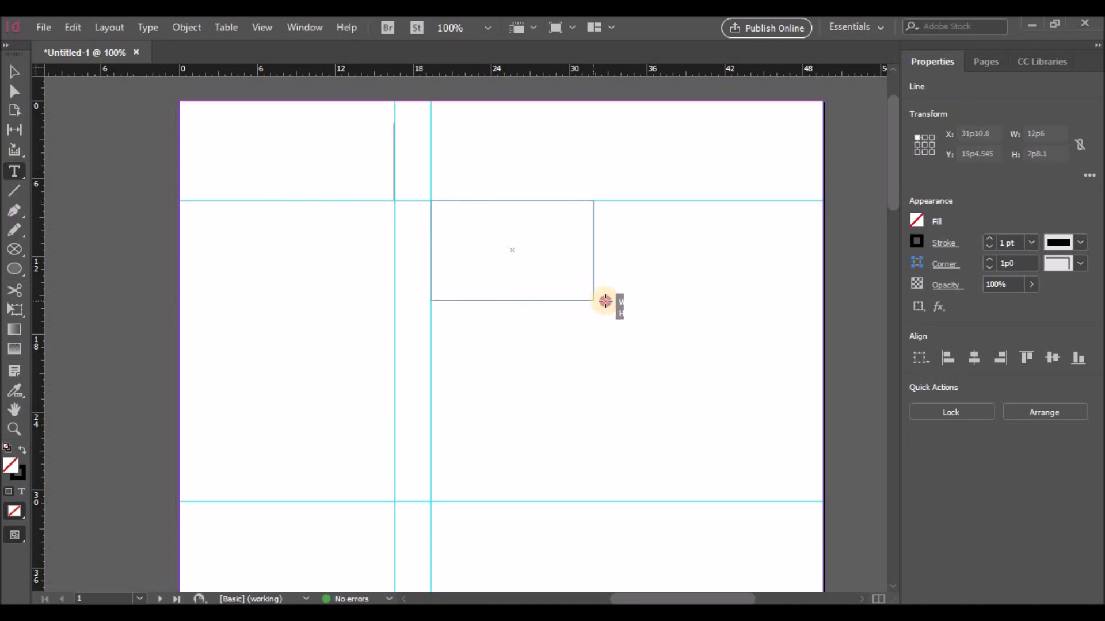
- Enter SMITH in the frame and enlarge the heading to 36 pt
left_click(435, 206)
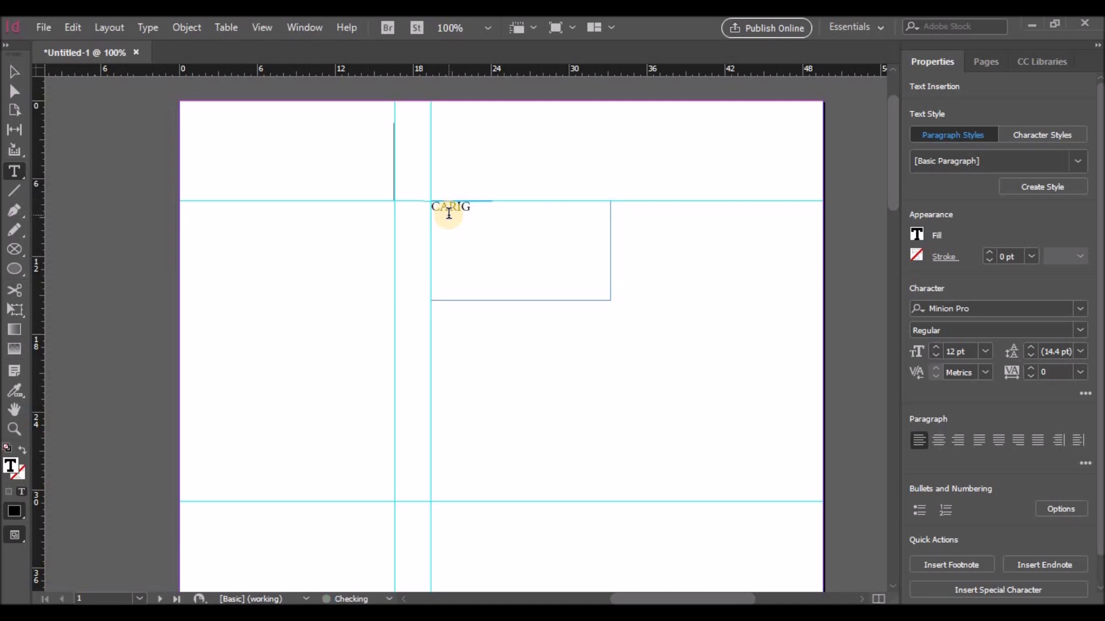
type("SMITH")
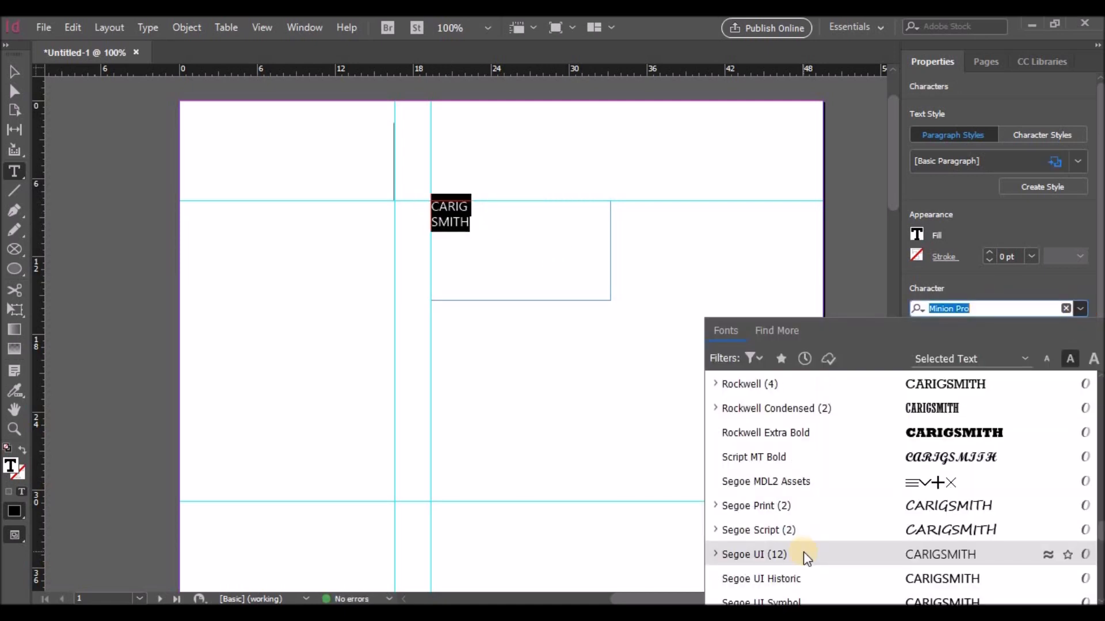
scroll("down", 3)
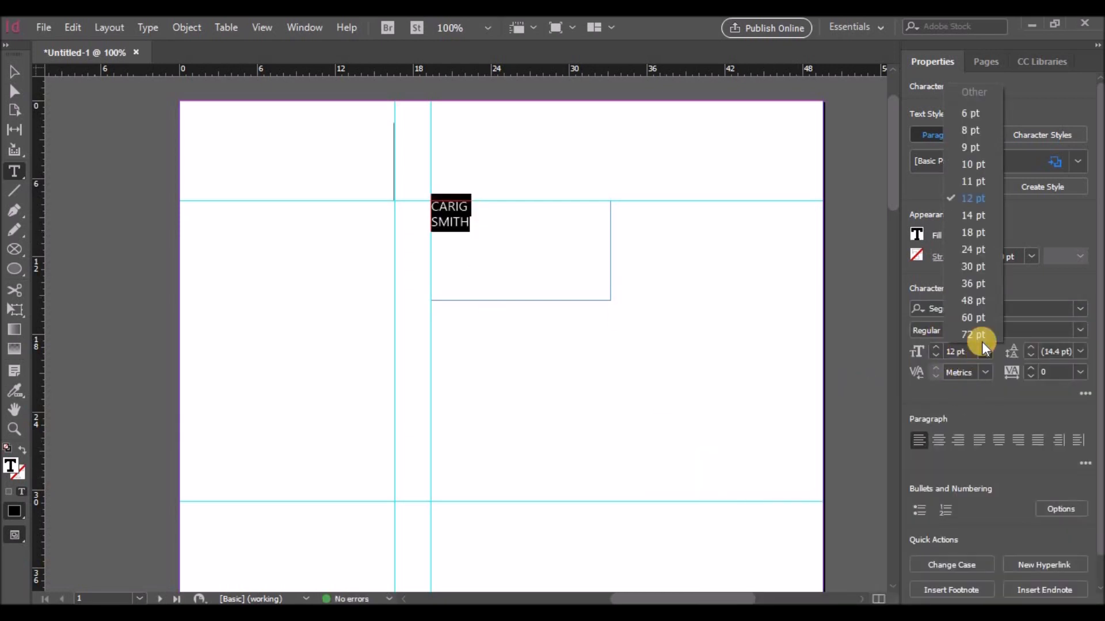
left_click(974, 266)
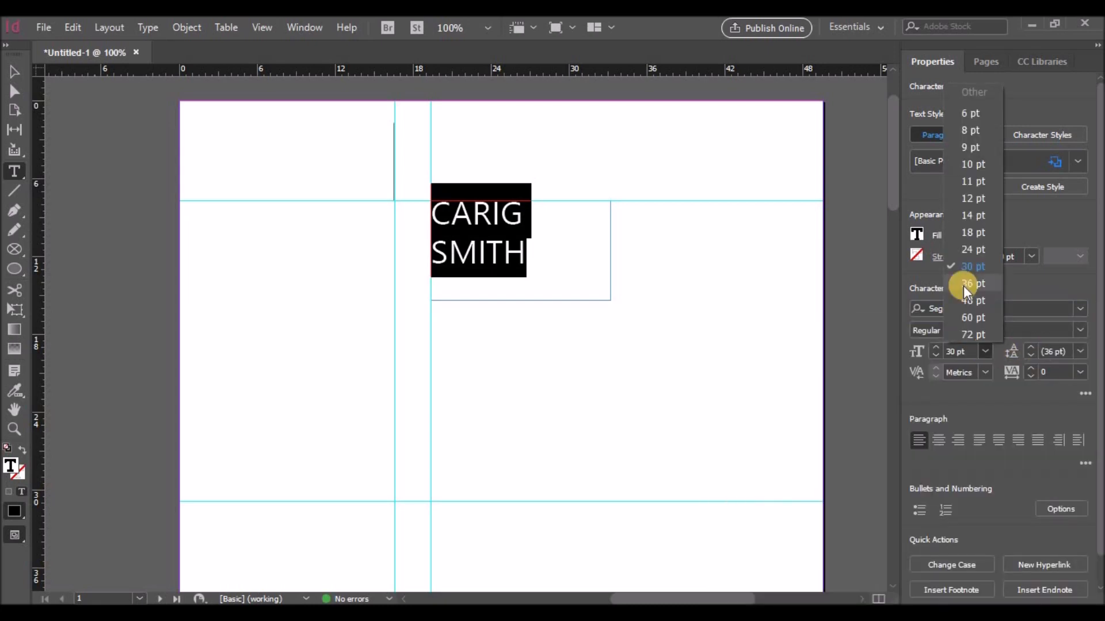
left_click(968, 283)
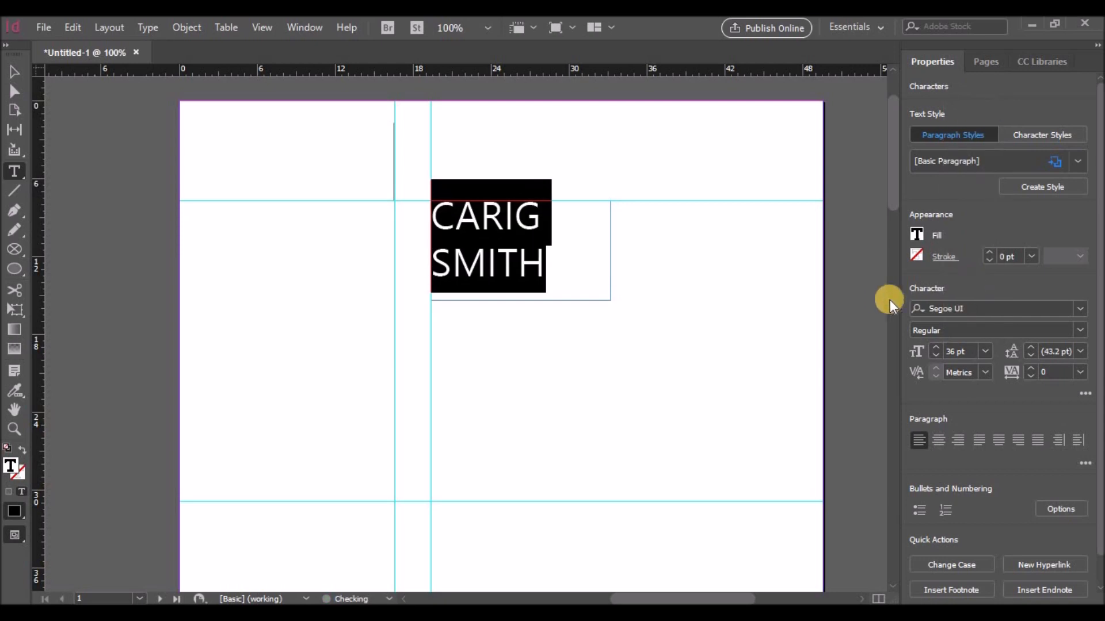
- Set the heading weight to Semilight and its leading to 36 pt
left_click(1078, 331)
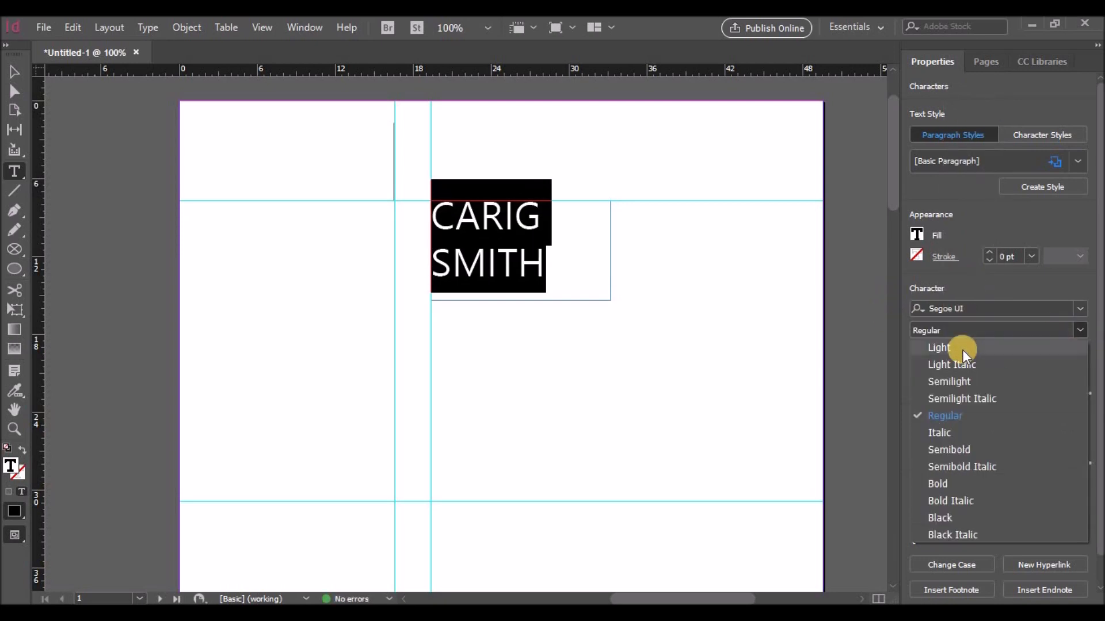
left_click(938, 348)
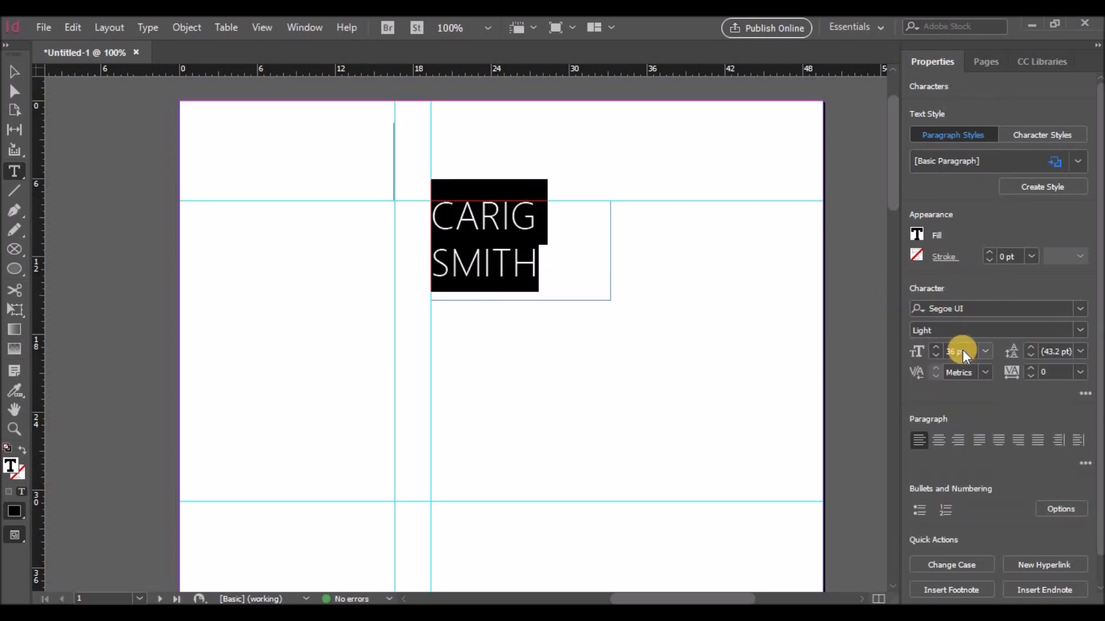
mouse_move(1082, 372)
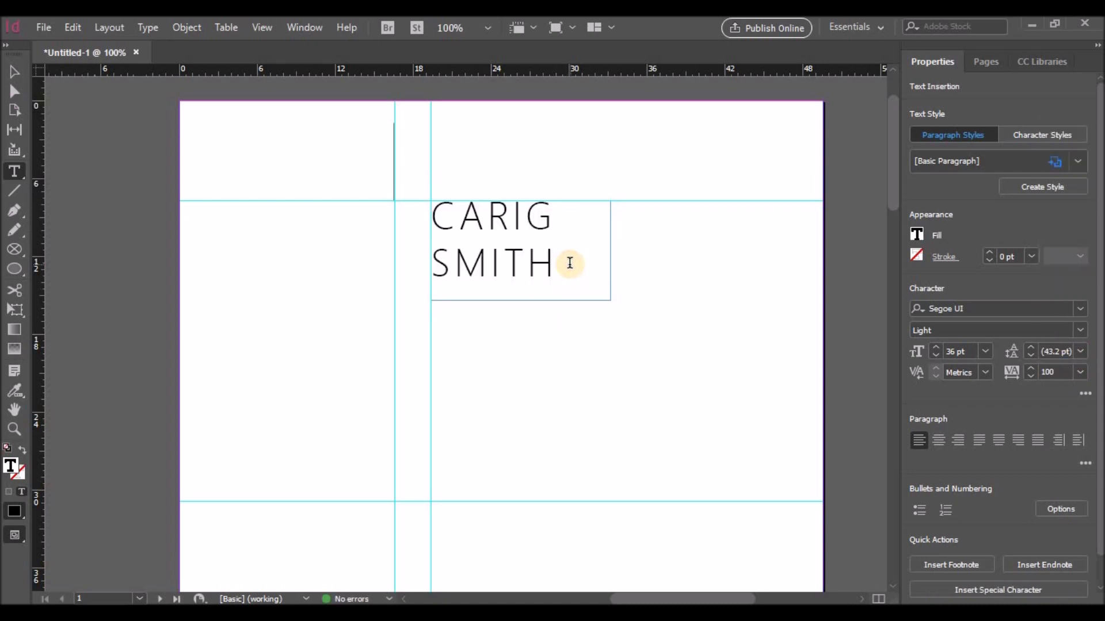
left_click(1080, 331)
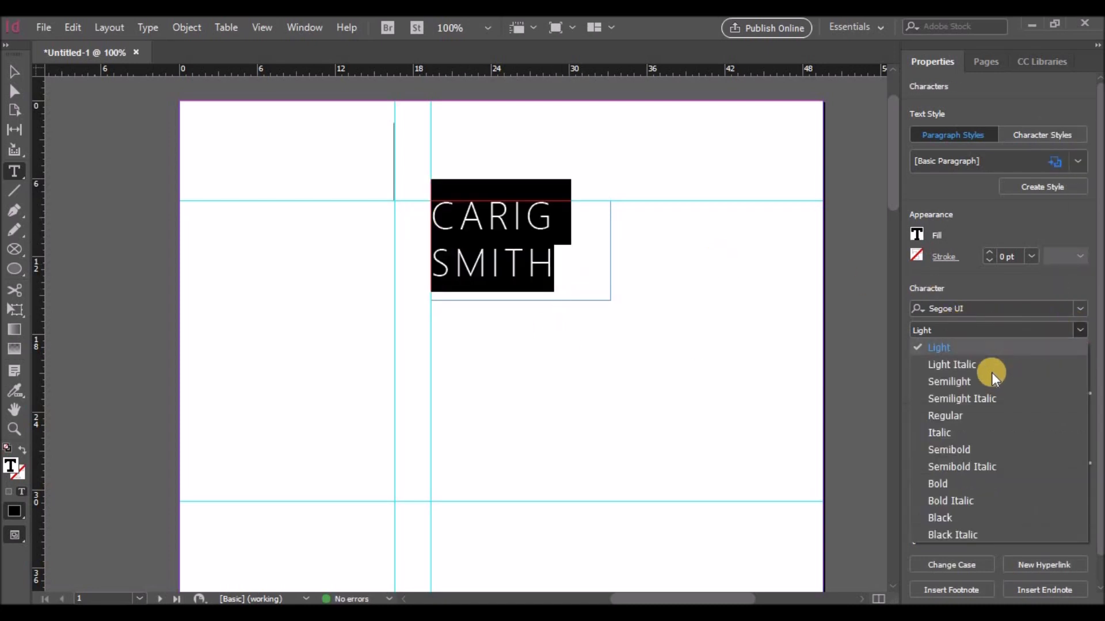
left_click(950, 381)
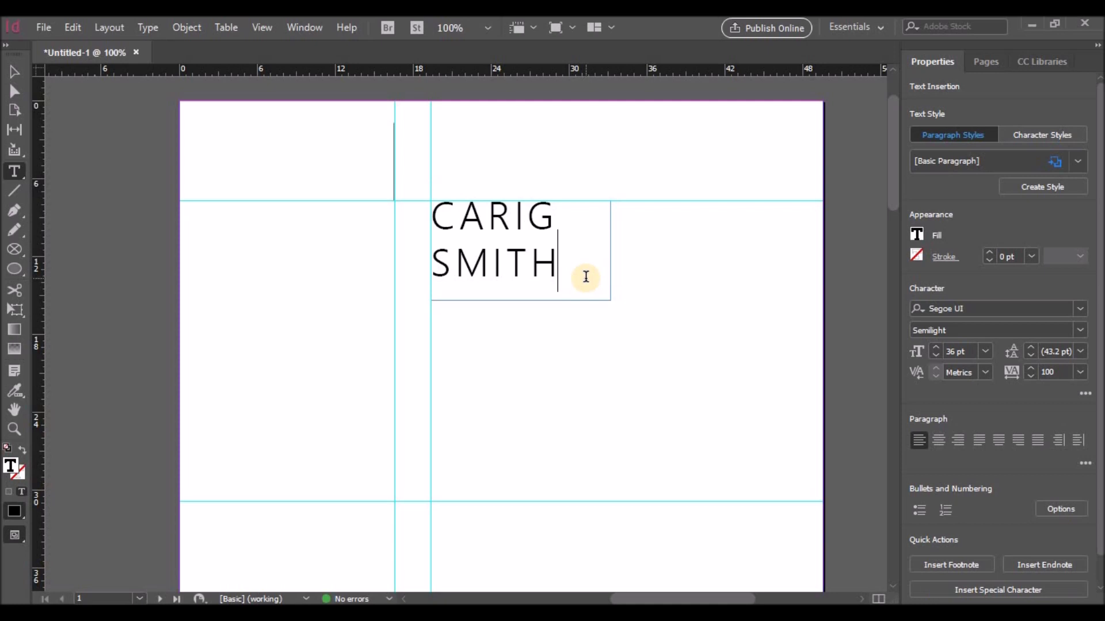
key("ctrl+a")
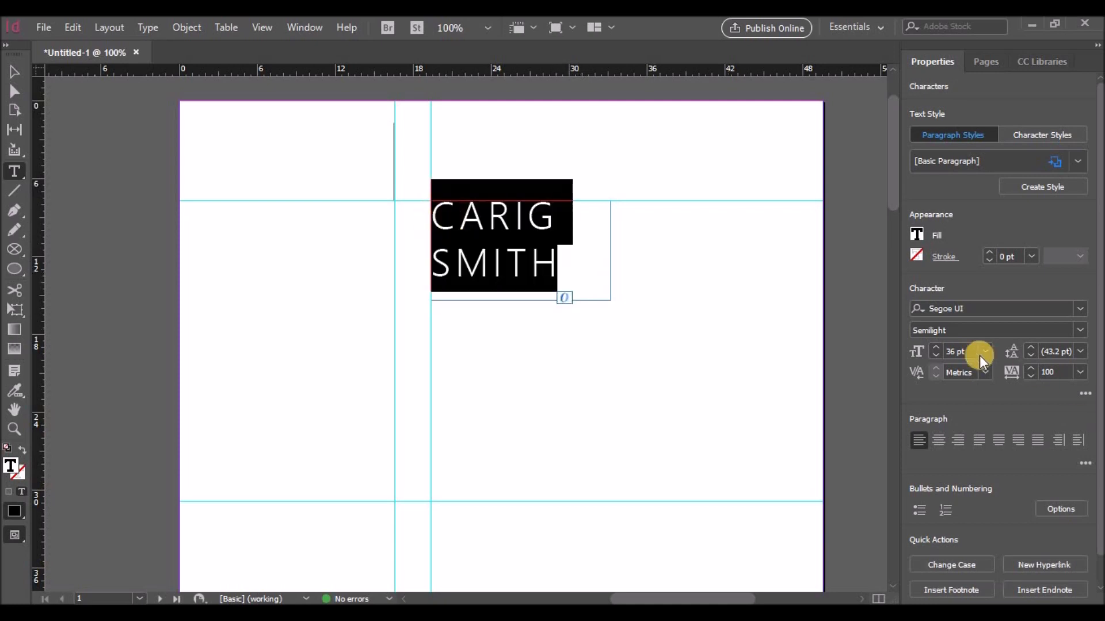
left_click(985, 351)
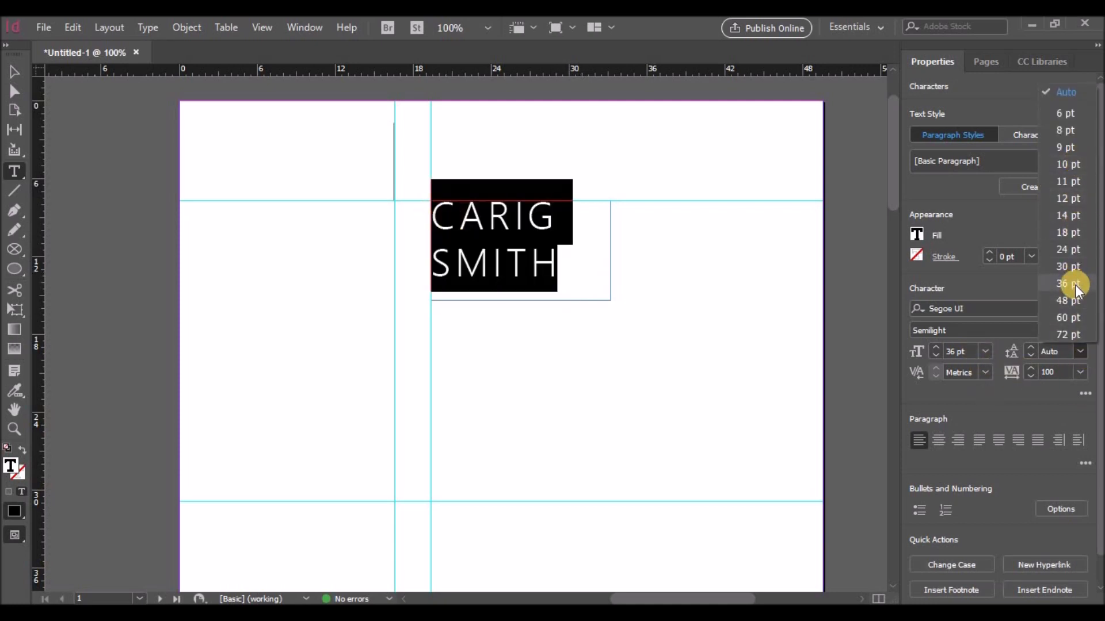
left_click(1068, 284)
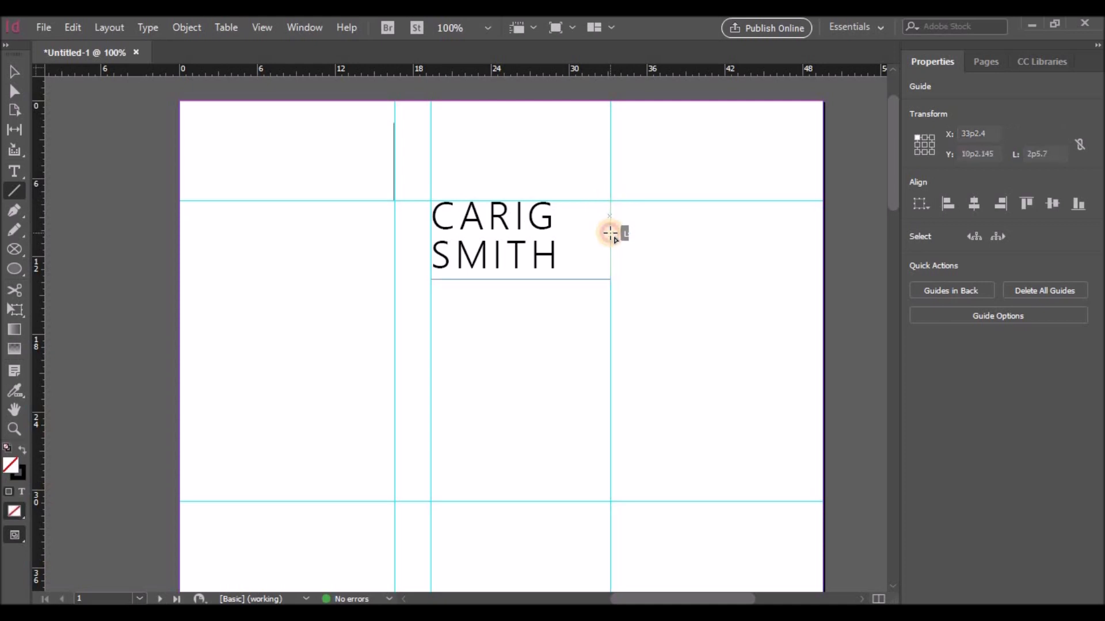
- Hide all guides and select the short vertical line beside the name
left_click(610, 232)
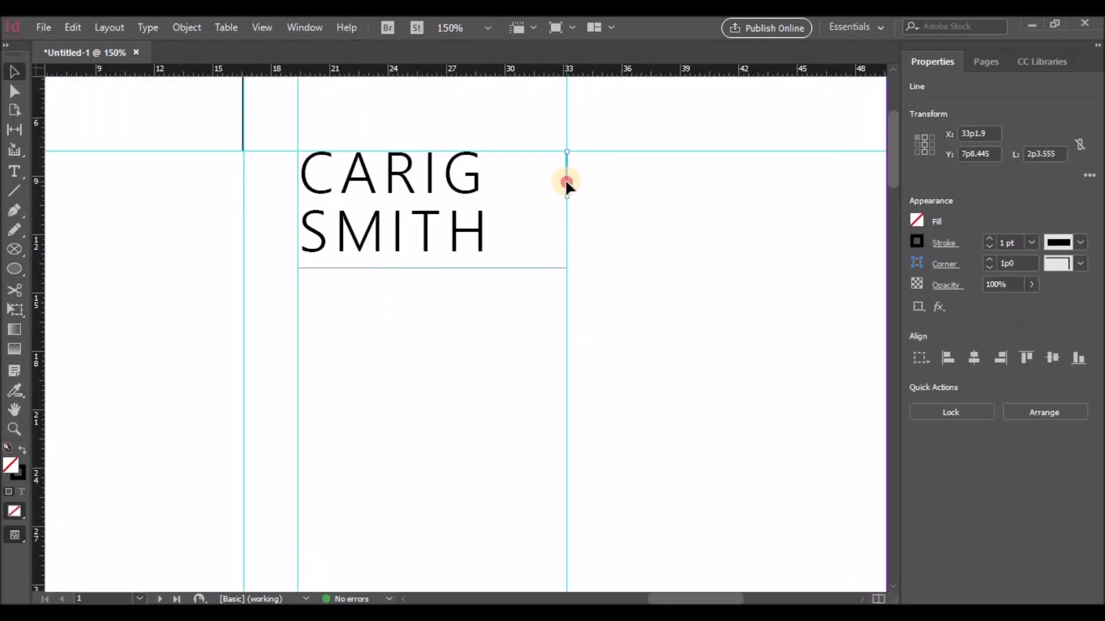
left_click(568, 187)
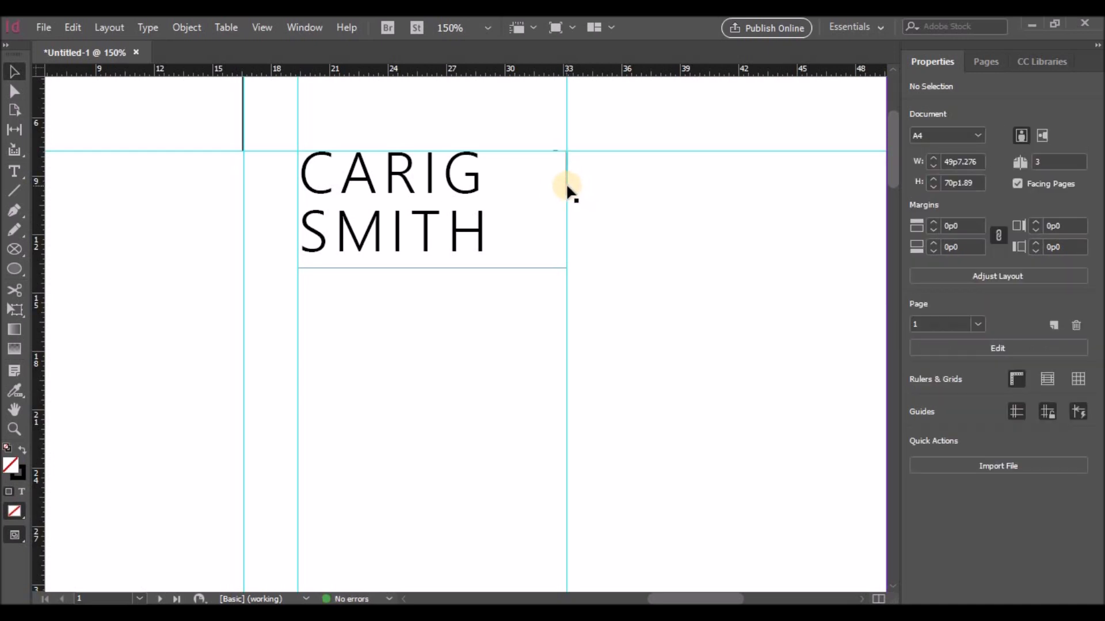
left_click(566, 190)
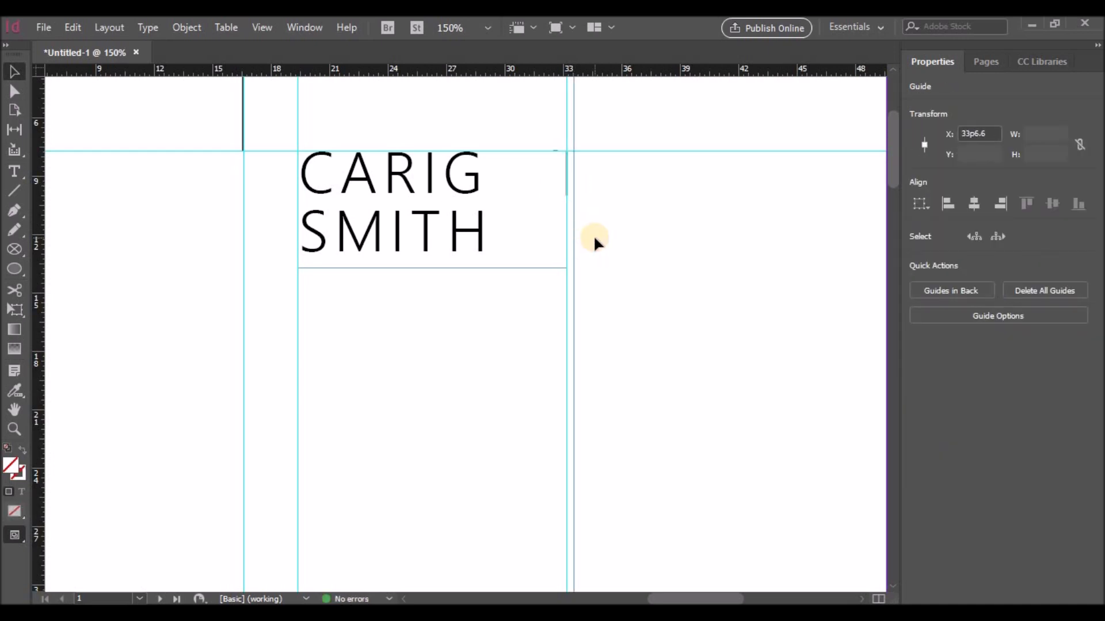
right_click(594, 238)
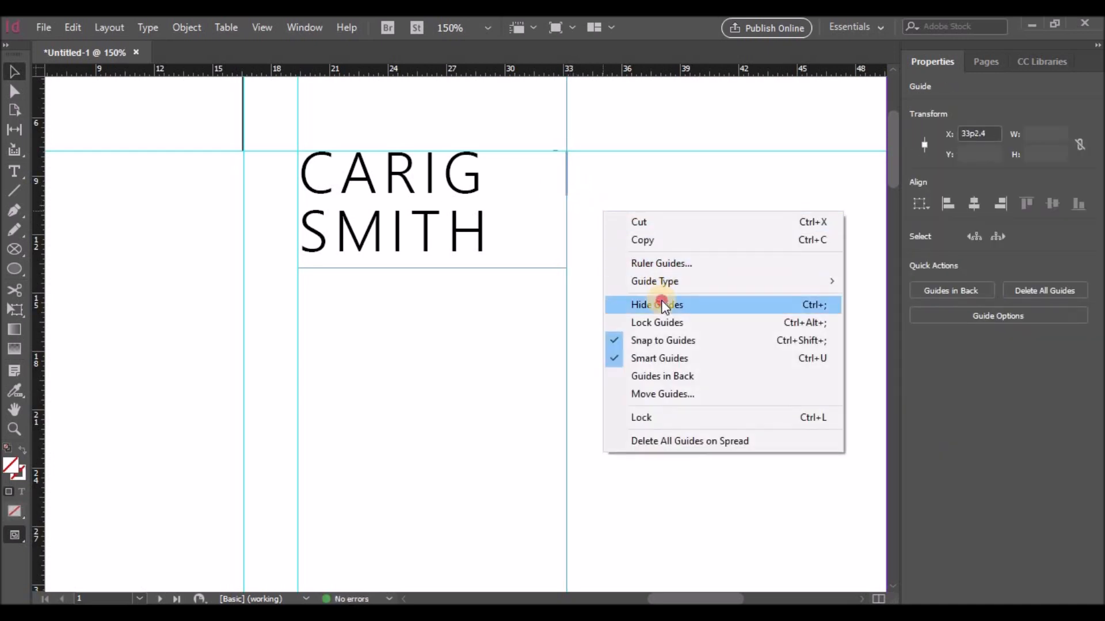
left_click(656, 303)
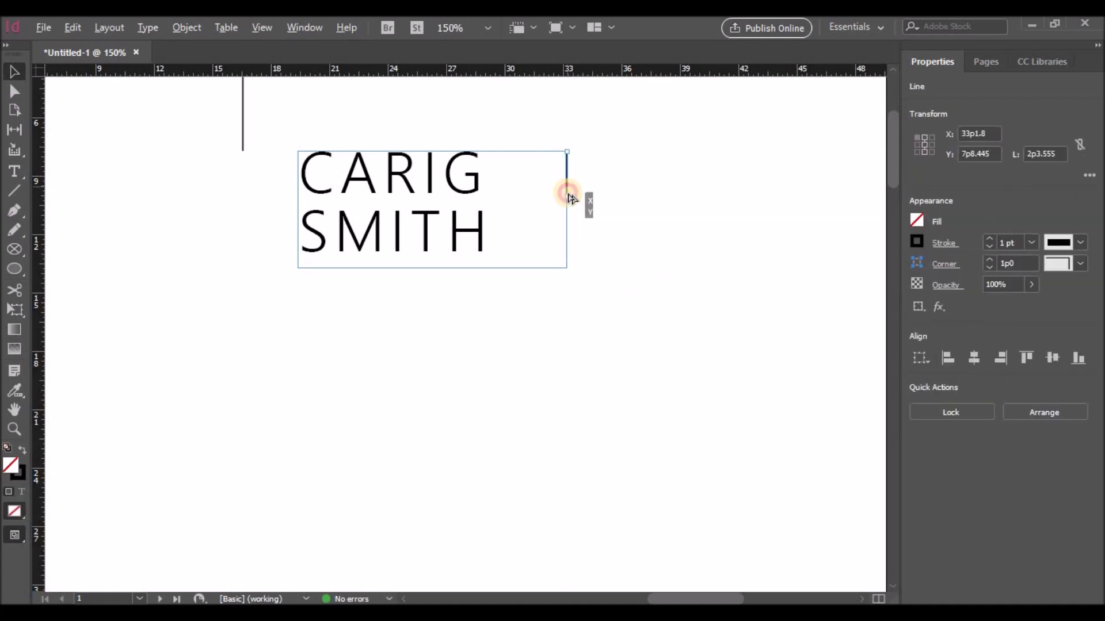
left_click(638, 264)
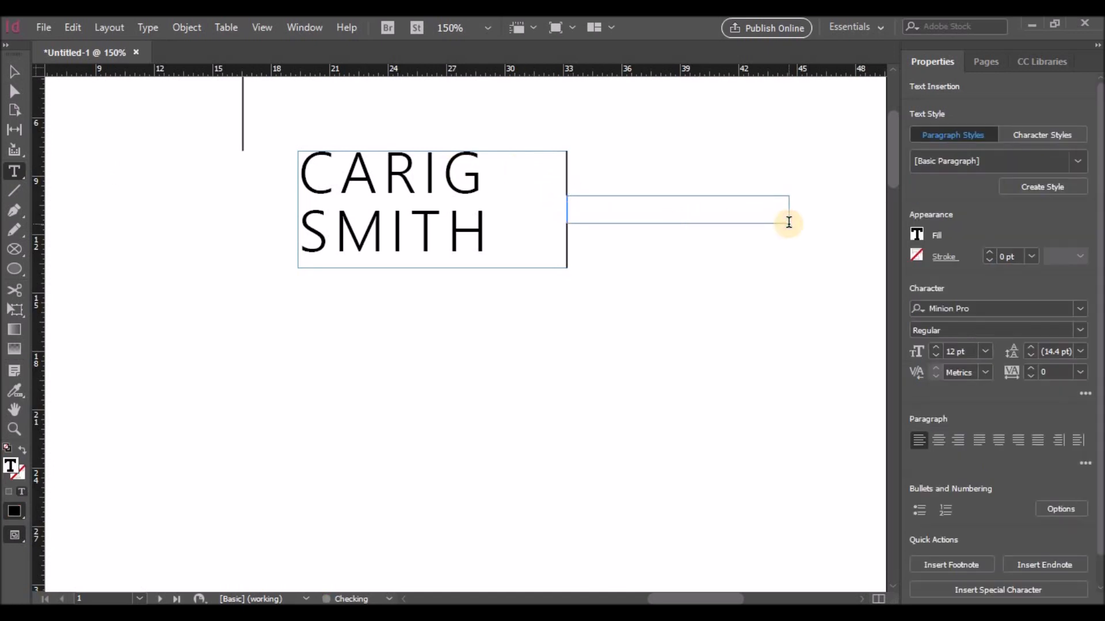
- Type UX DESIGNER and set it in Segoe UI Semilight at 10 pt
type("UX")
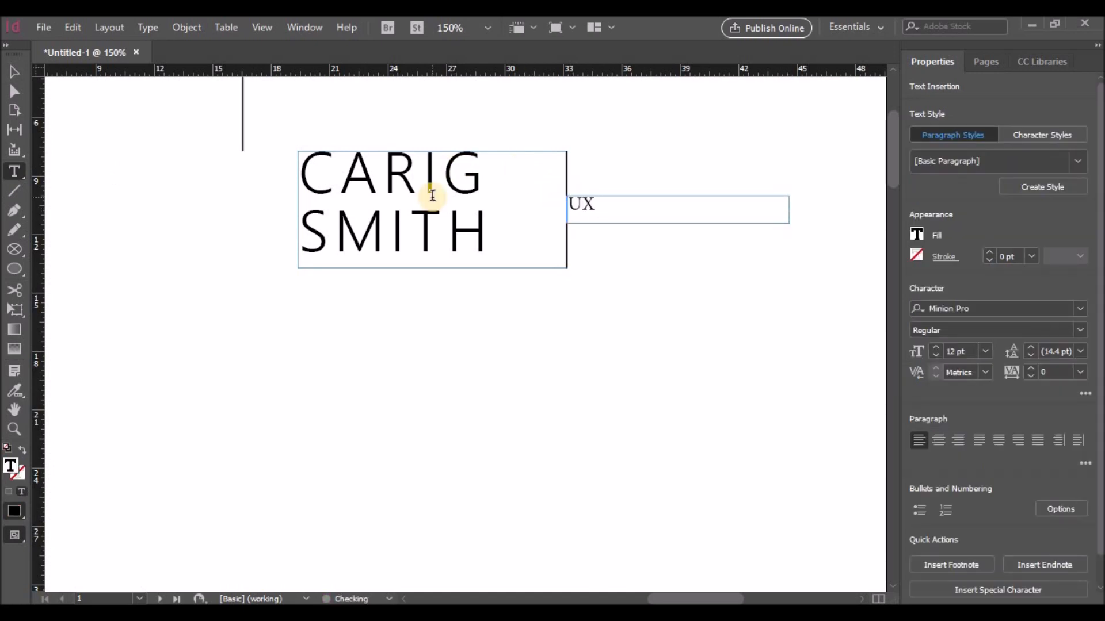
type("DESIGNER")
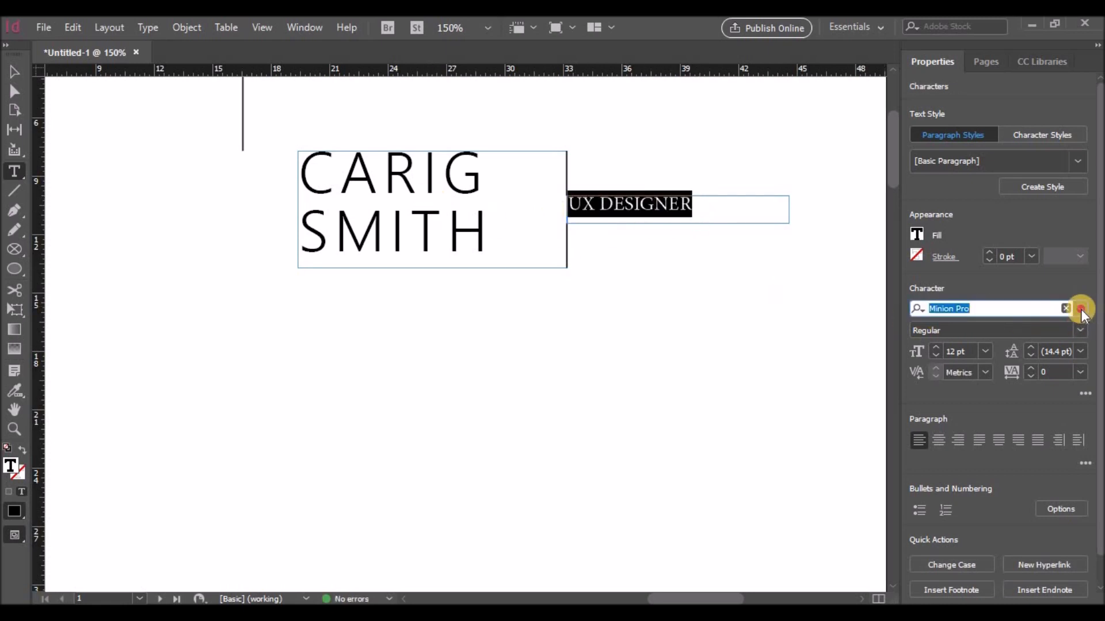
left_click(1081, 309)
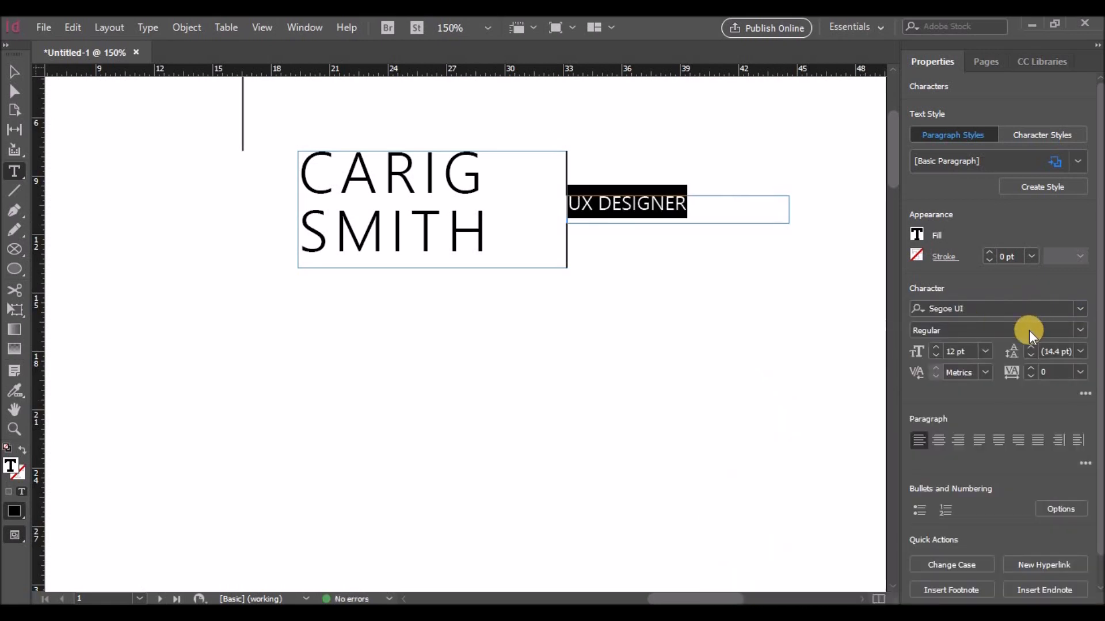
left_click(686, 204)
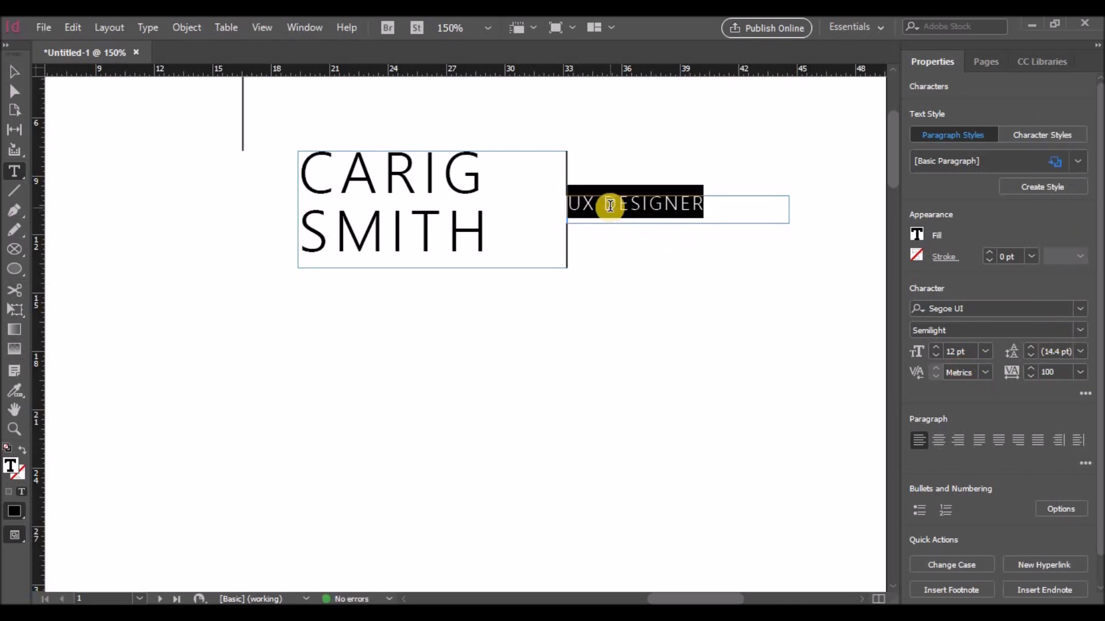
left_click(984, 351)
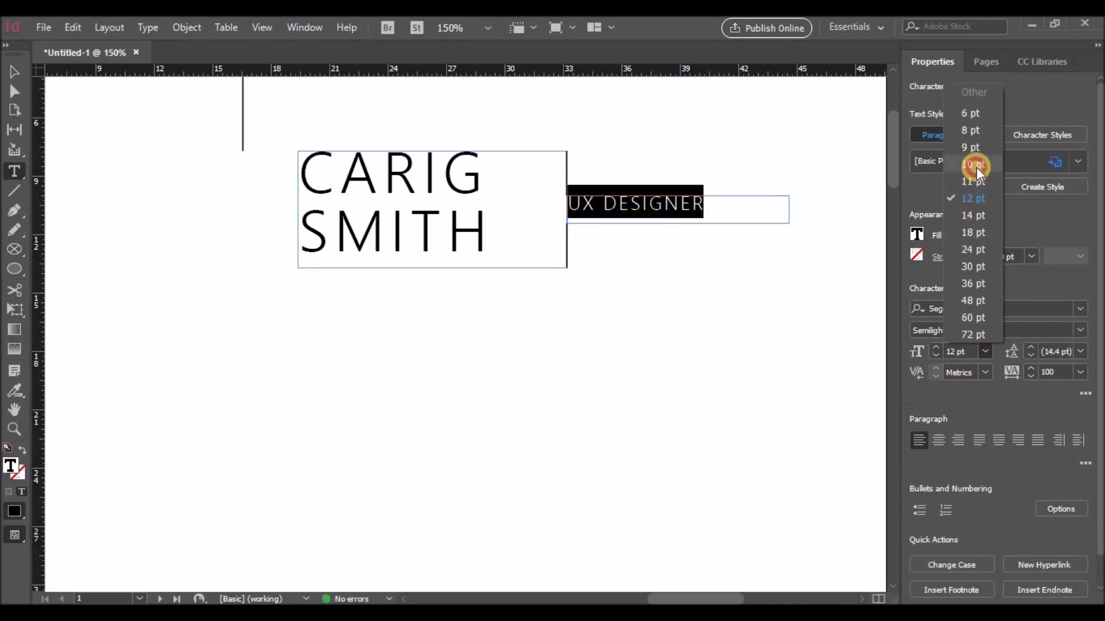
left_click(673, 225)
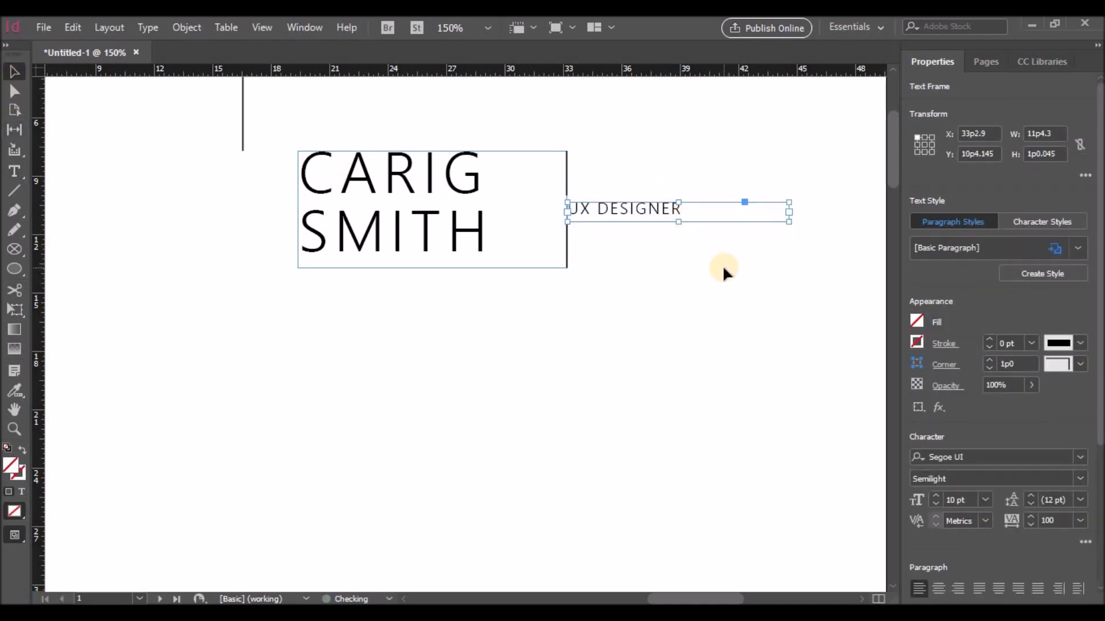
- Nudge the UX DESIGNER frame left and show the guides again from the page menu
left_click(712, 282)
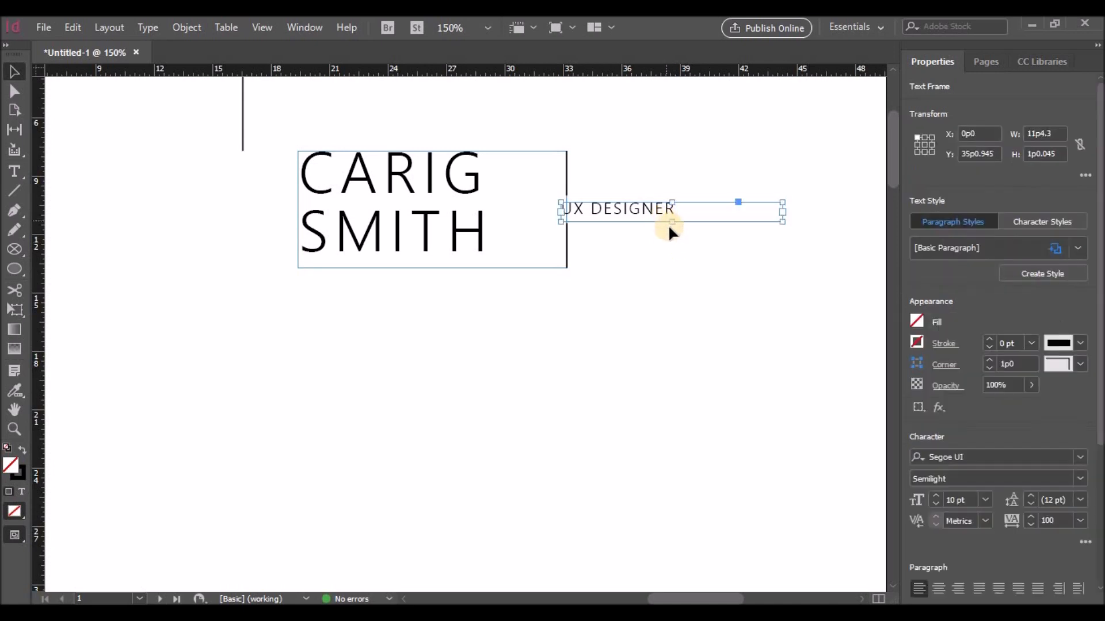
right_click(679, 247)
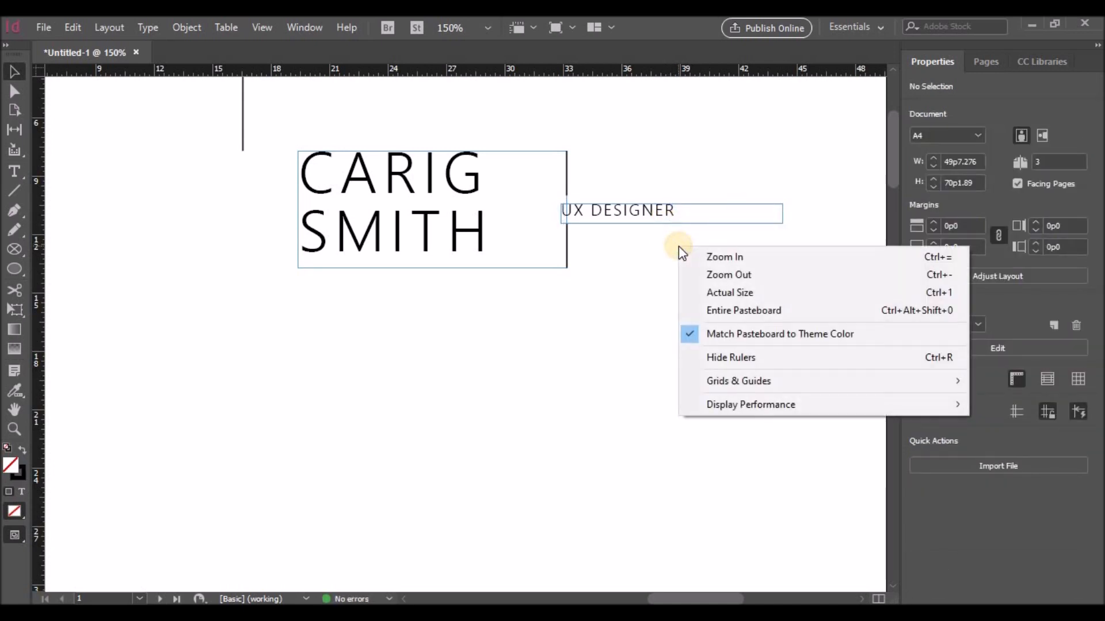
mouse_move(729, 357)
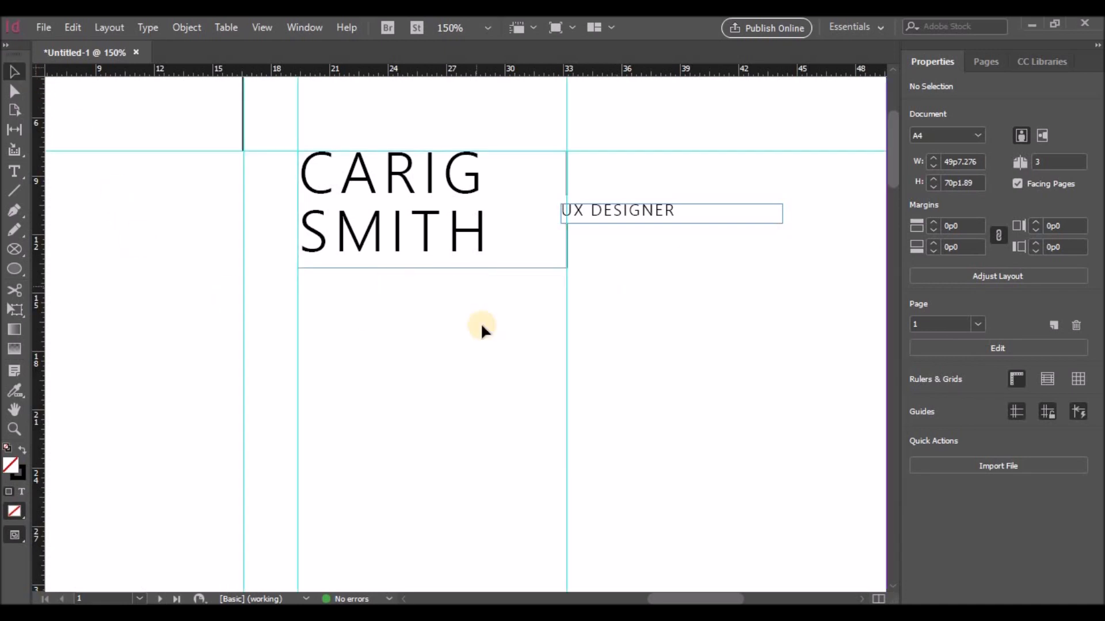
mouse_move(461, 401)
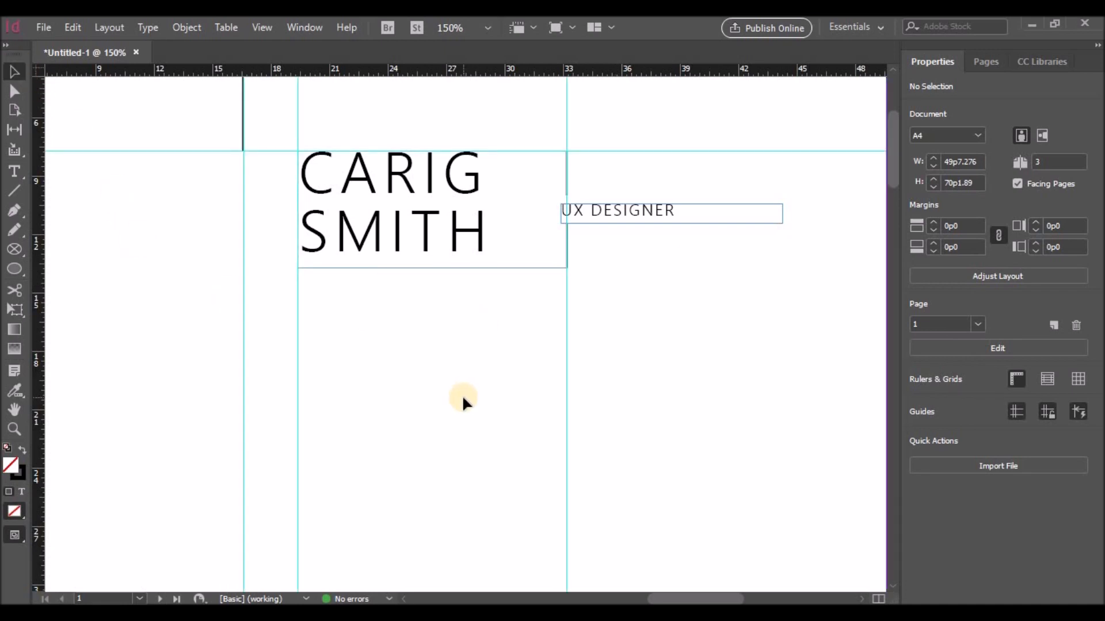
left_click(617, 210)
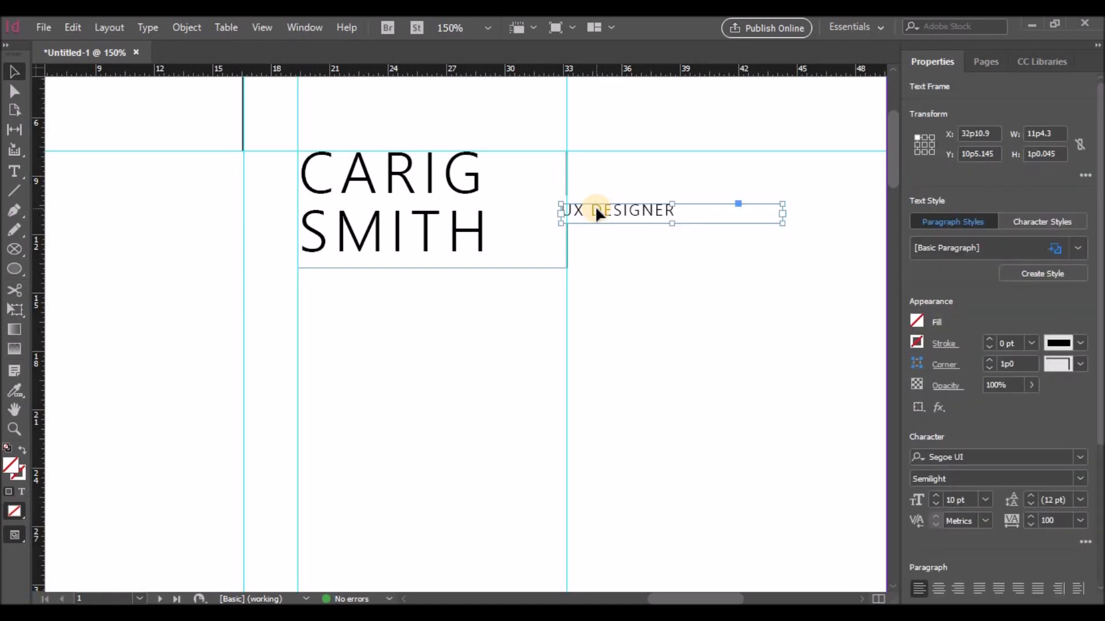
- Alt-drag a copy of UX DESIGNER left of the name and retype it as CONTACT
left_click_drag(598, 212, 148, 216)
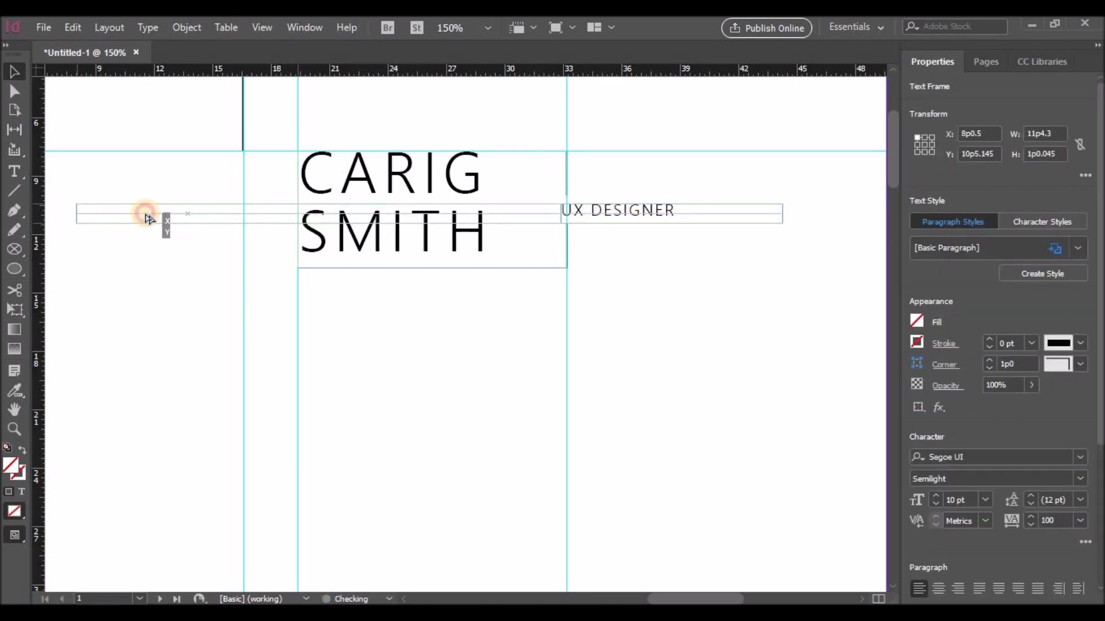
left_click(145, 214)
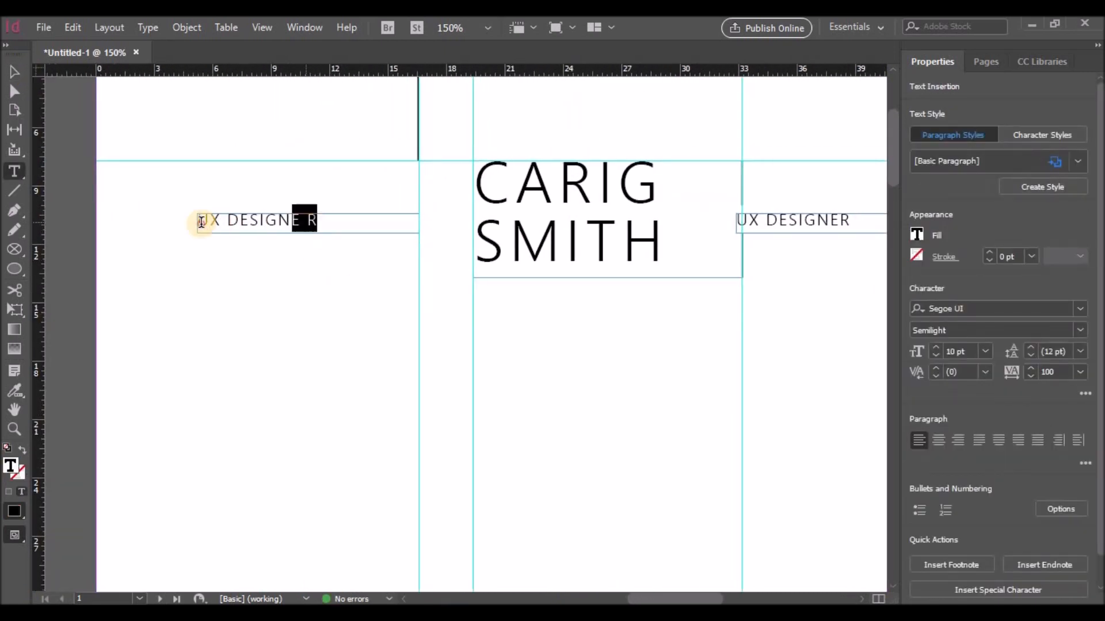
type("CONTACT")
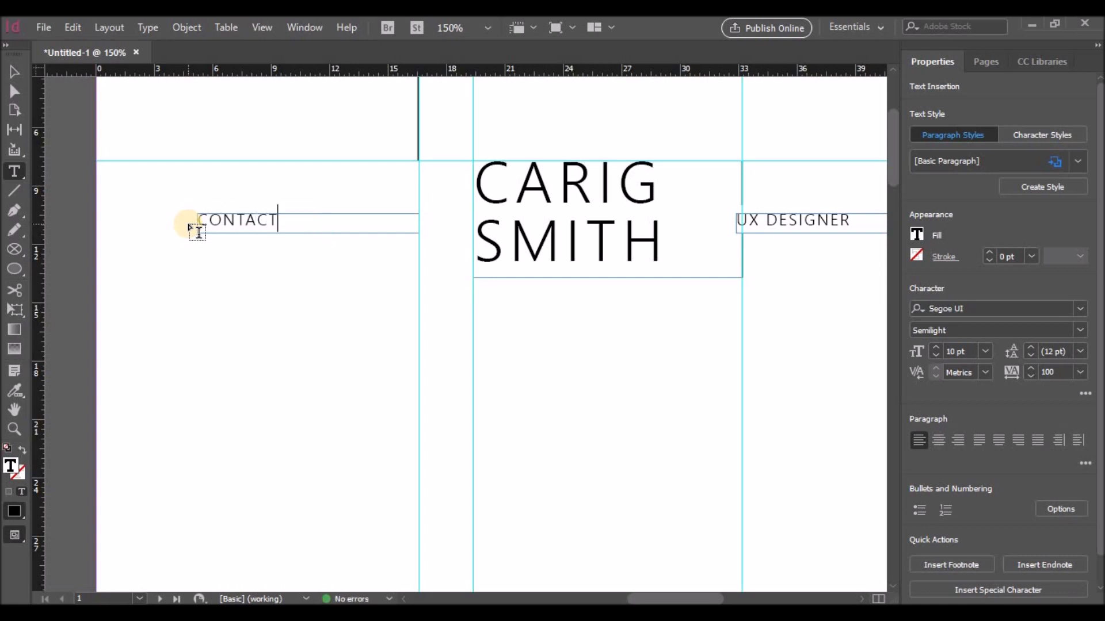
- Make CONTACT Semibold, right-aligned with wider tracking, and add a short vertical line below
left_click(1079, 330)
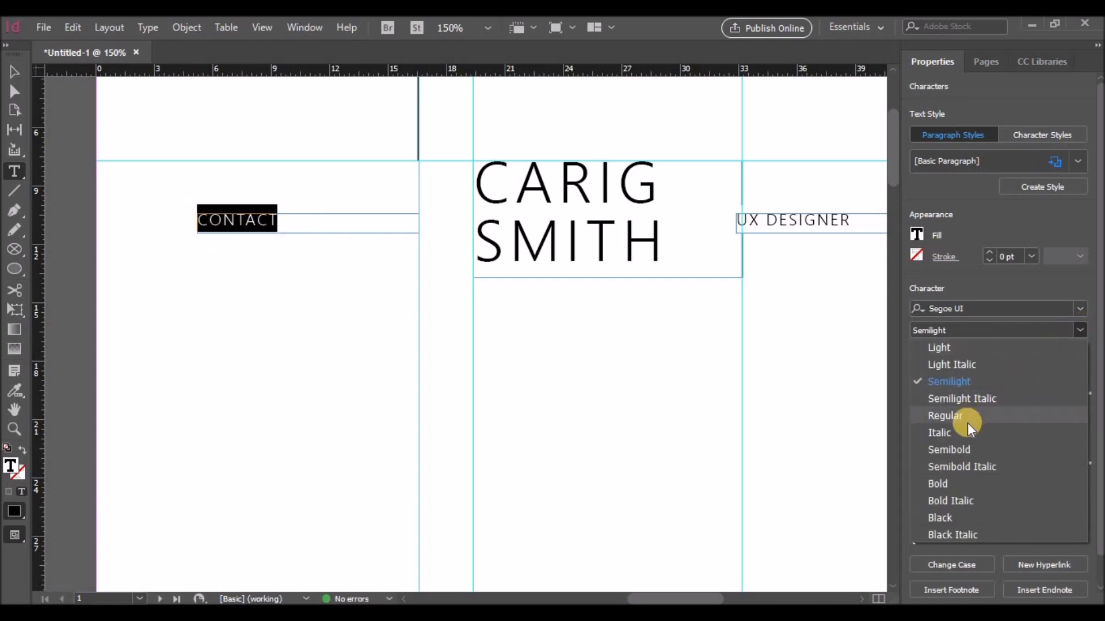
left_click(944, 416)
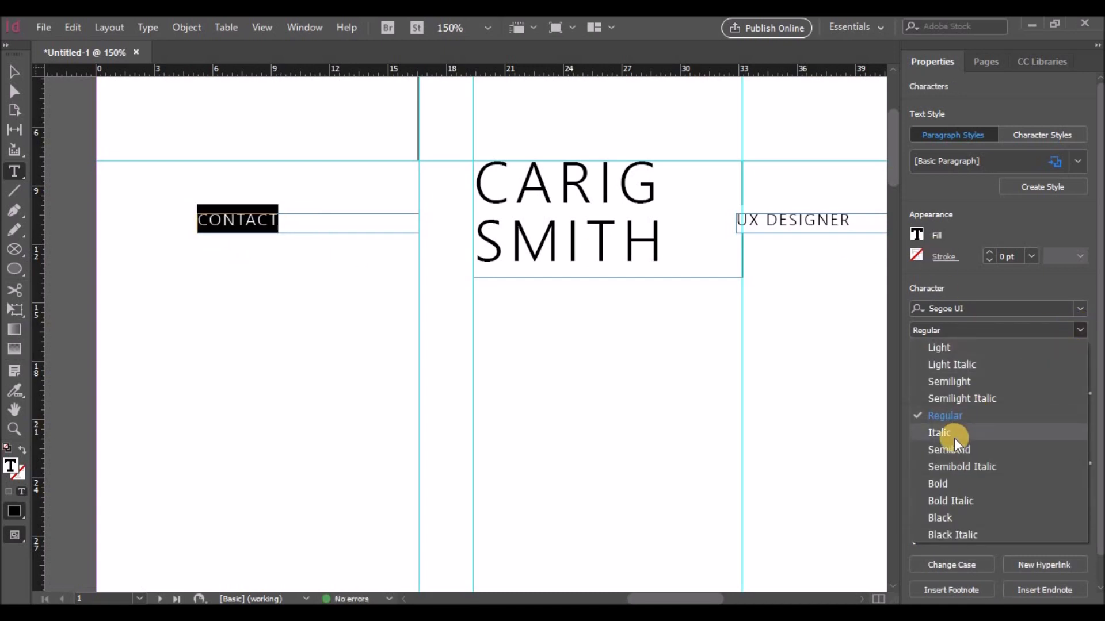
left_click(948, 450)
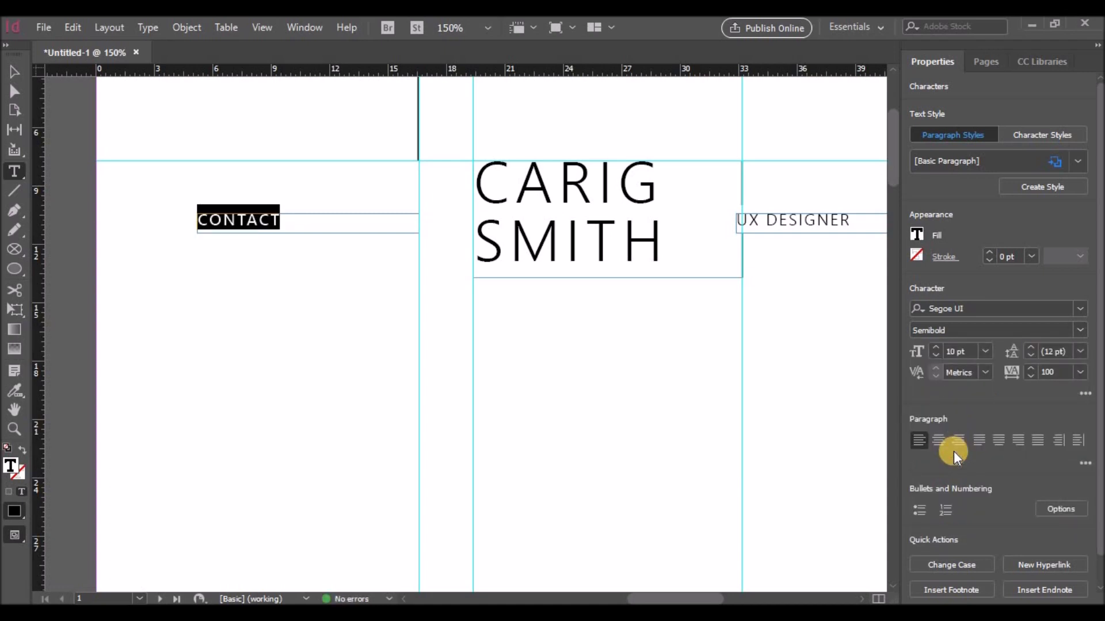
left_click(957, 439)
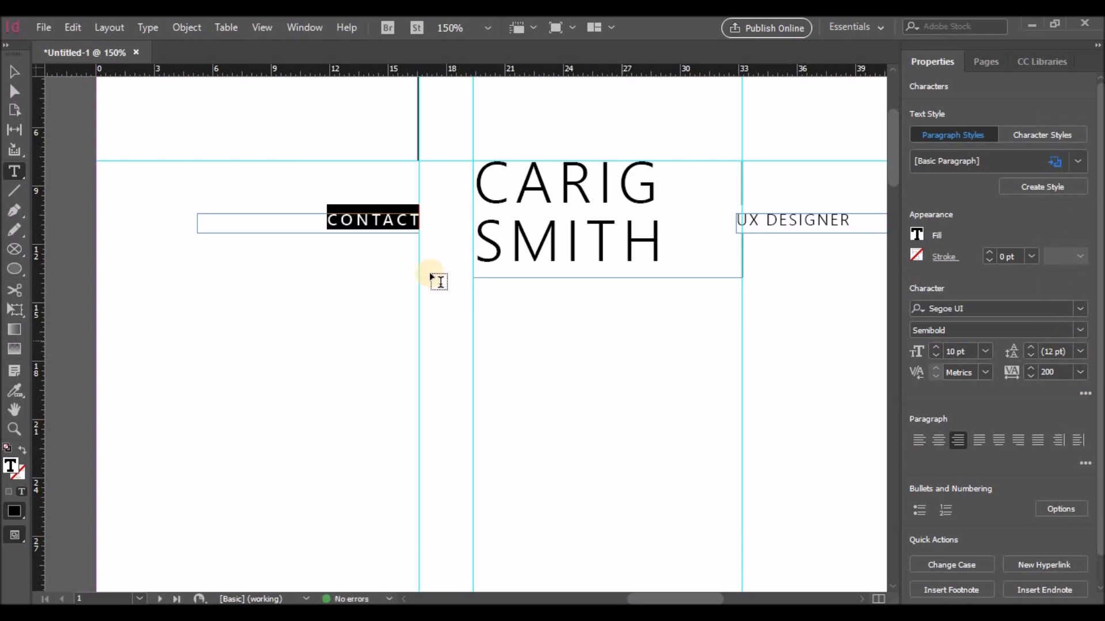
mouse_move(829, 253)
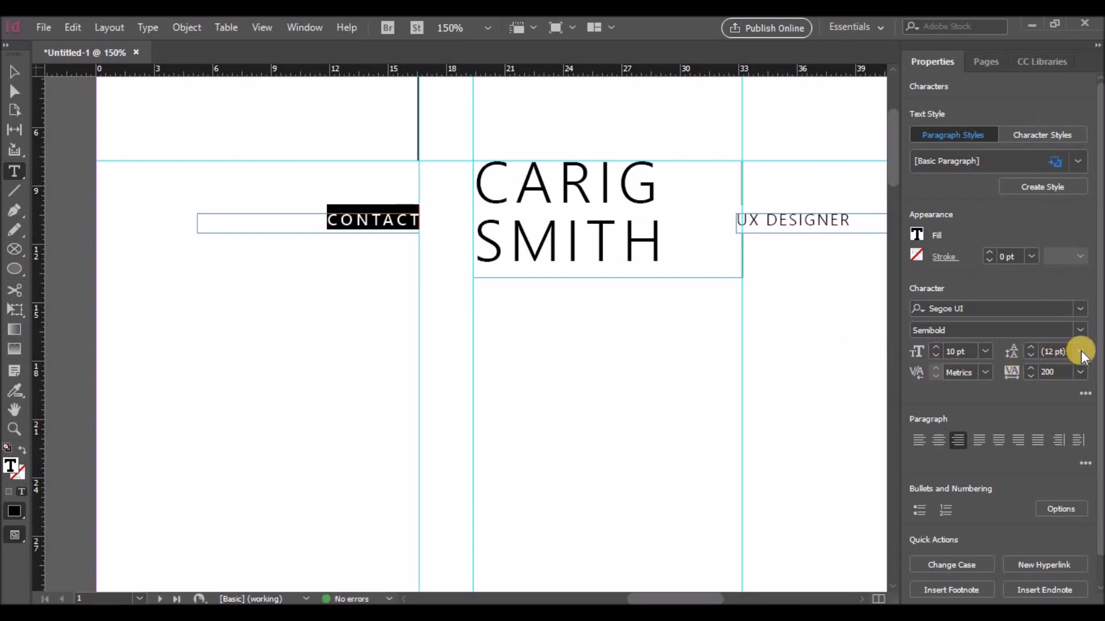
left_click(985, 371)
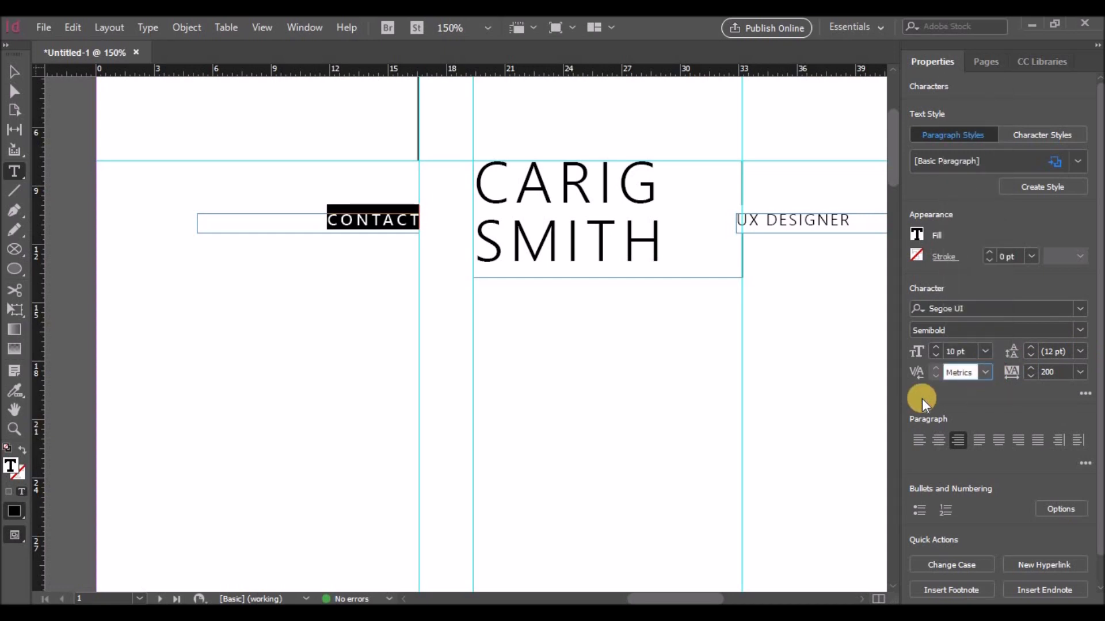
left_click(395, 257)
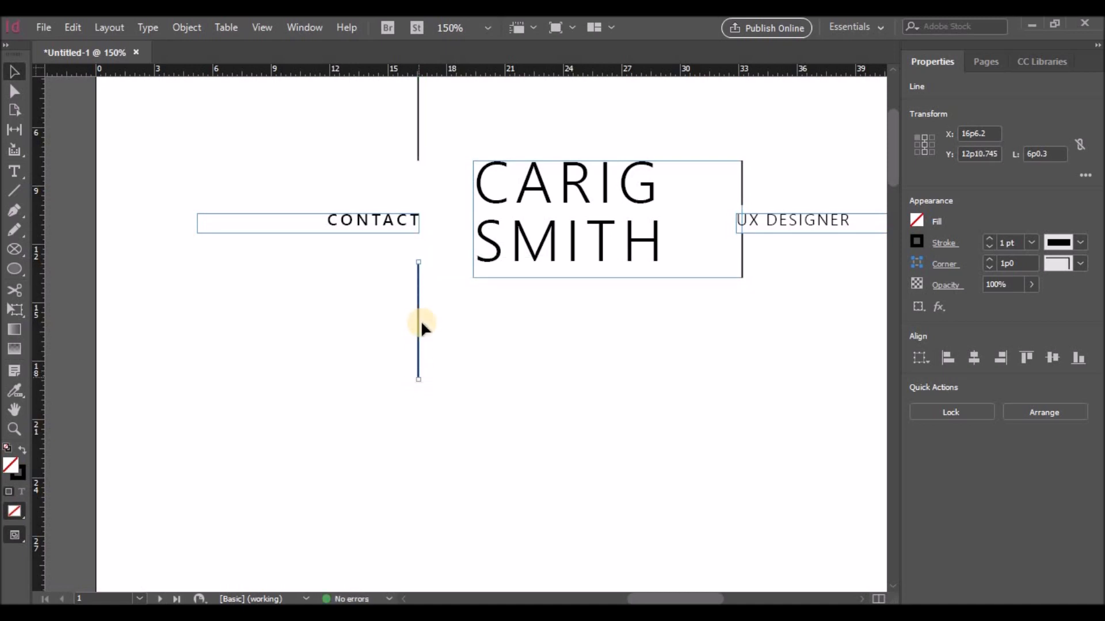
- Select the CONTACT frame and Alt-drag a duplicate just below it
left_click(373, 218)
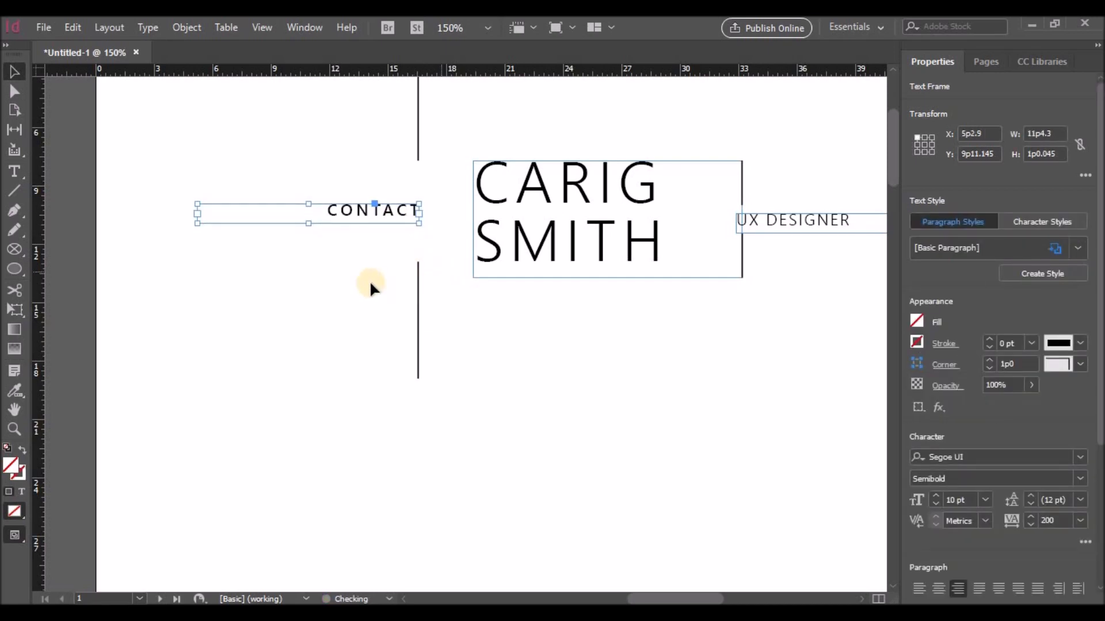
left_click(615, 412)
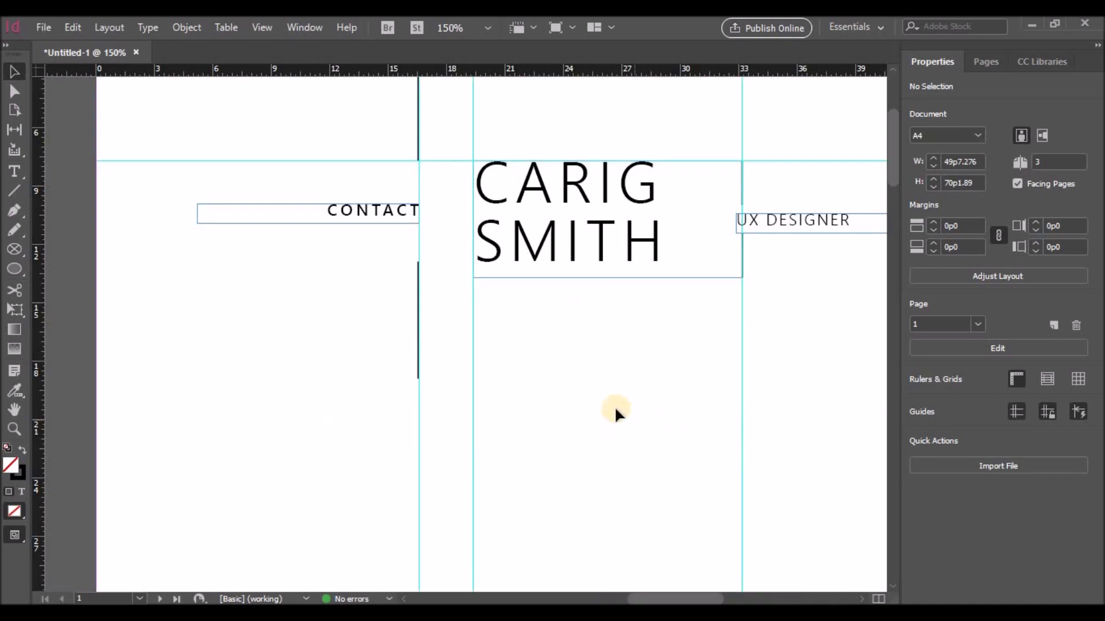
mouse_move(574, 366)
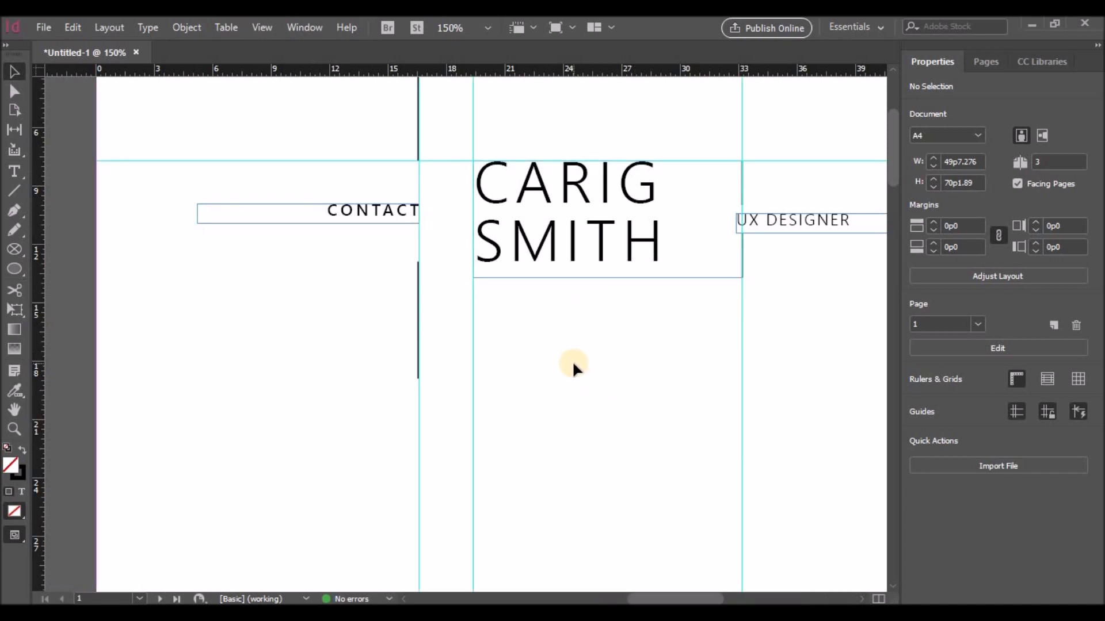
scroll("down", 3)
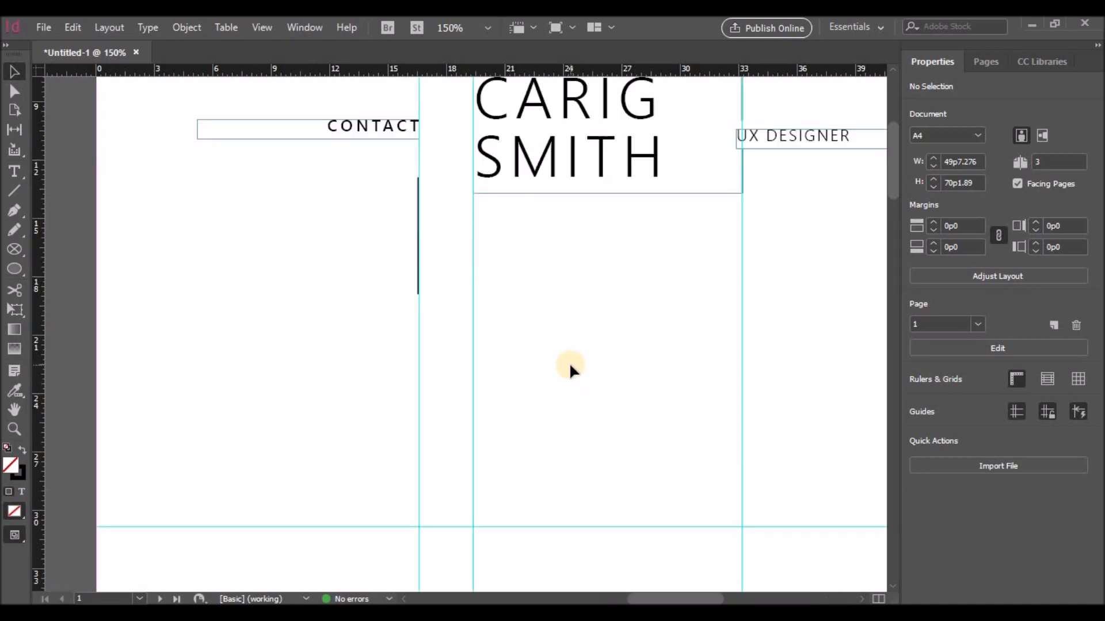
left_click(372, 125)
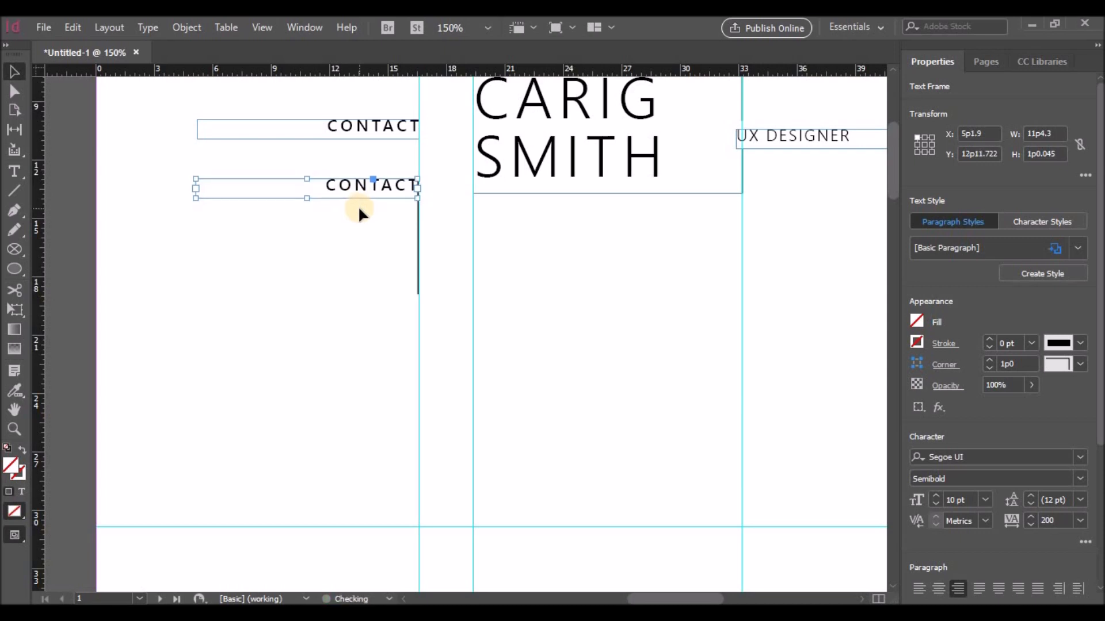
- Retype the copied label as PHONE and set it to 9 pt
double_click(361, 184)
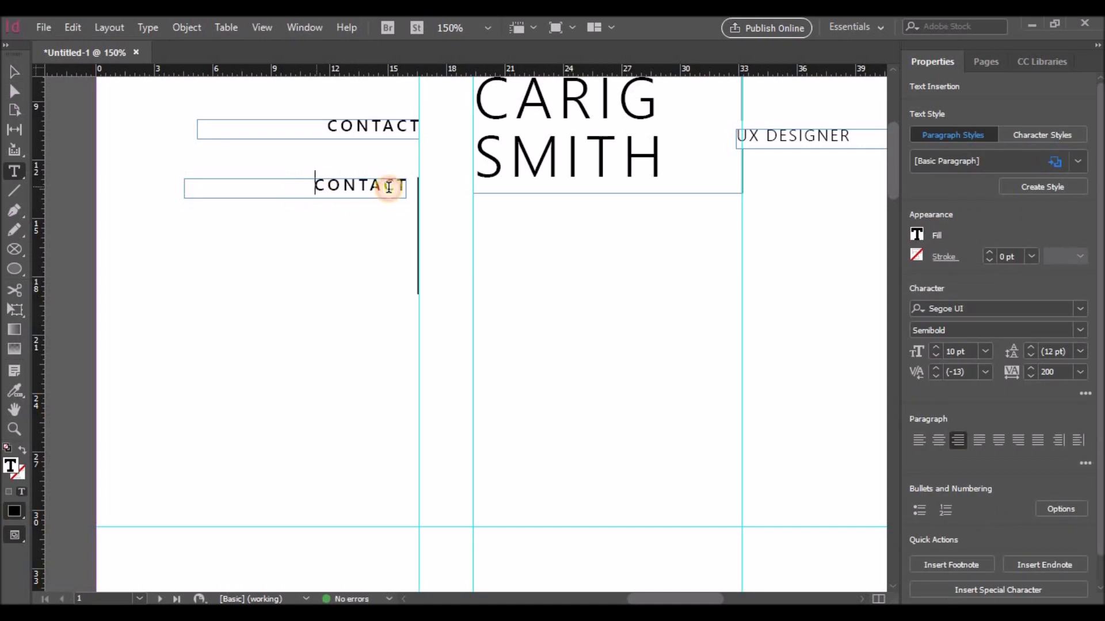
type("PHONE")
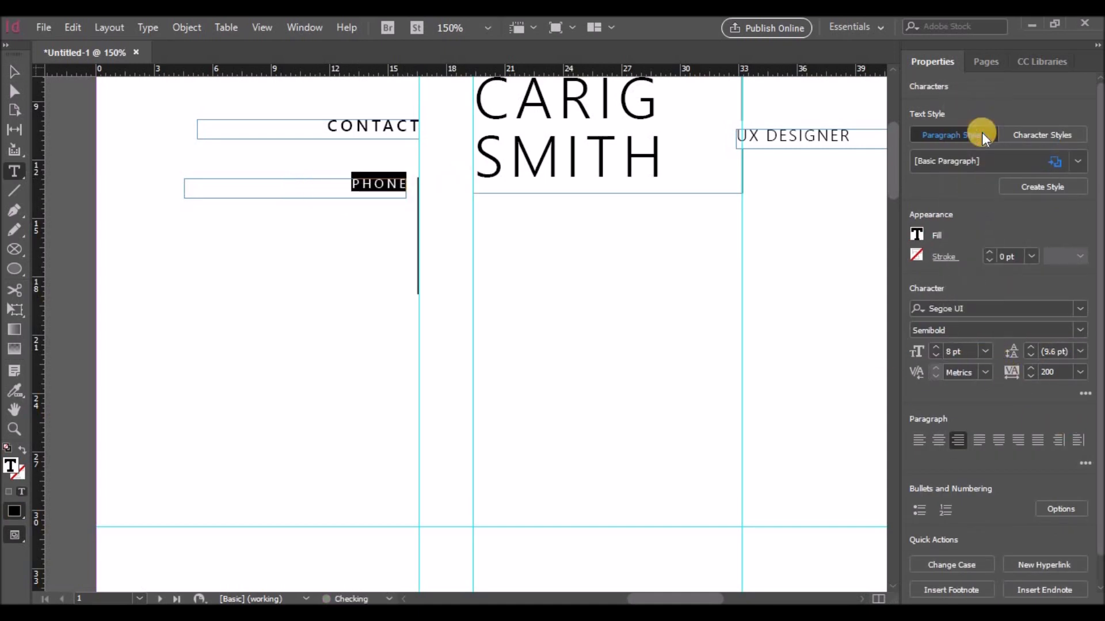
mouse_move(981, 135)
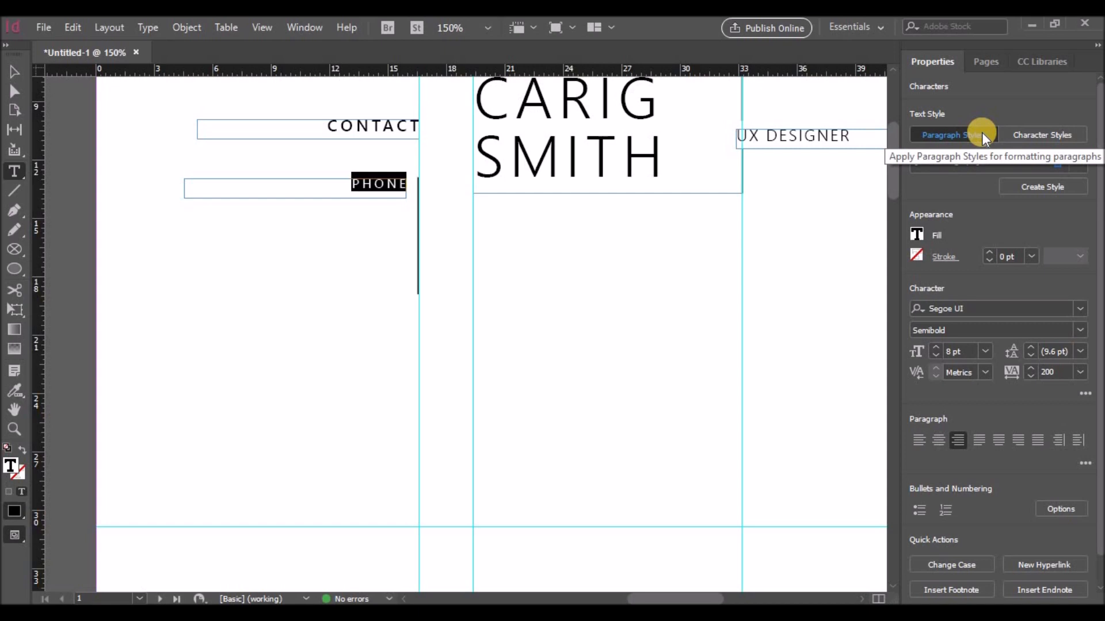
left_click(984, 351)
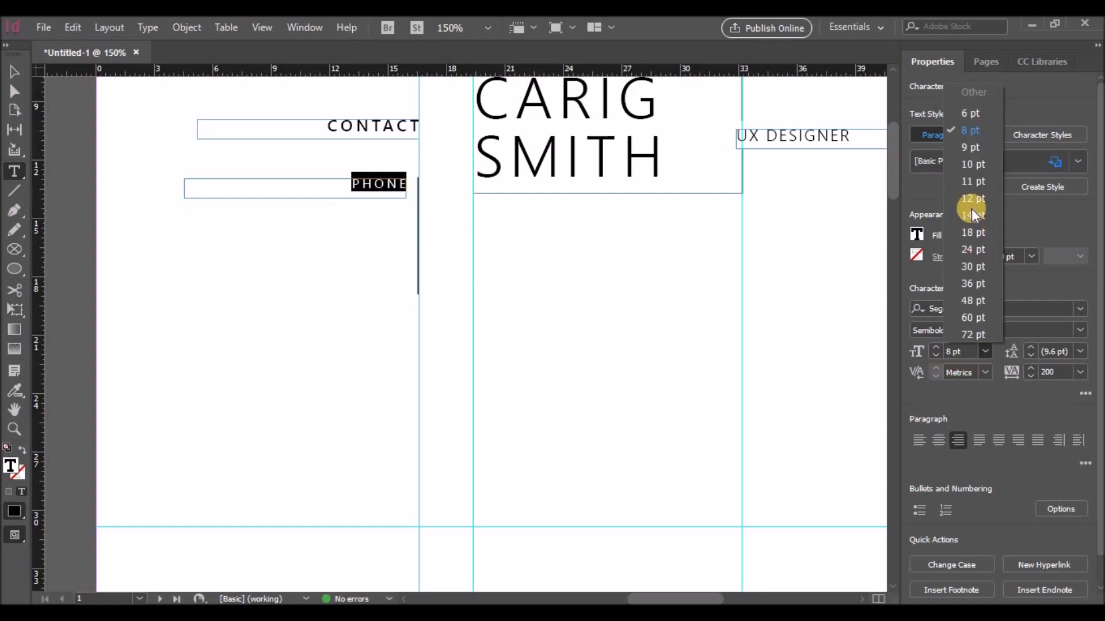
left_click(971, 147)
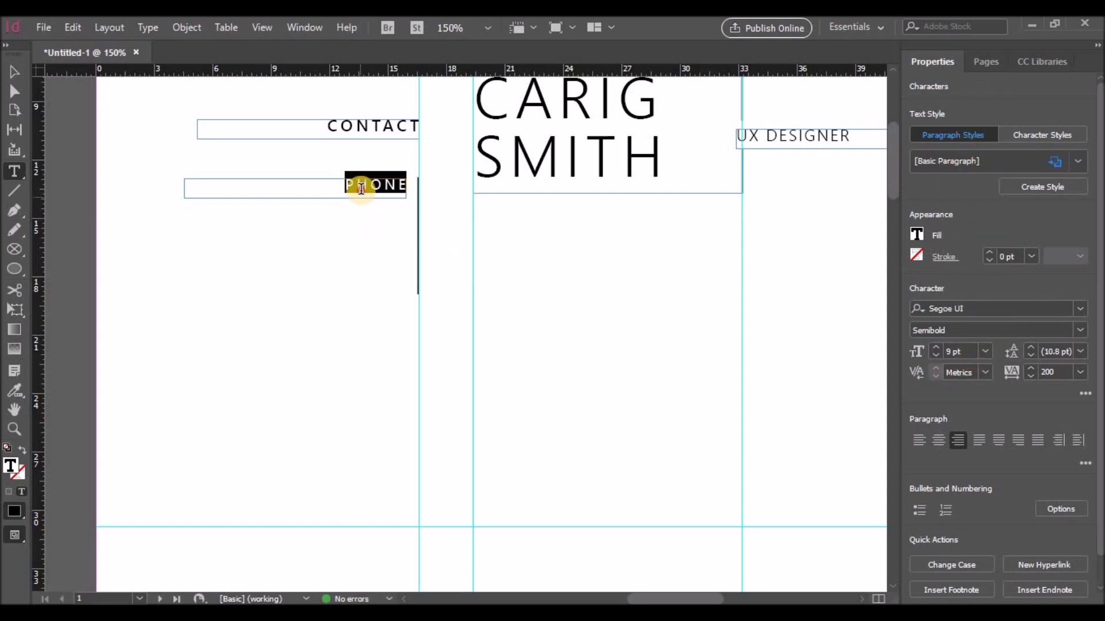
- Switch to the Selection tool and Alt-drag a copy of PHONE downward
left_click(398, 189)
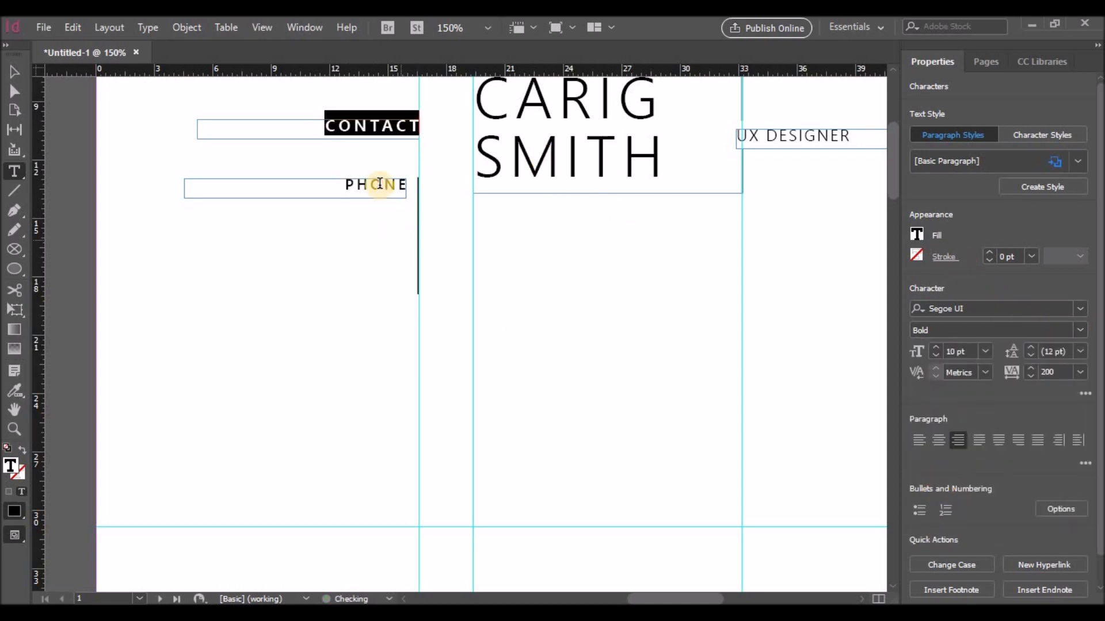
left_click(14, 71)
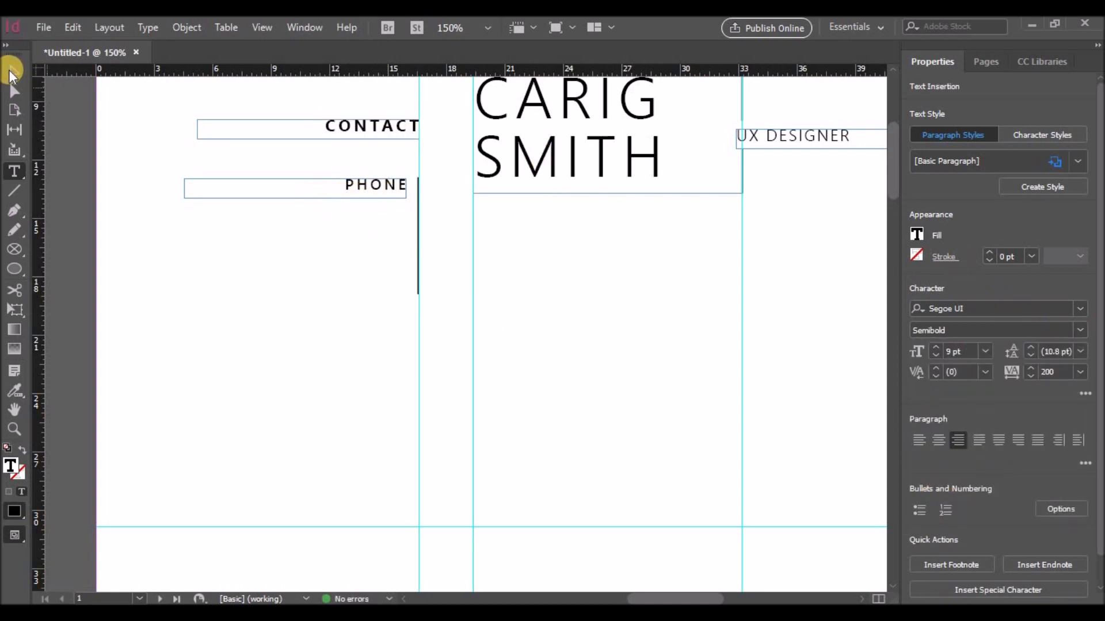
left_click(343, 214)
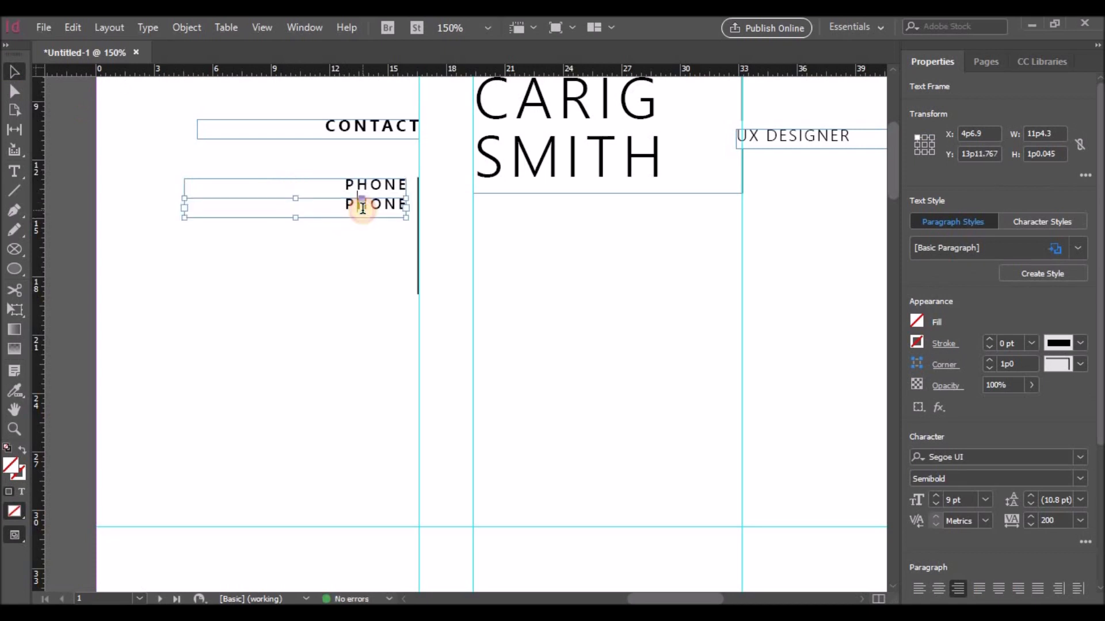
double_click(375, 205)
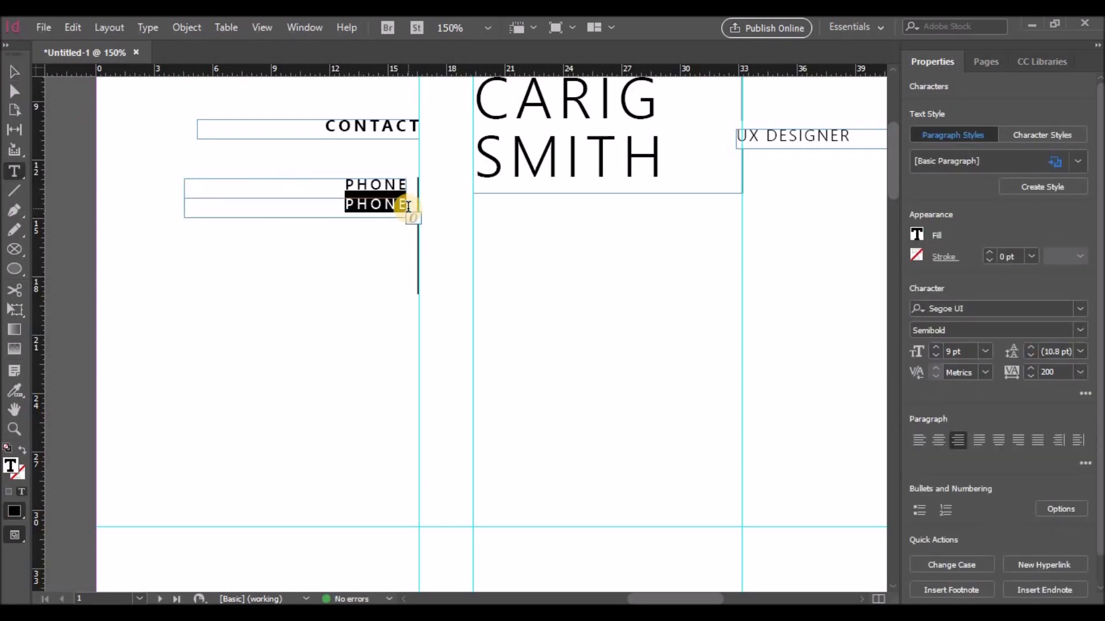
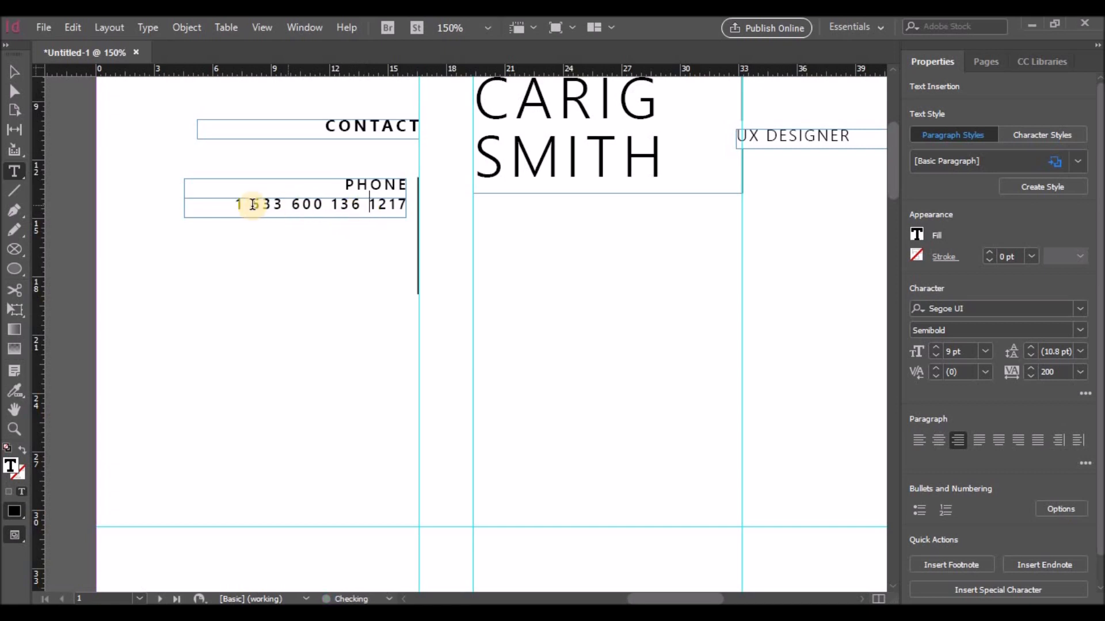
- Set the phone number to Regular weight with tracking 0
left_click(996, 330)
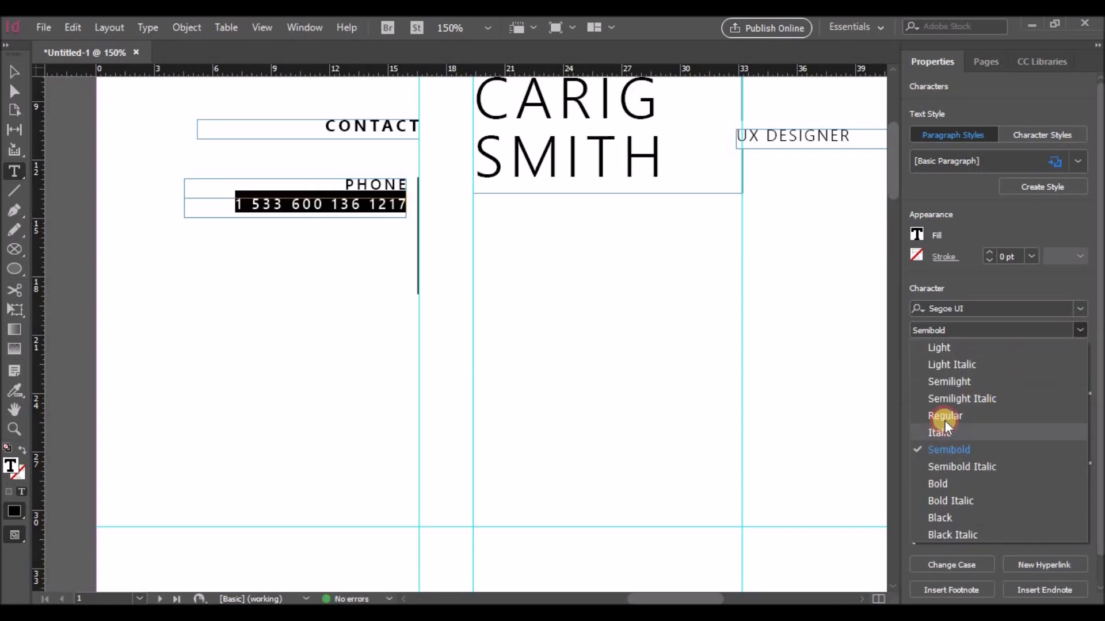
left_click(945, 415)
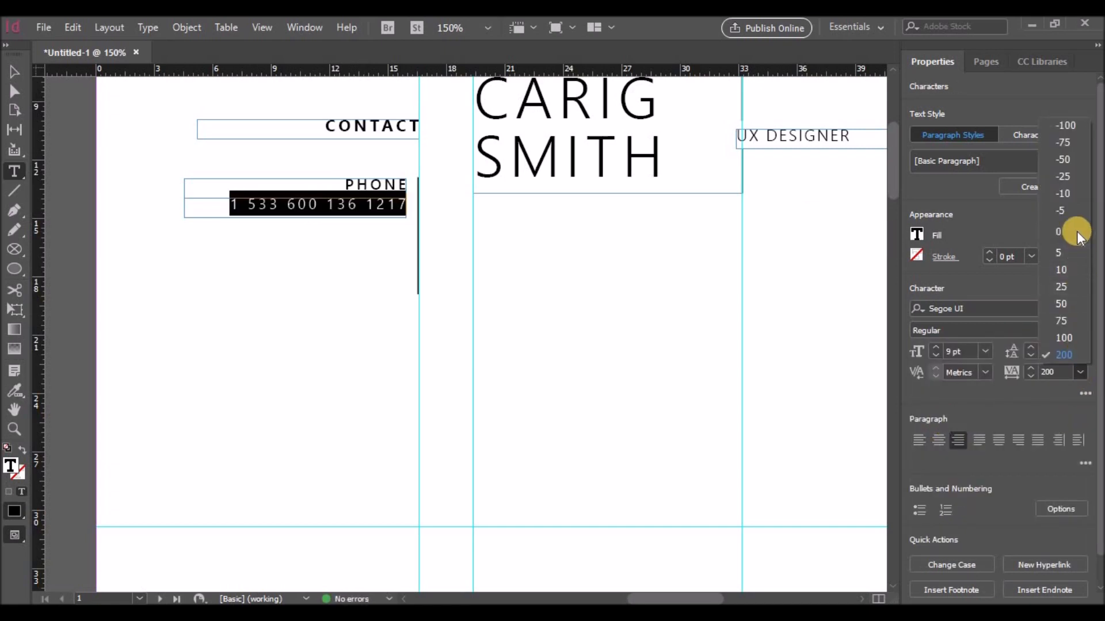
left_click(1058, 231)
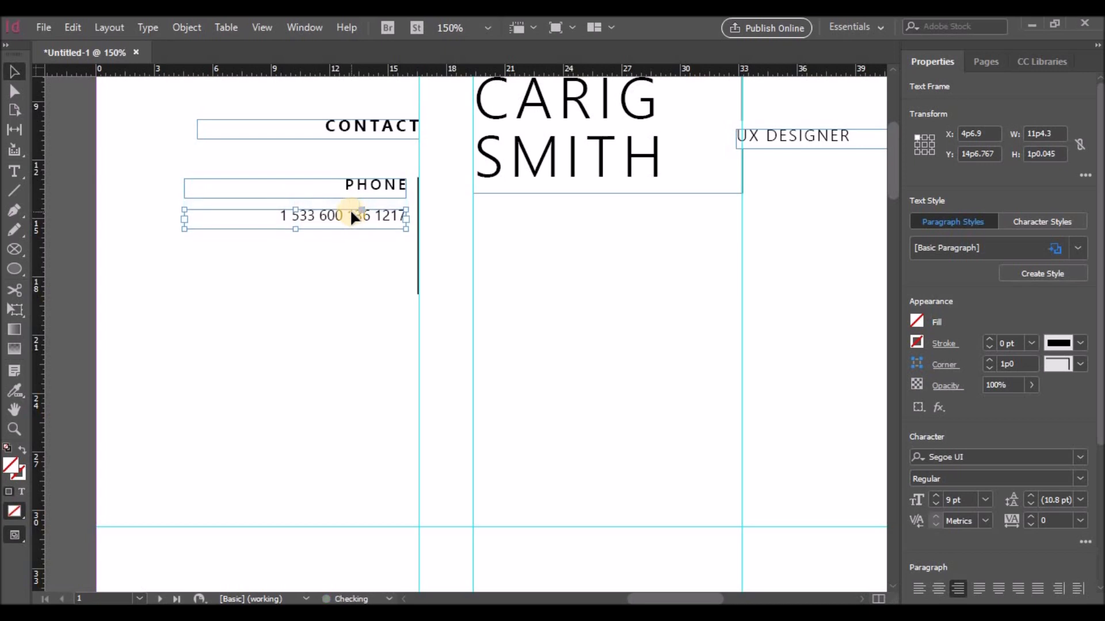
left_click(546, 299)
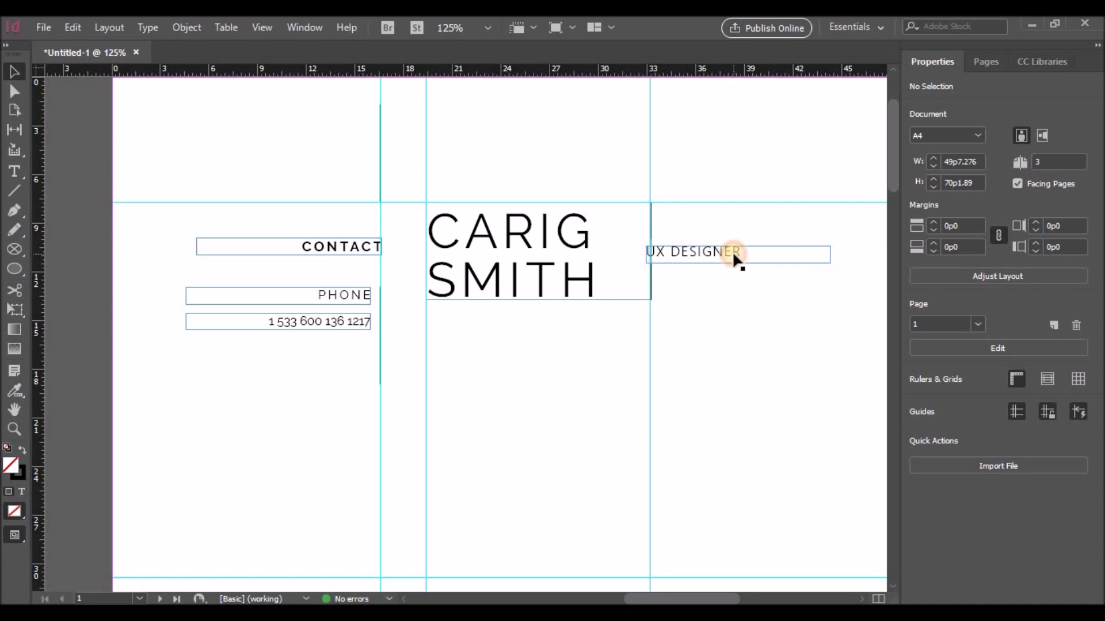
- Give UX DESIGNER a heavier Raleway weight and make PHONE SemiBold
left_click(737, 254)
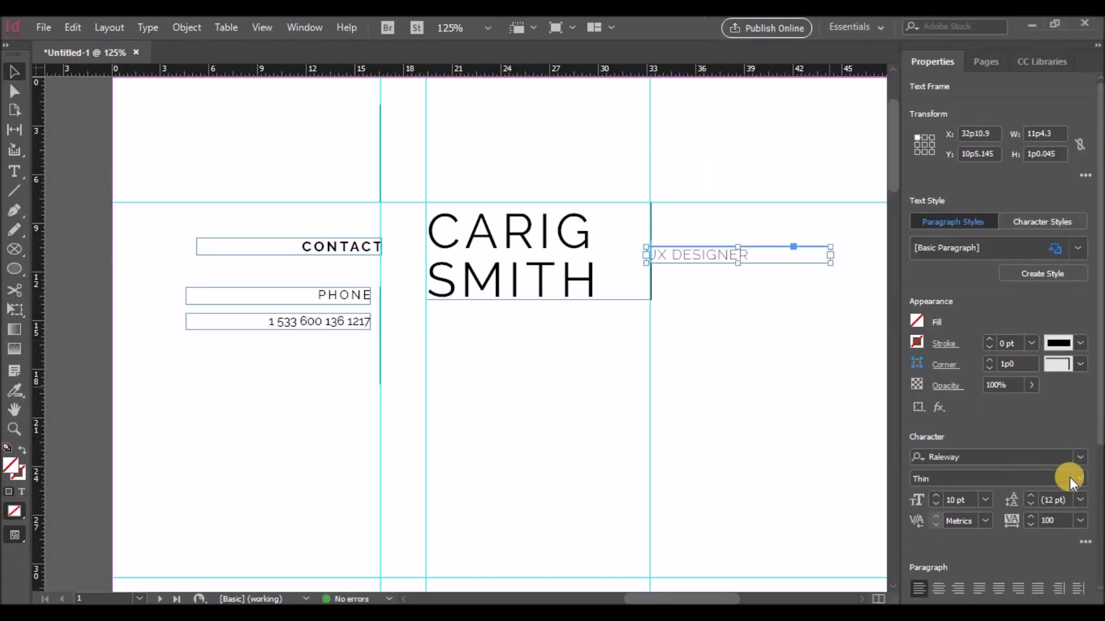
left_click(568, 341)
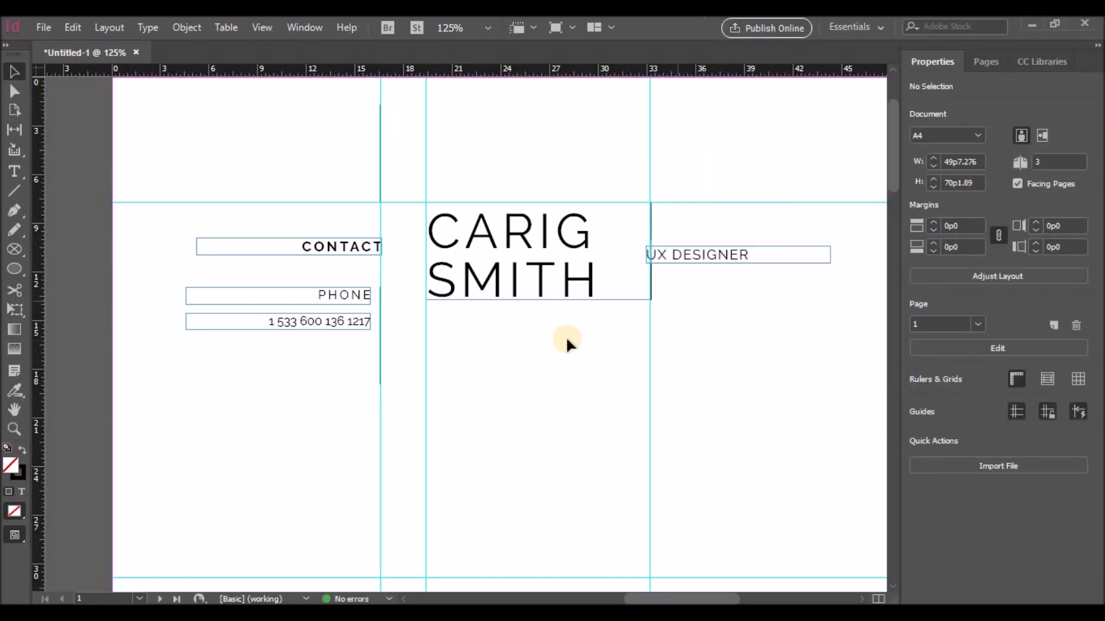
left_click(344, 294)
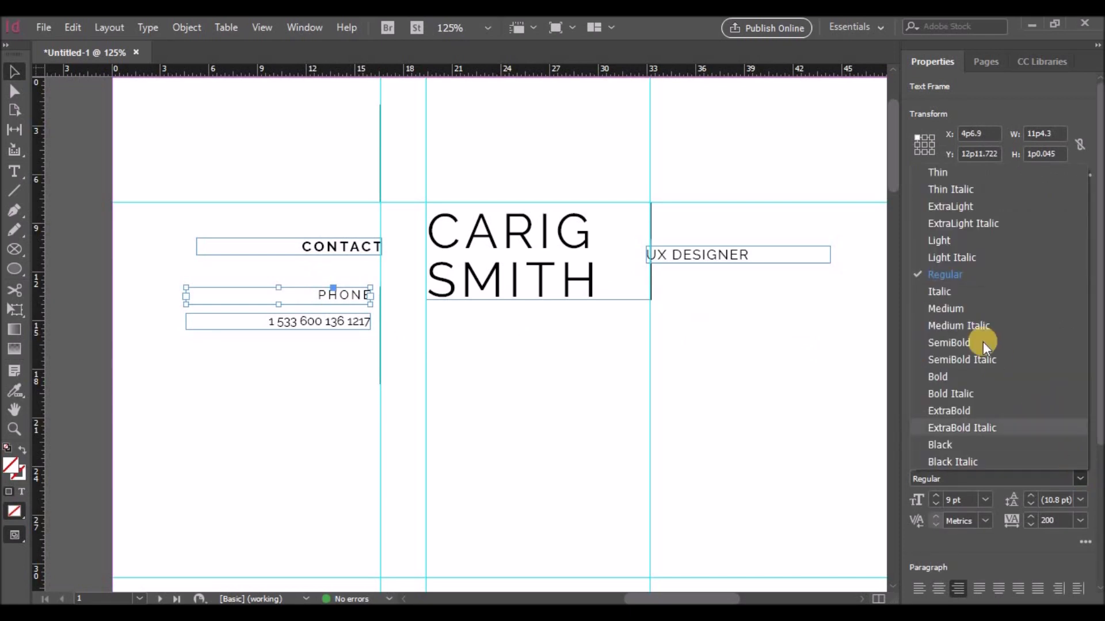
left_click(312, 361)
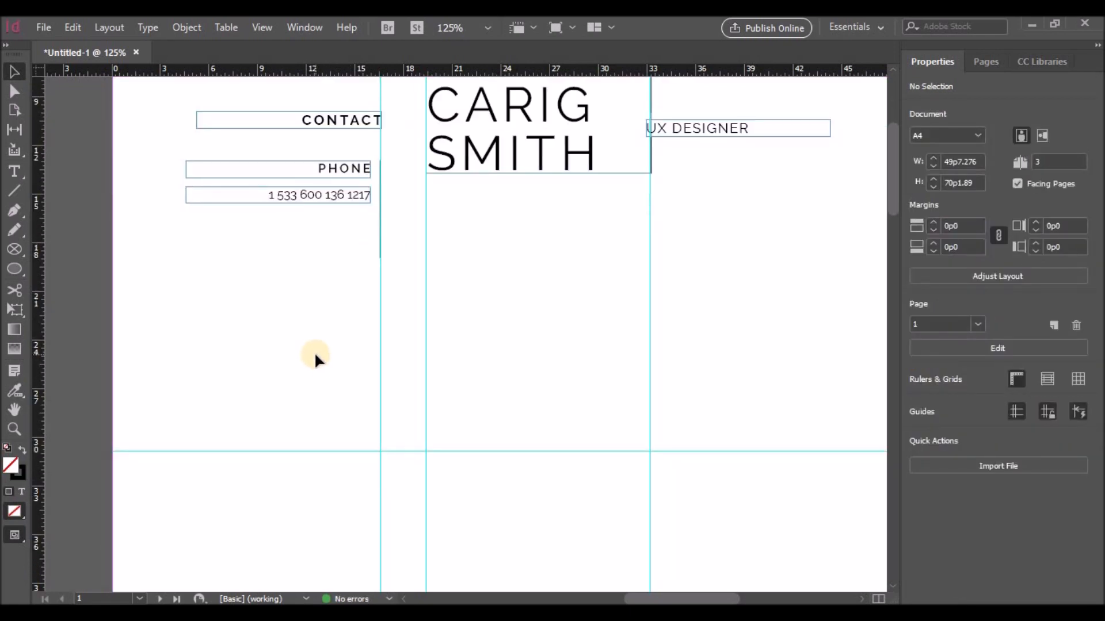
- Add a LOCATION label with the address 01 Street Park avenue, NY, USA beneath it
left_click(282, 222)
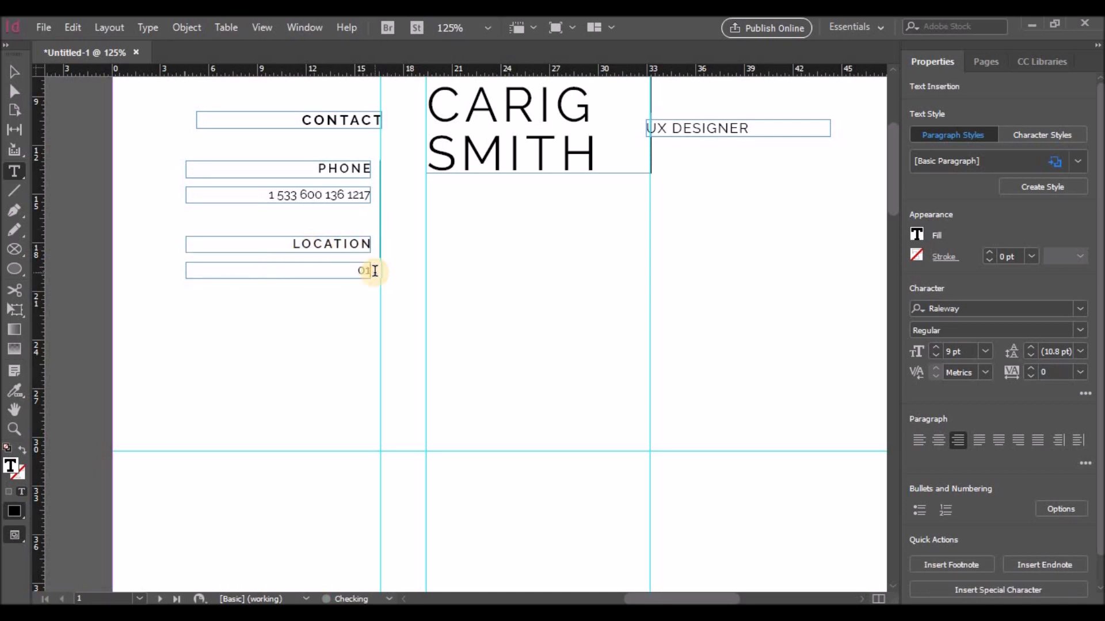
type("Street")
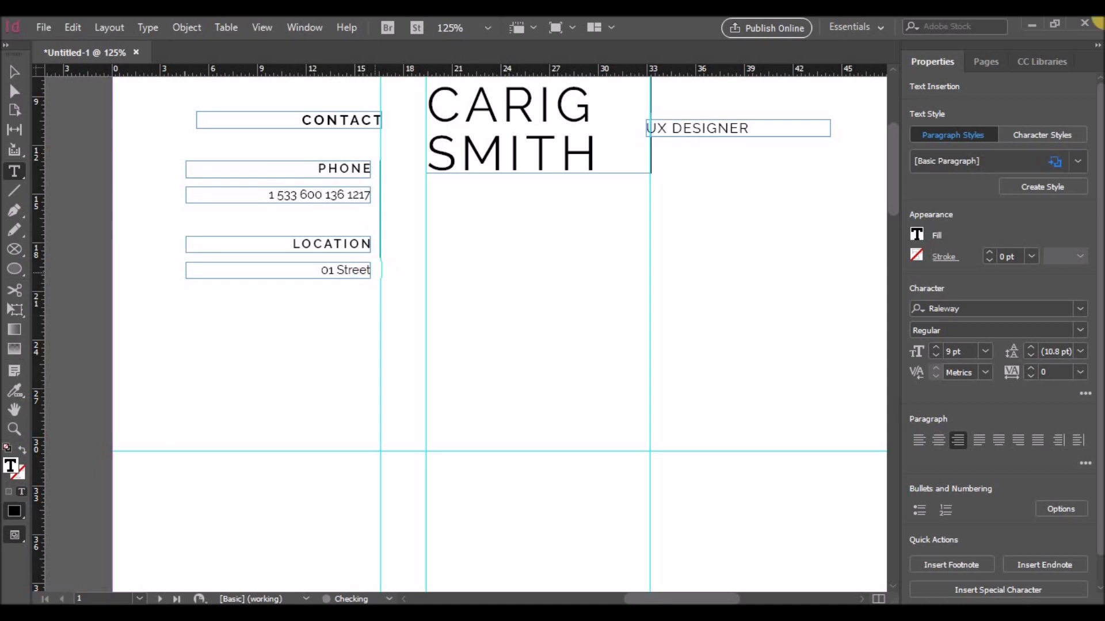
type("Park")
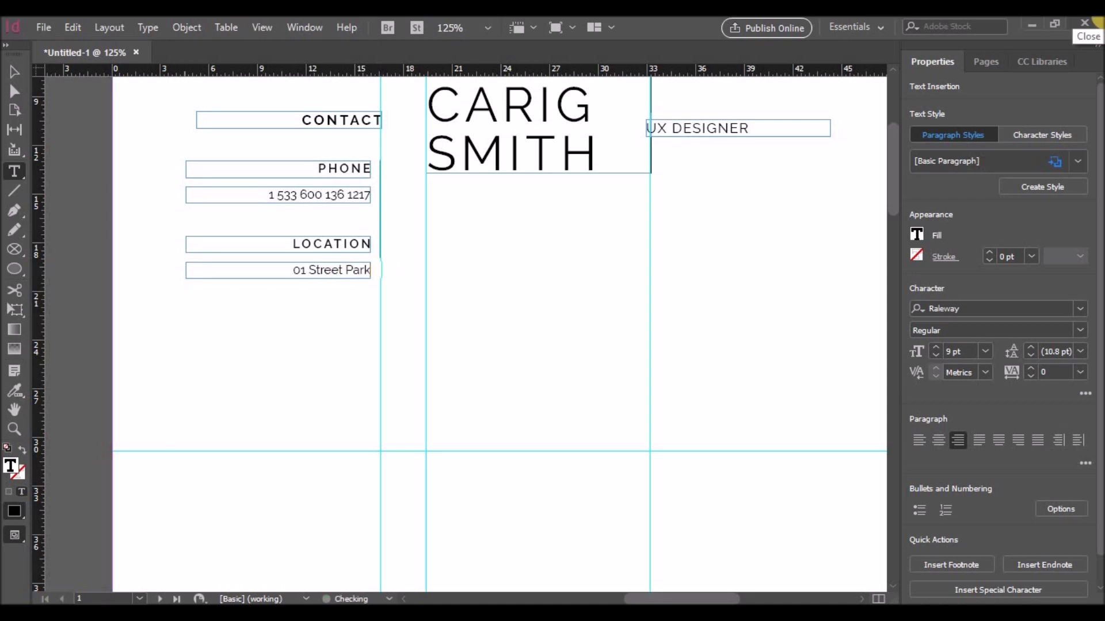
type("avenue")
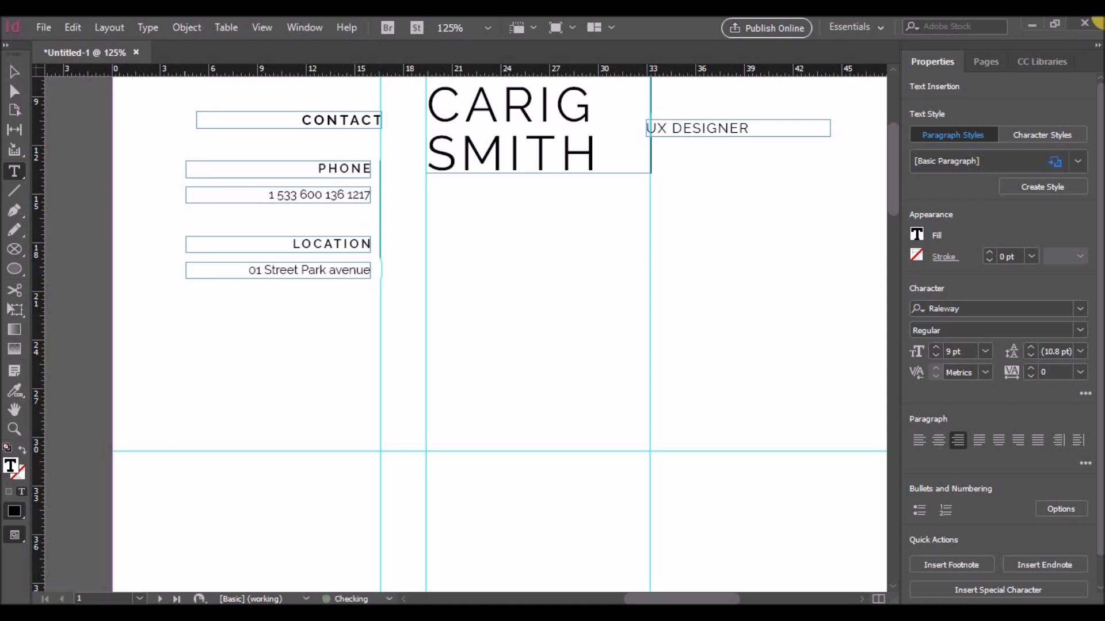
type(", NY, USA")
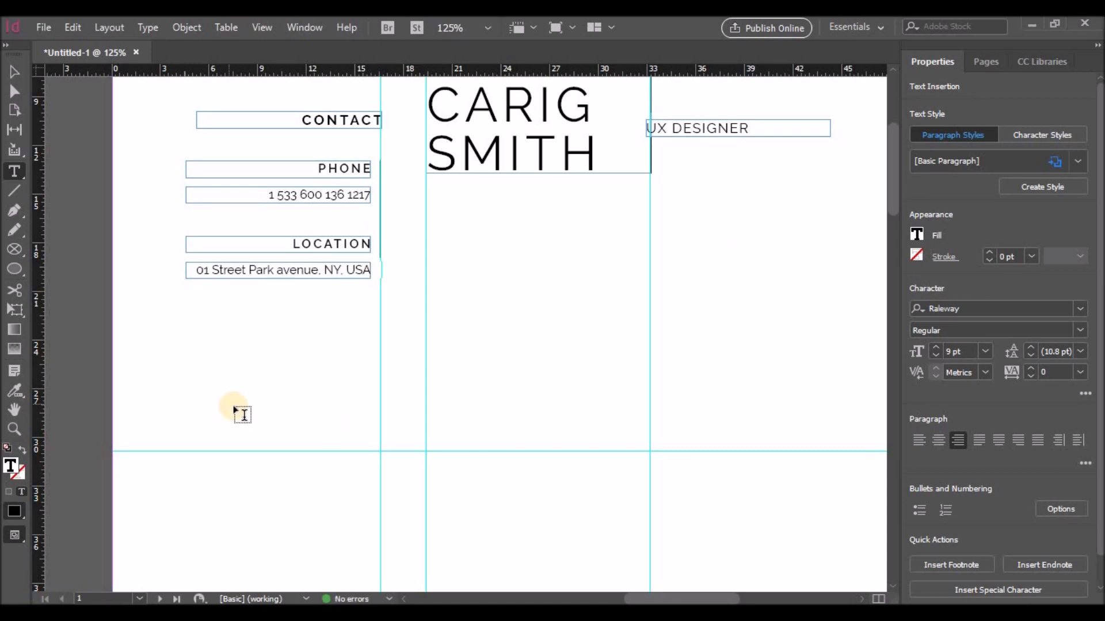
left_click(277, 269)
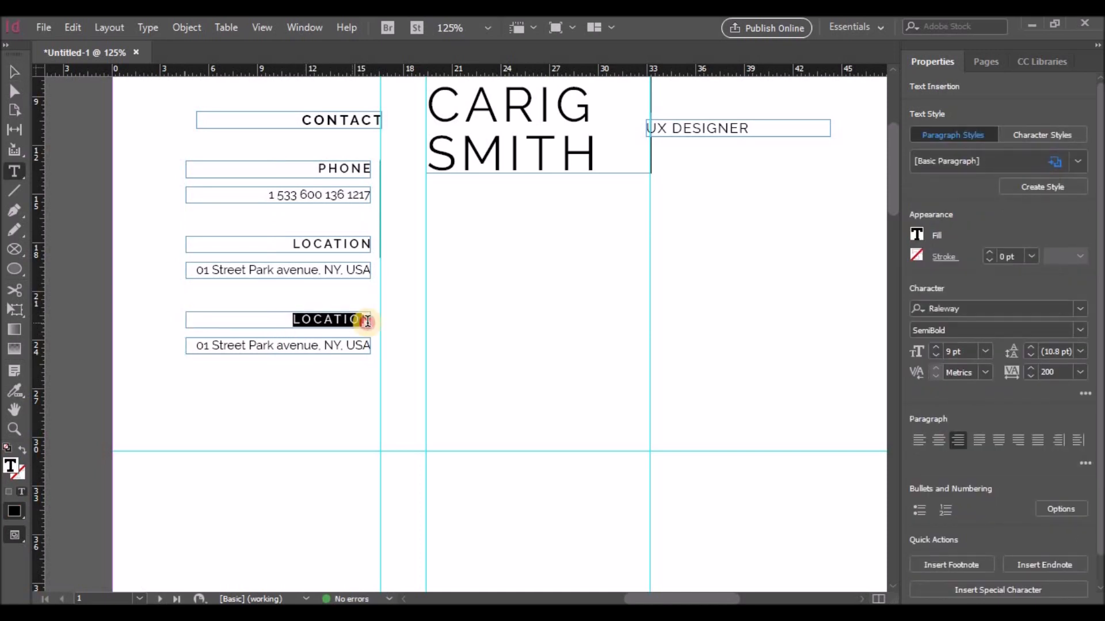
type("EMAIL")
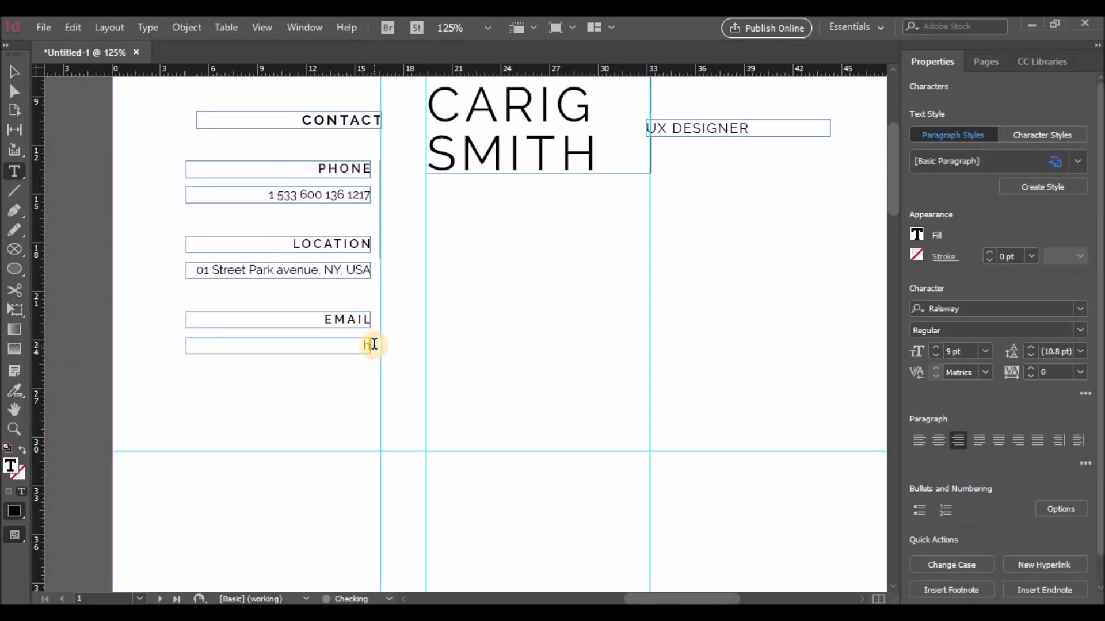
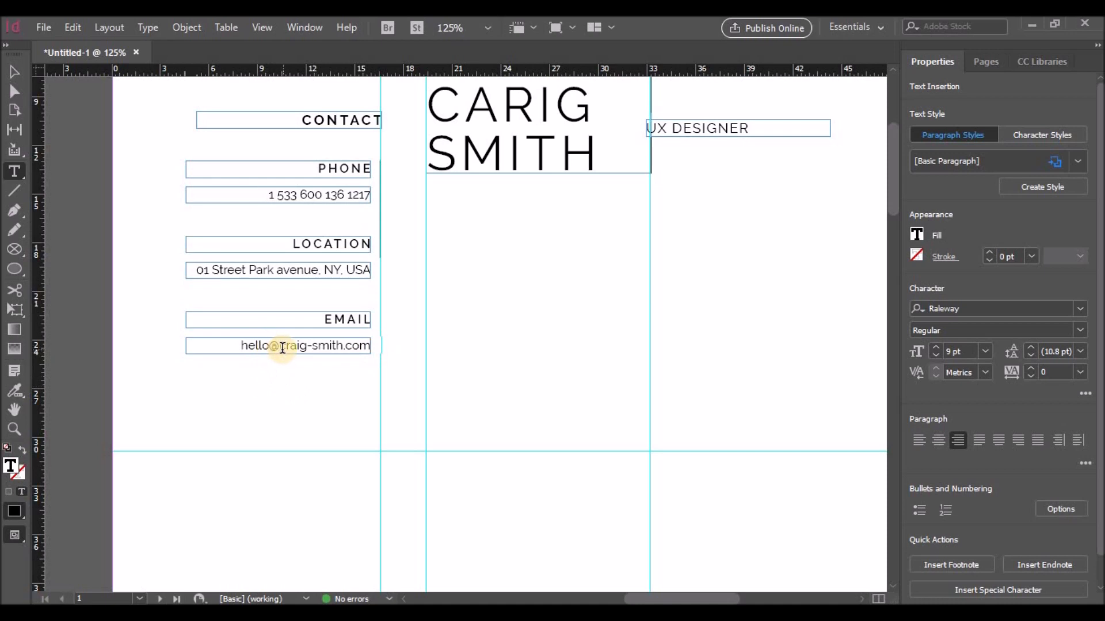
double_click(304, 345)
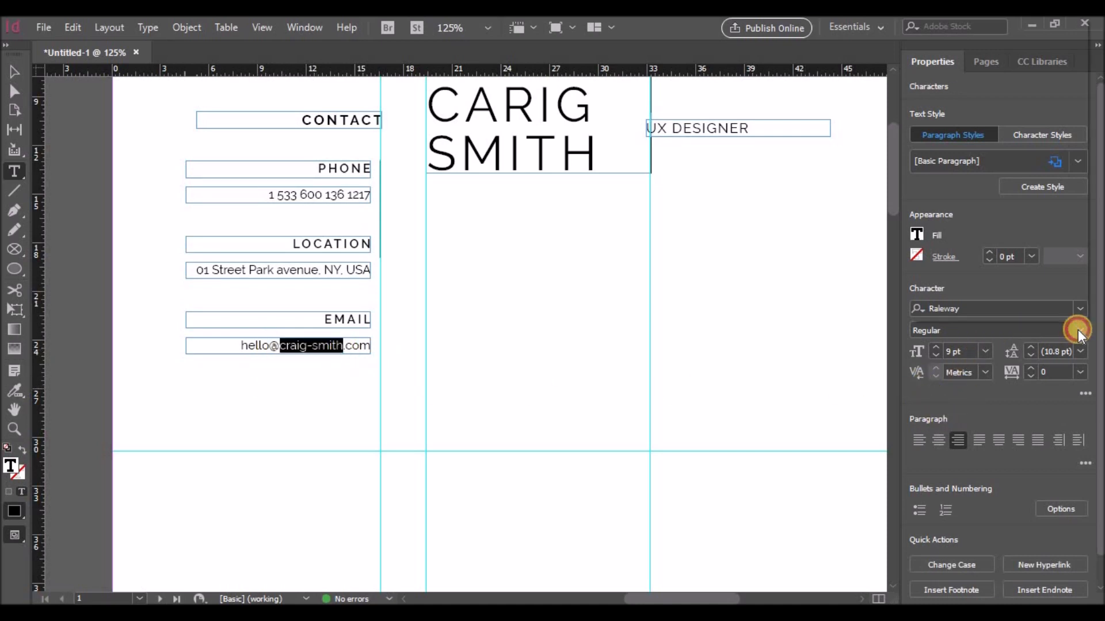
left_click(373, 318)
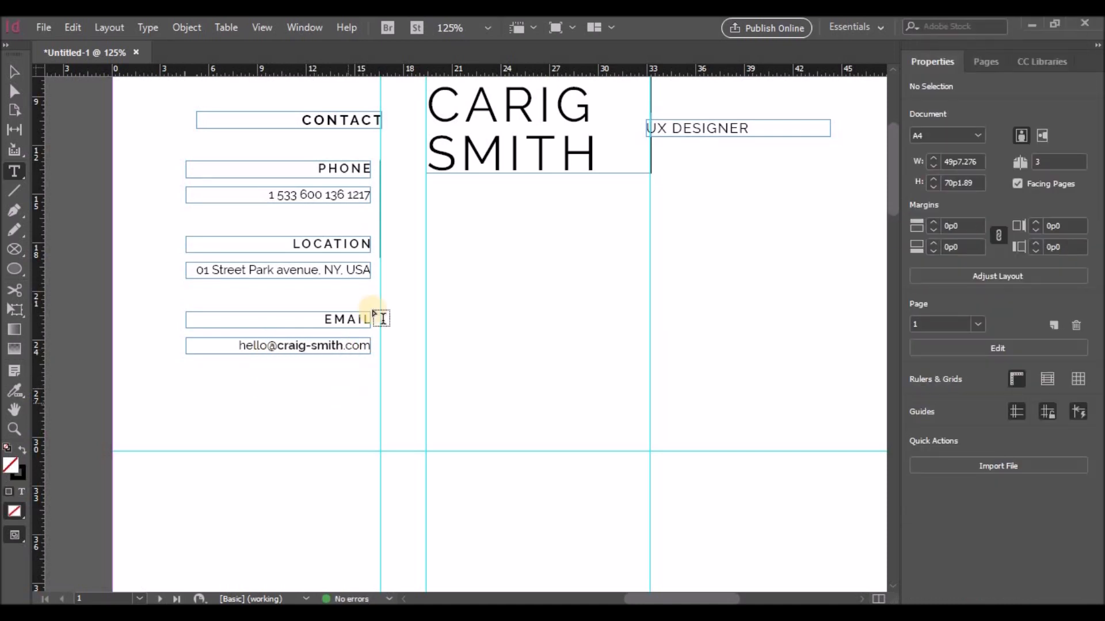
scroll("up", 3)
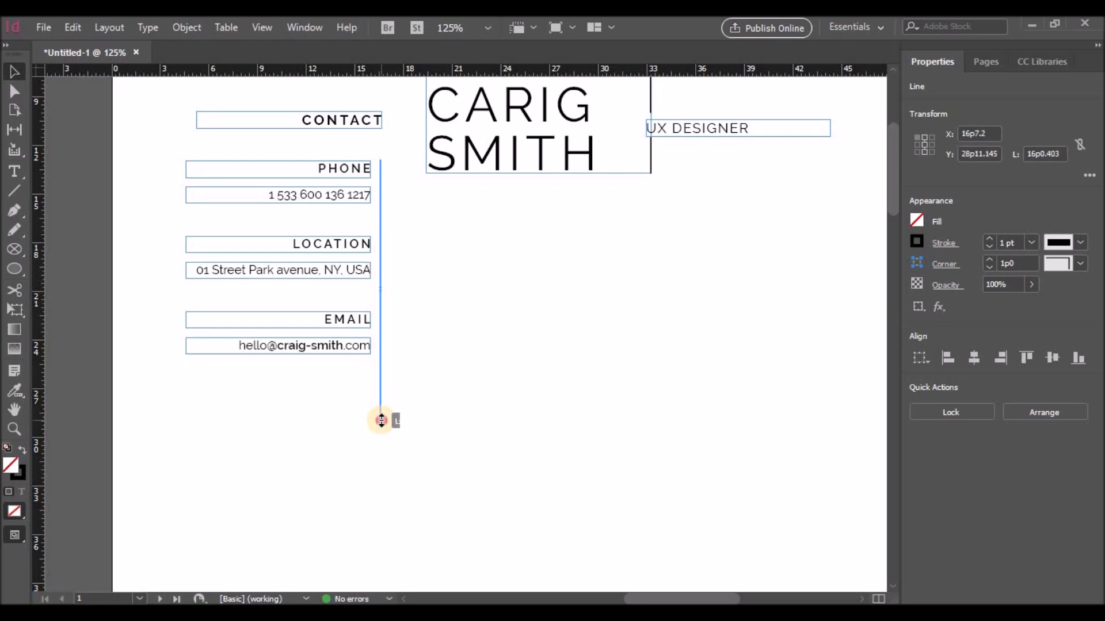
- Draw a vertical divider line along the guide beside the contact details column
left_click(423, 259)
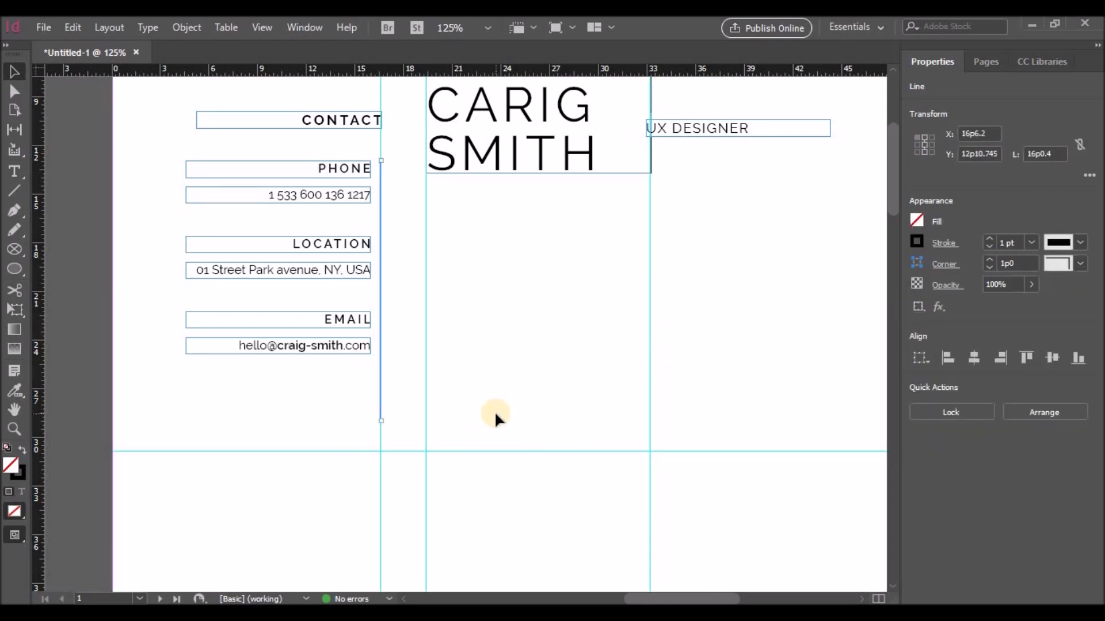
left_click(304, 345)
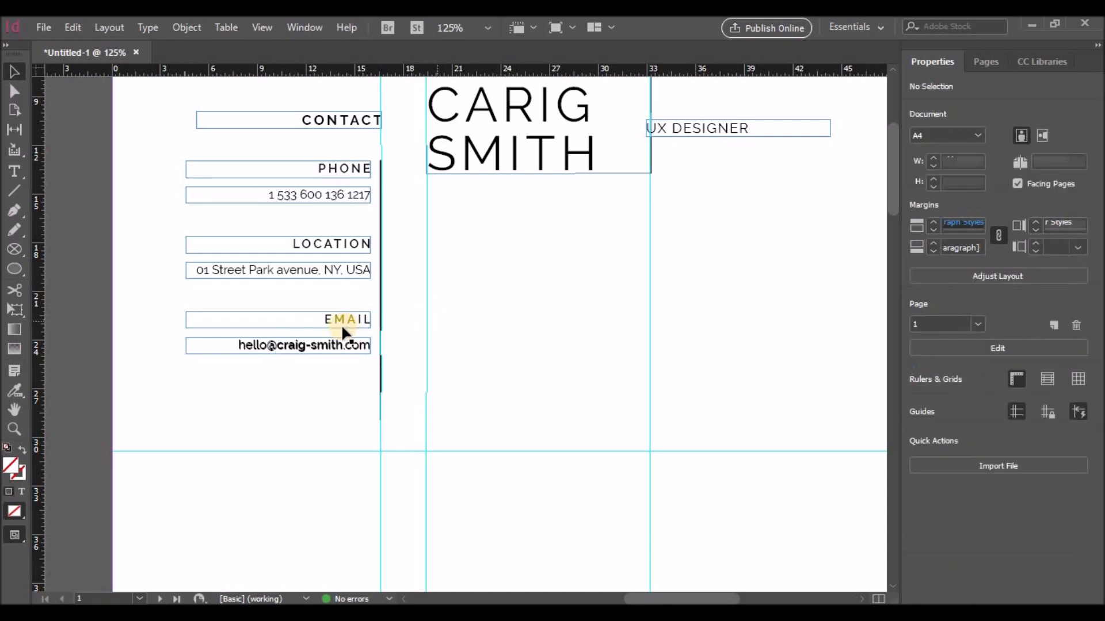
left_click(698, 128)
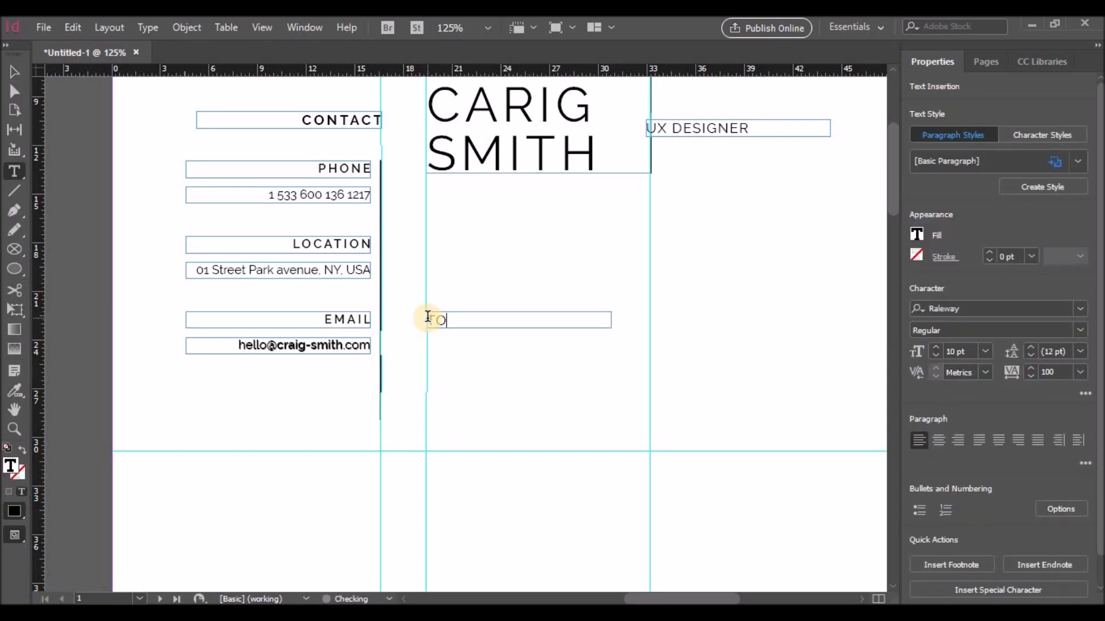
- Type TO, RECIPIENT NAME, CEO & FOUNDER and COMPANY on separate lines in a new frame
type("TO")
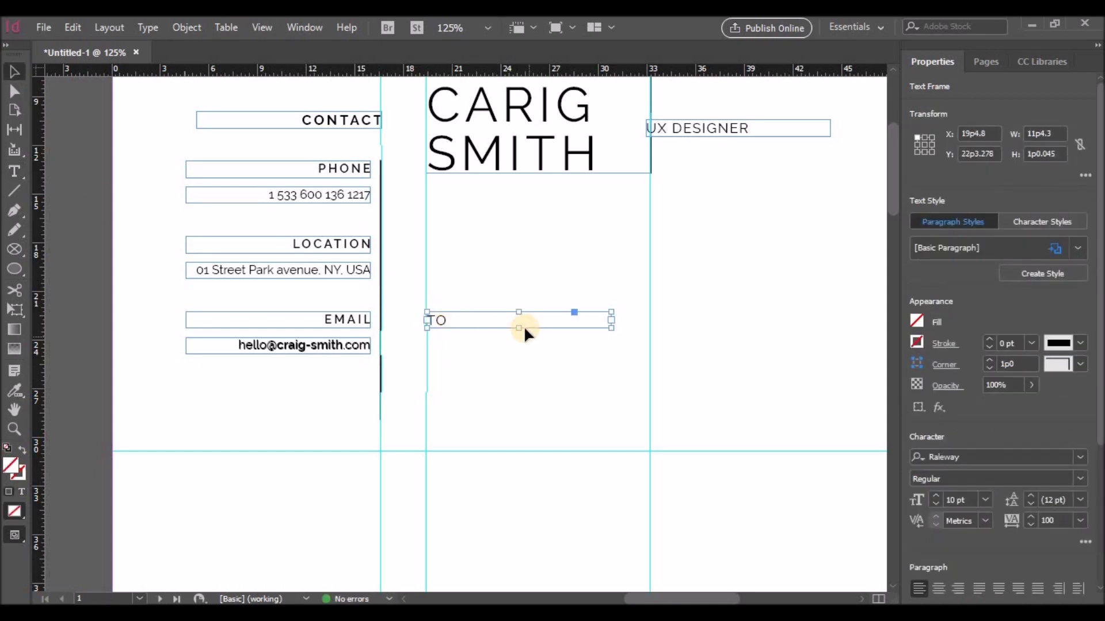
double_click(517, 321)
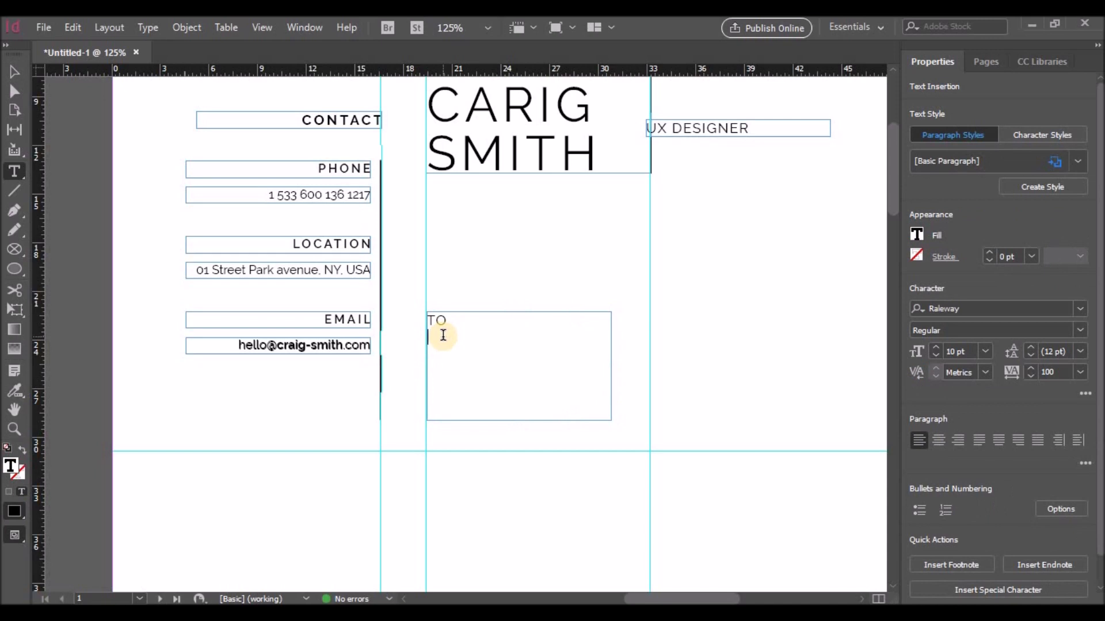
type("RECIPIENT")
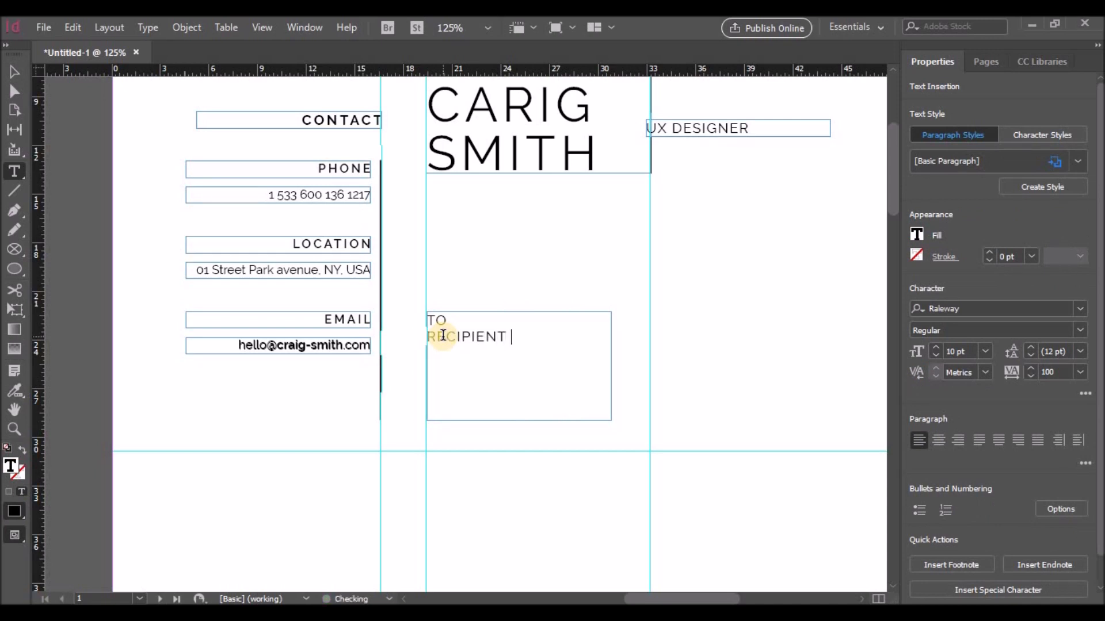
type("NAME")
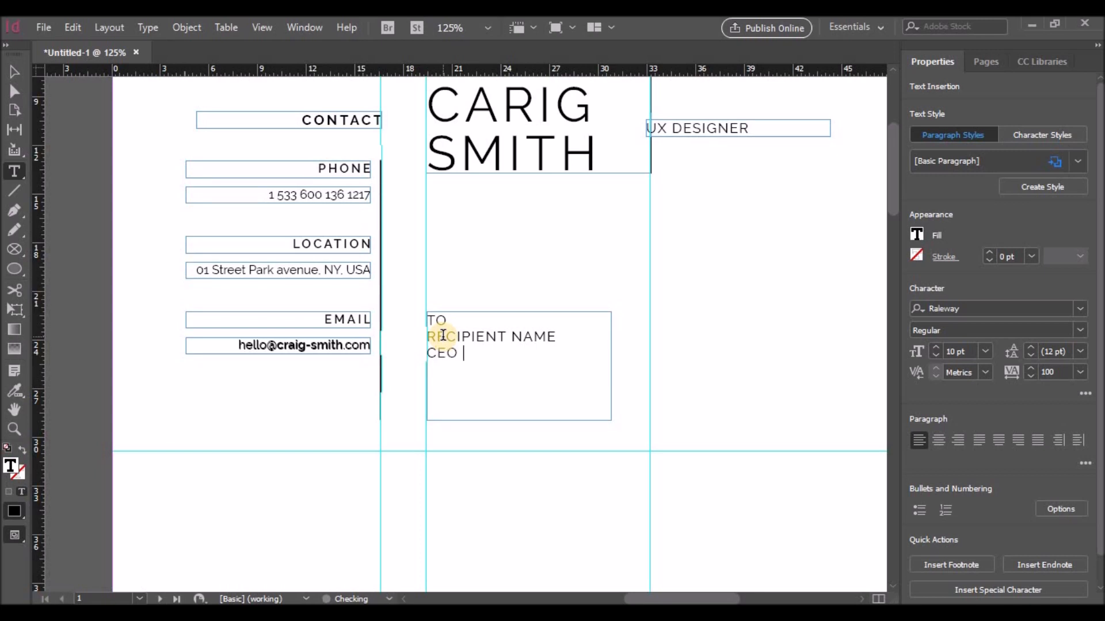
type("& FOUNDER")
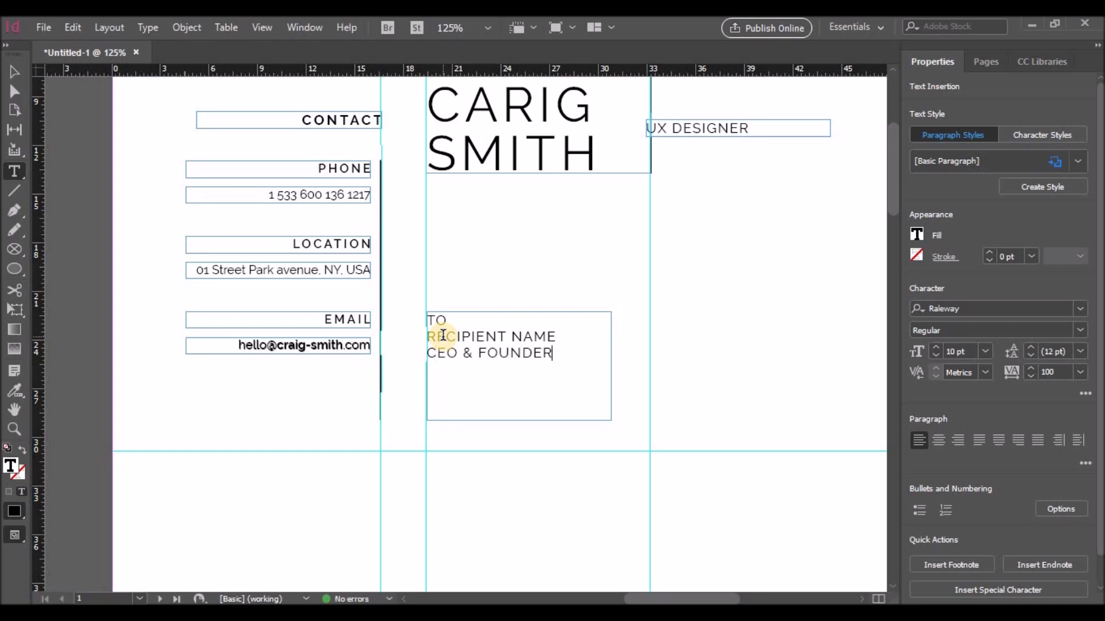
type("COMPANY")
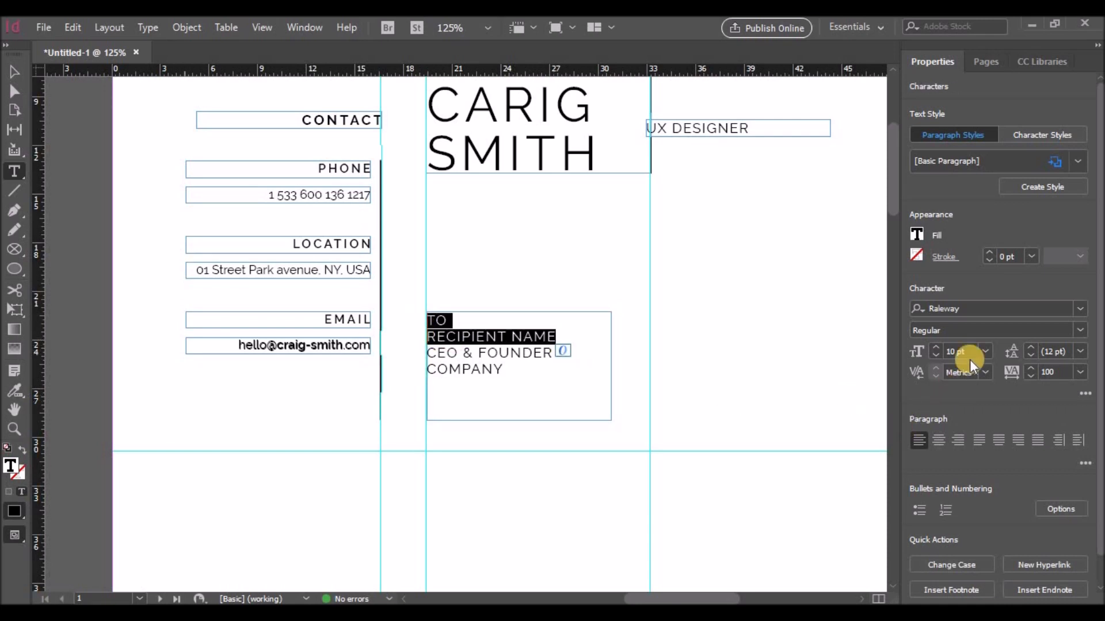
- Set TO and RECIPIENT NAME to Bold
left_click(542, 368)
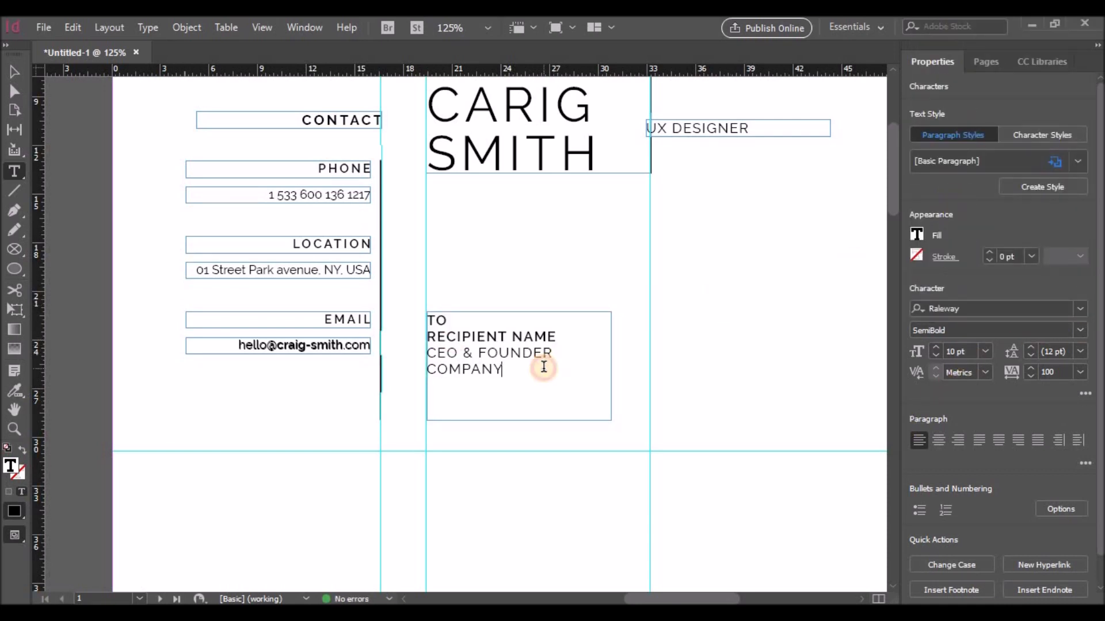
left_click(993, 331)
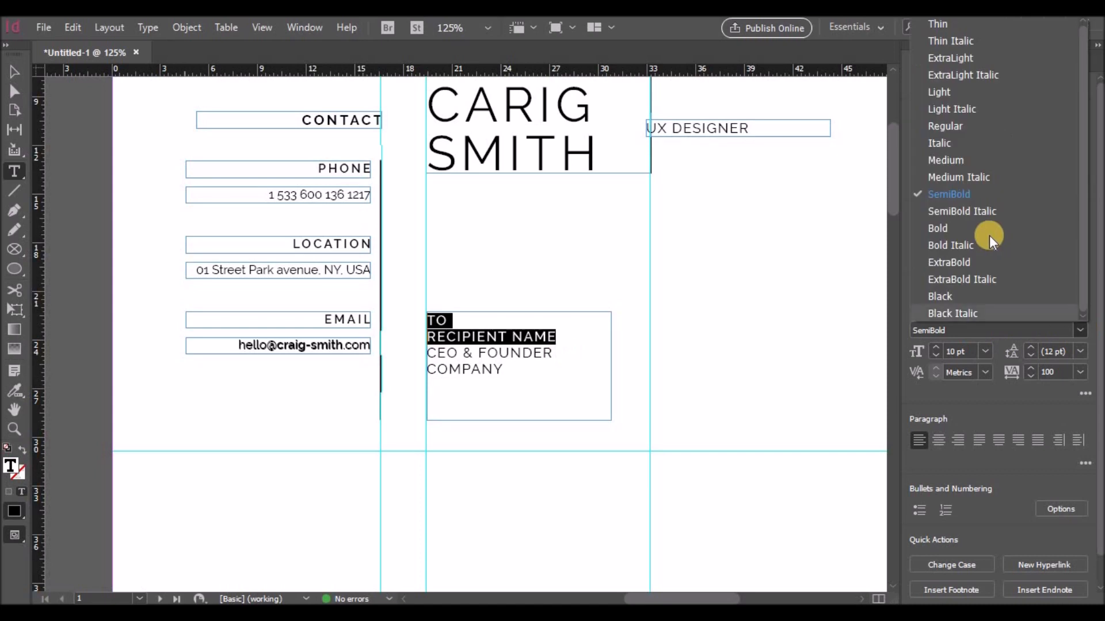
left_click(938, 228)
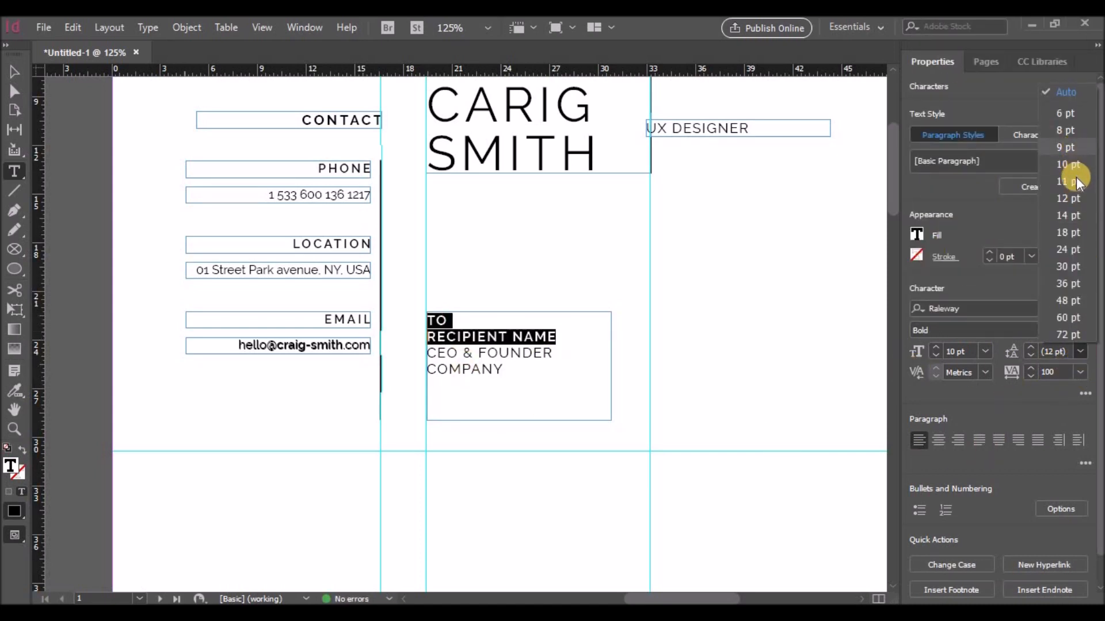
- Set the recipient block's leading to 14 pt, then 24 pt, with 18 pt on the lower lines
left_click(1068, 215)
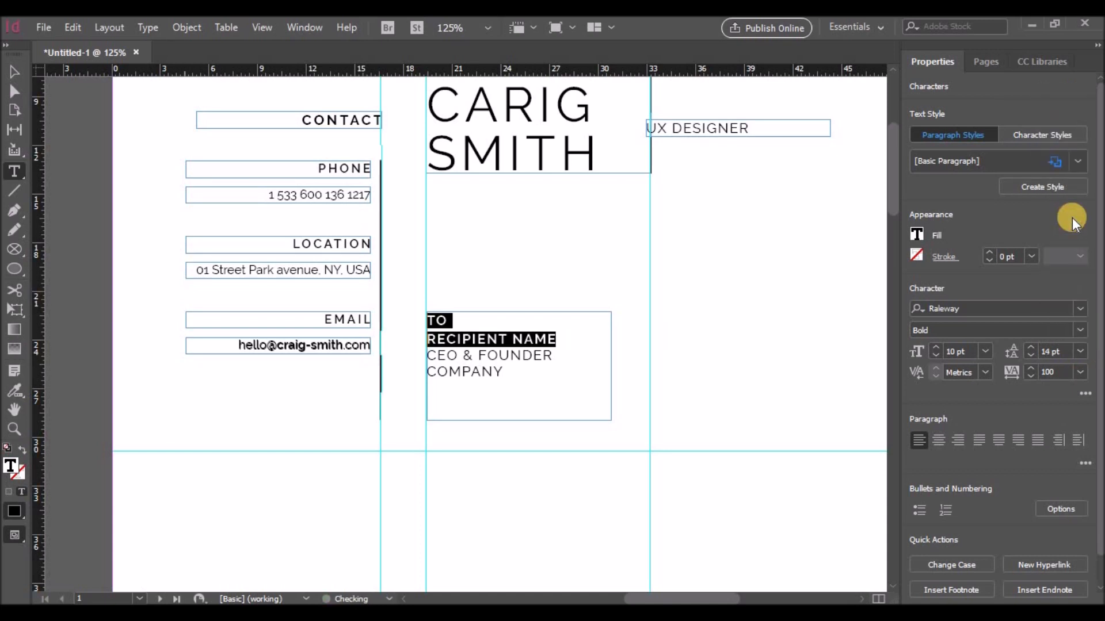
left_click(1050, 351)
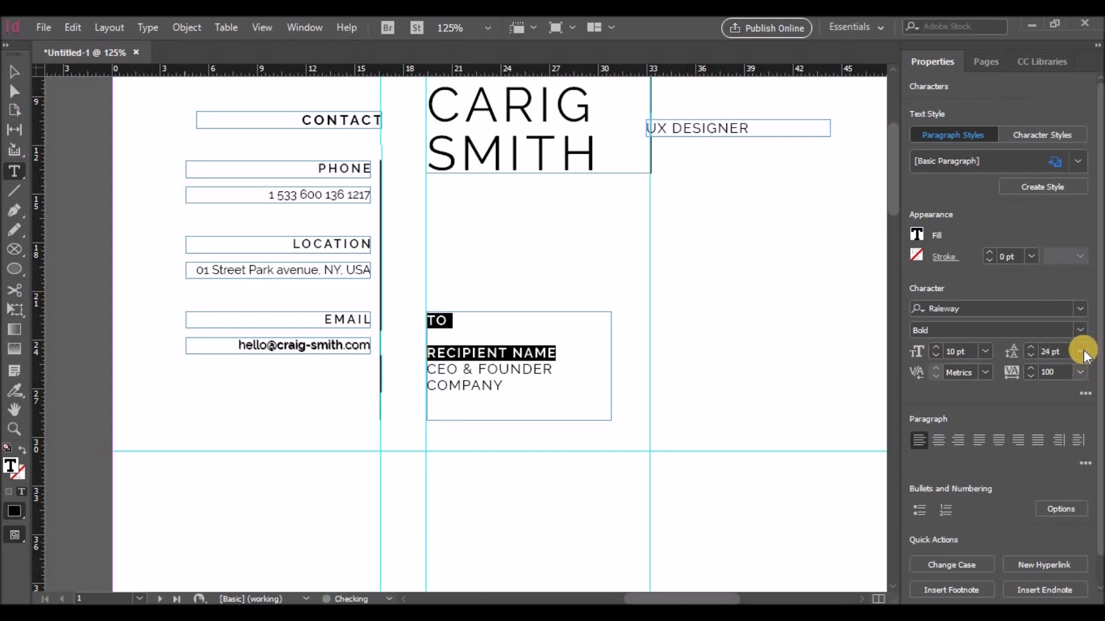
left_click(510, 374)
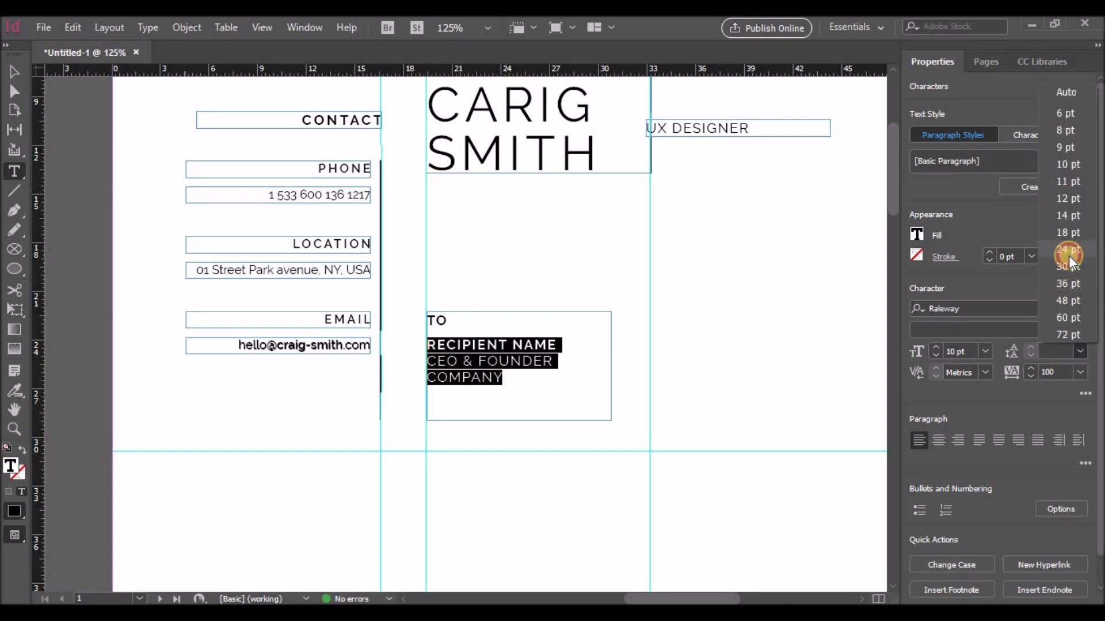
left_click(1067, 231)
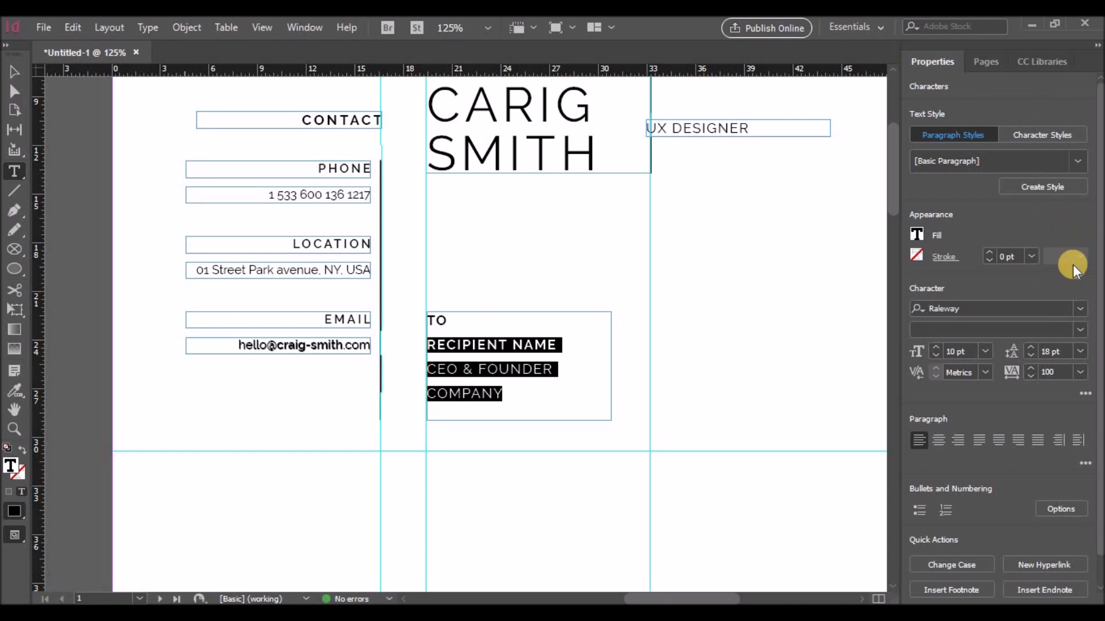
- Shrink the recipient text frame to fit its text
left_click(510, 402)
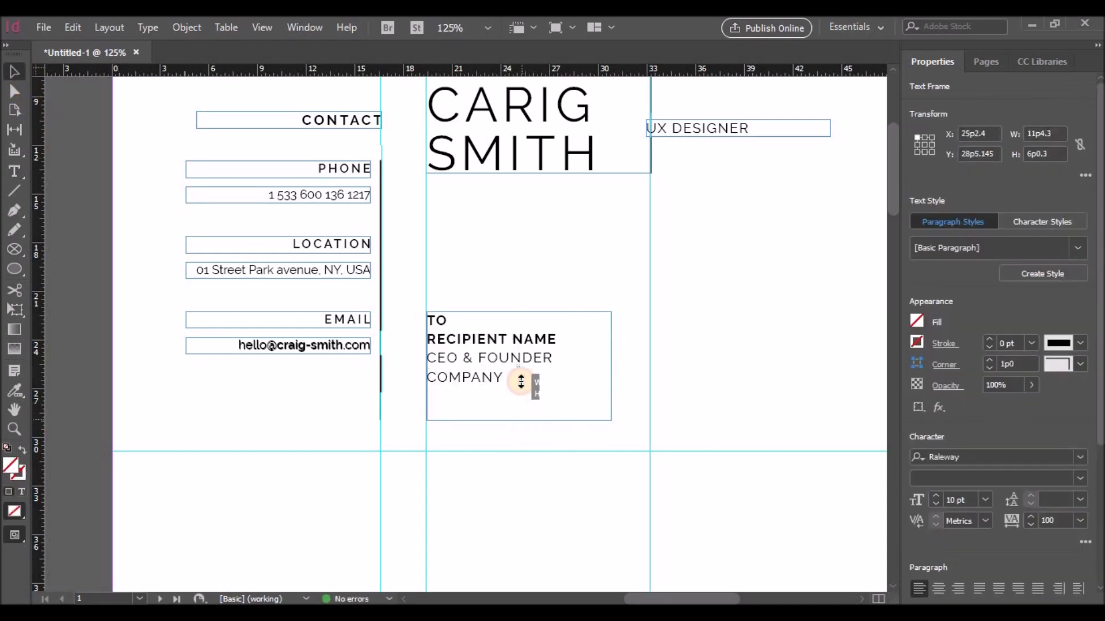
left_click(395, 419)
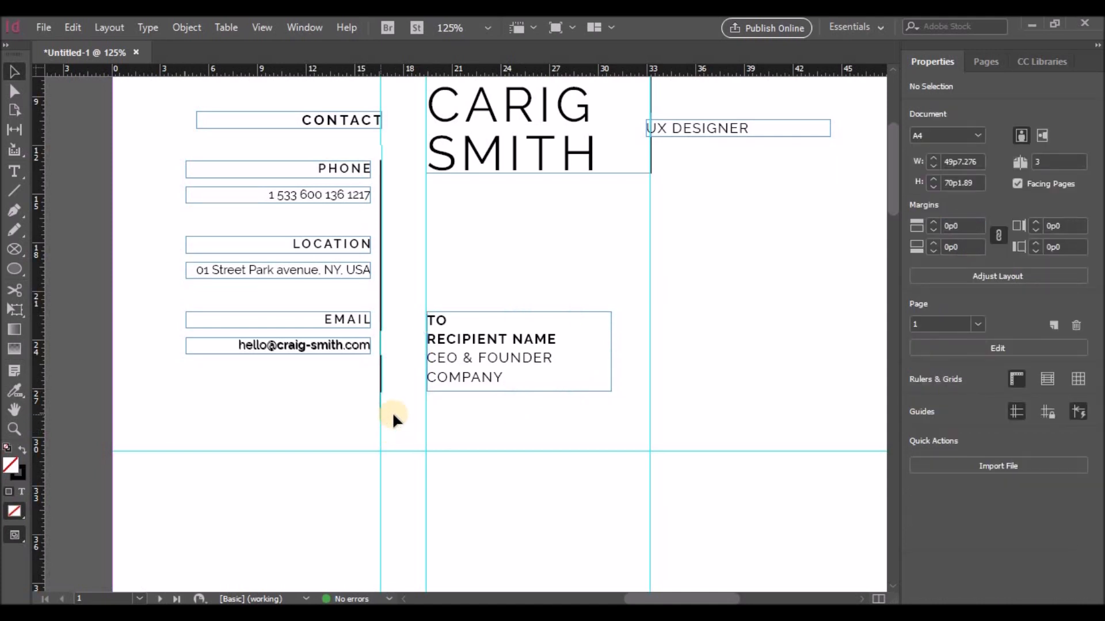
- Draw a 7p1 square circular frame below the contacts with a Black stroke
scroll("down", 3)
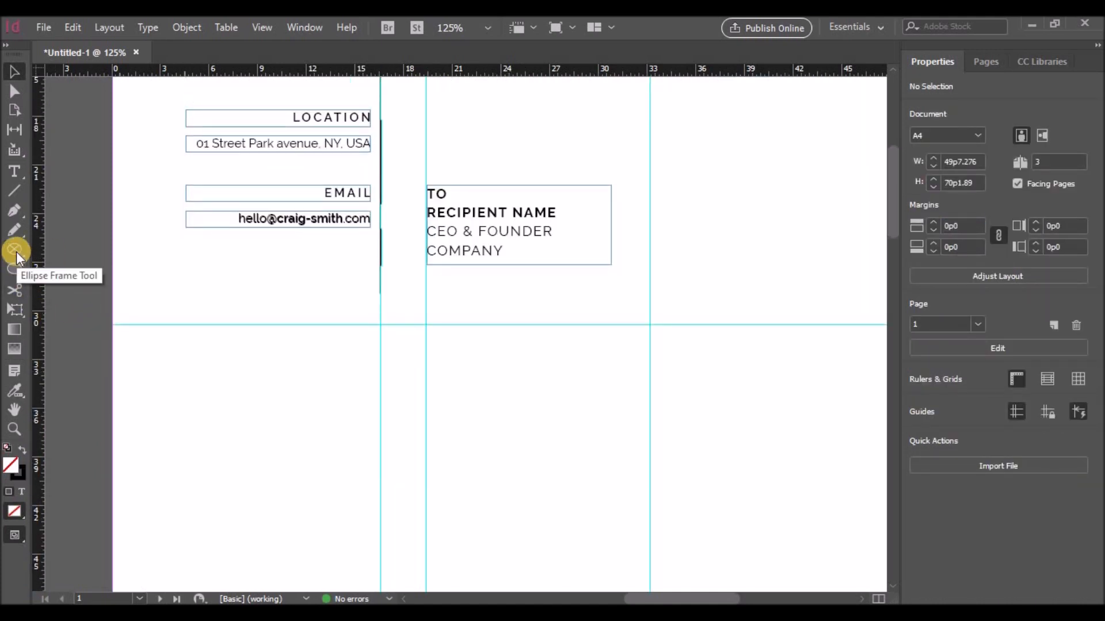
mouse_move(379, 351)
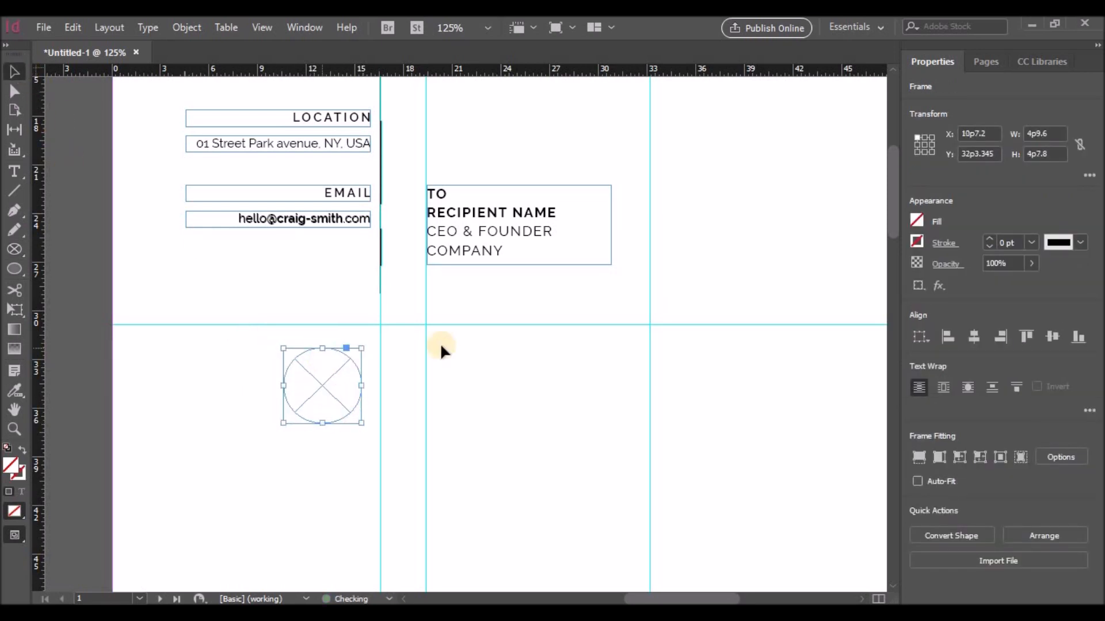
triple_click(1042, 134)
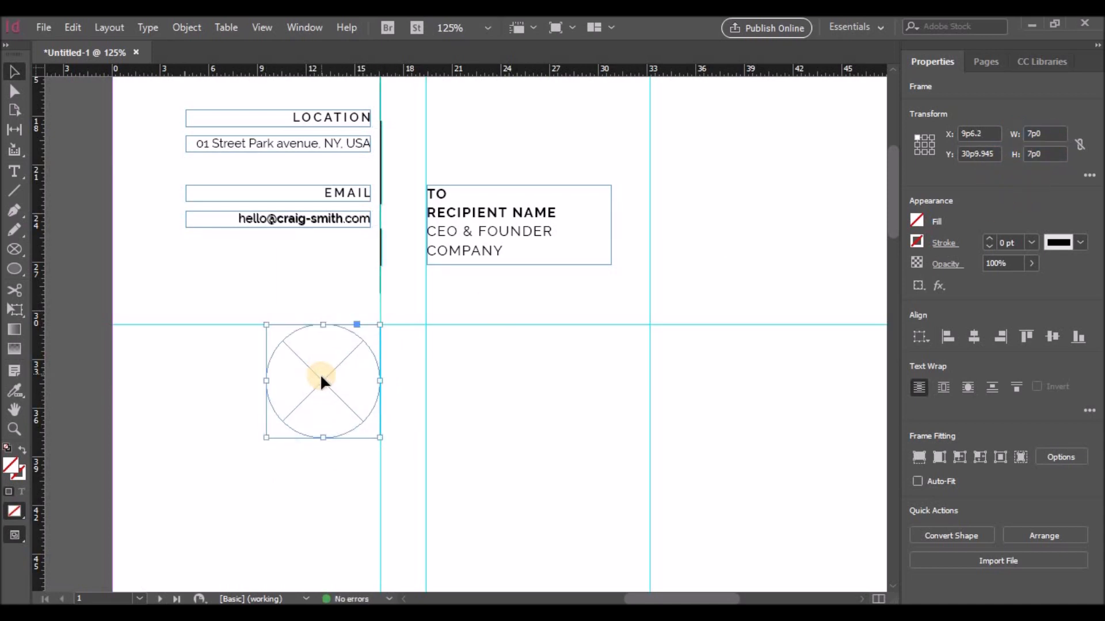
mouse_move(322, 372)
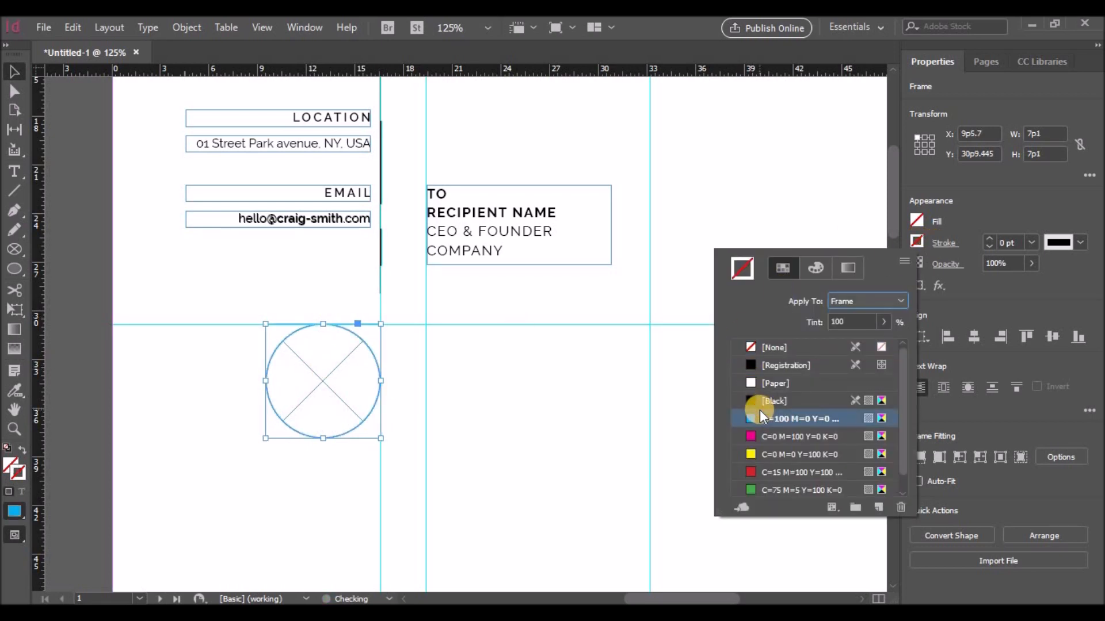
left_click(777, 401)
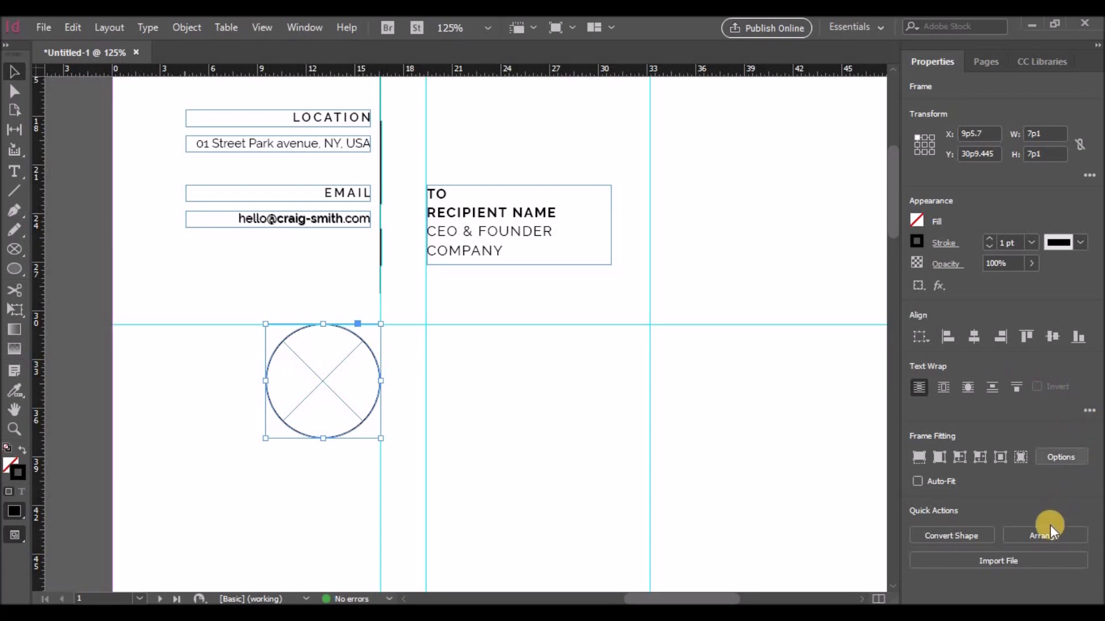
- Place the portrait image from Projects > Img into the circular frame
left_click(43, 27)
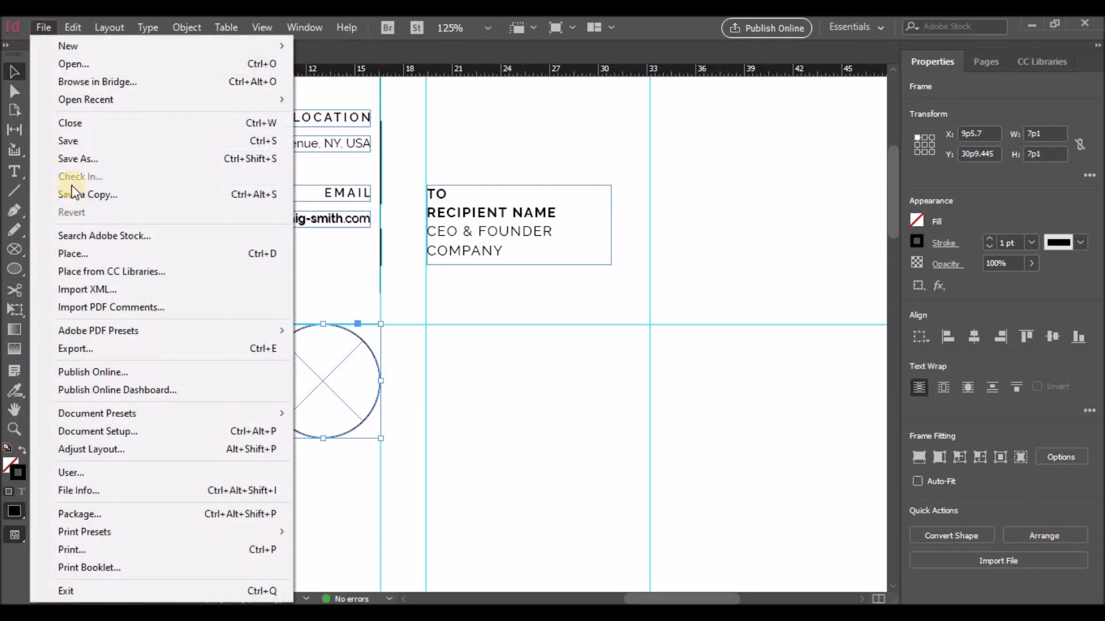
left_click(73, 253)
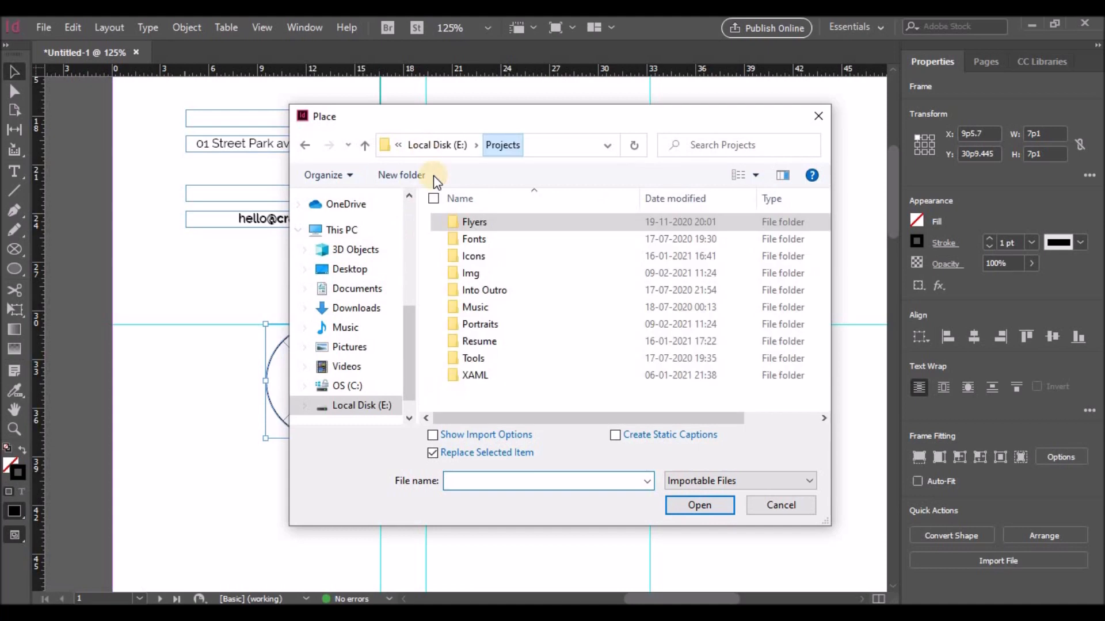
double_click(470, 273)
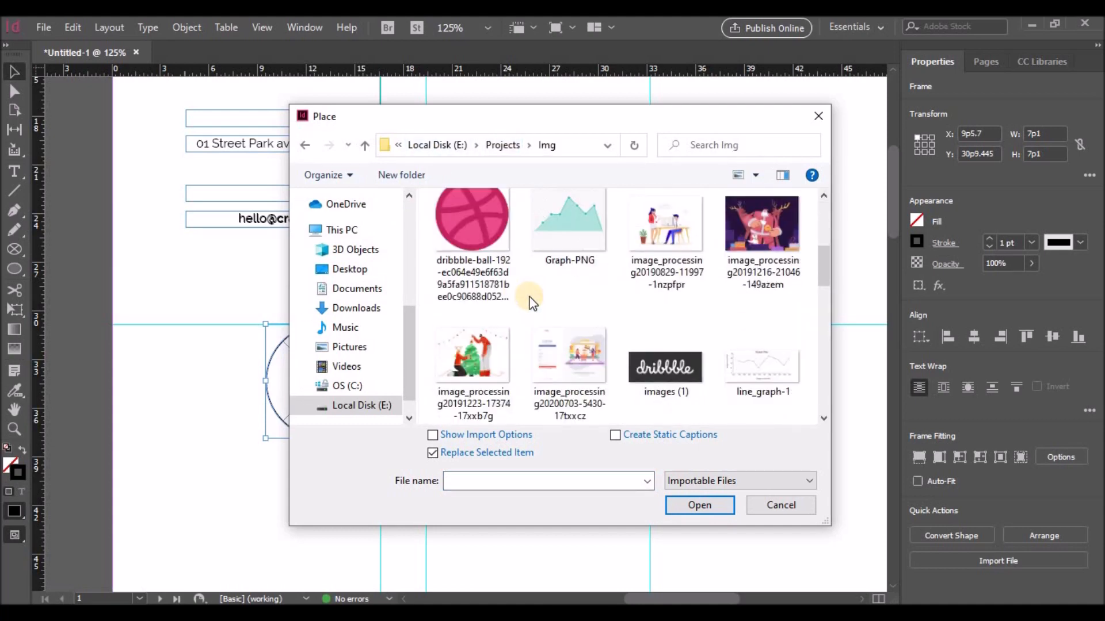
left_click(699, 506)
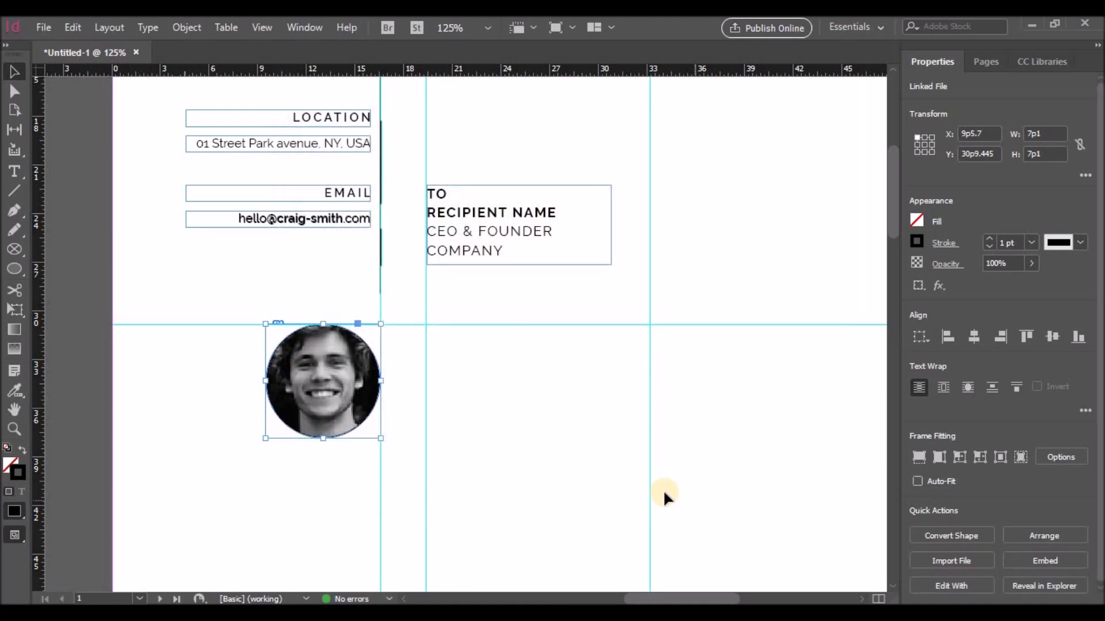
mouse_move(19, 89)
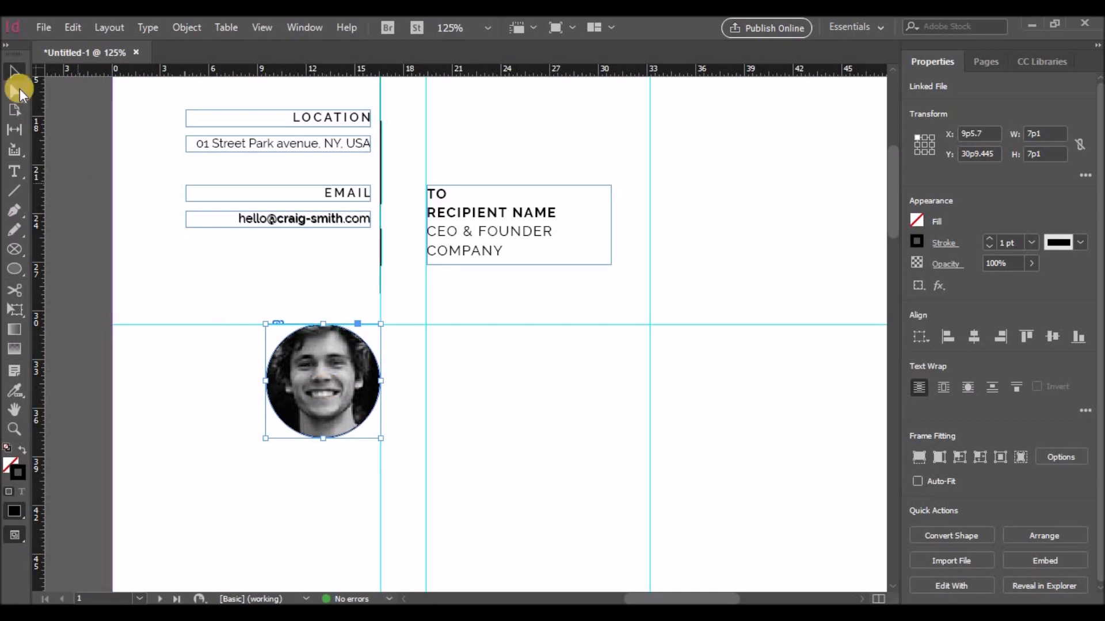
mouse_move(322, 381)
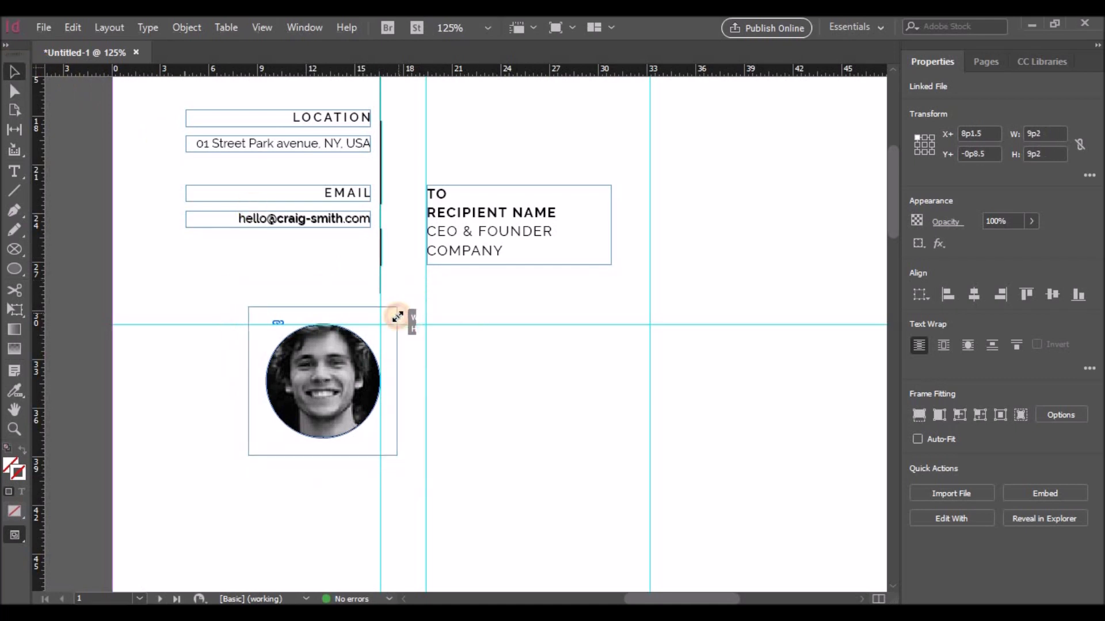
- Resize the photo inside the circle so the face and hair fit, then reselect the frame
left_click(473, 403)
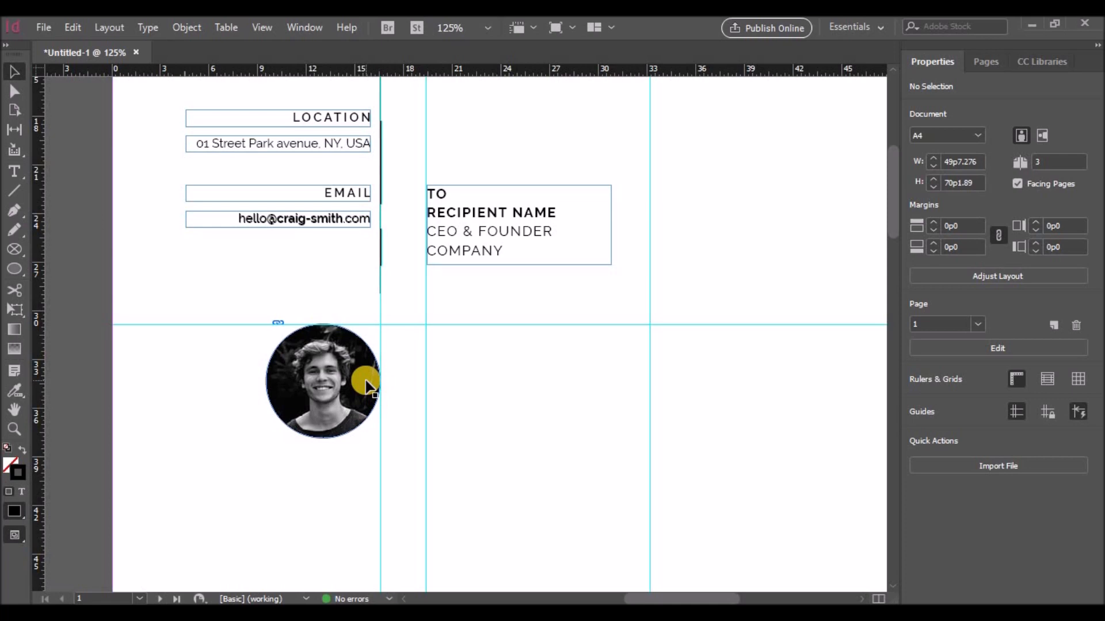
left_click(322, 381)
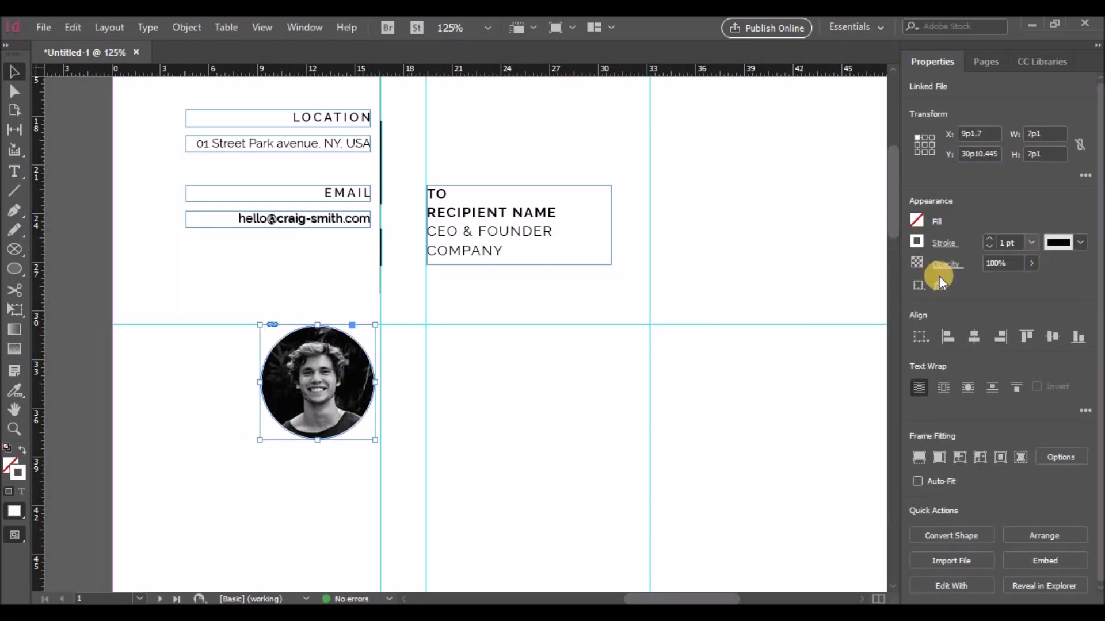
- Draw a new circle with a 2 pt stroke and position it as a ring around the portrait
left_click(486, 422)
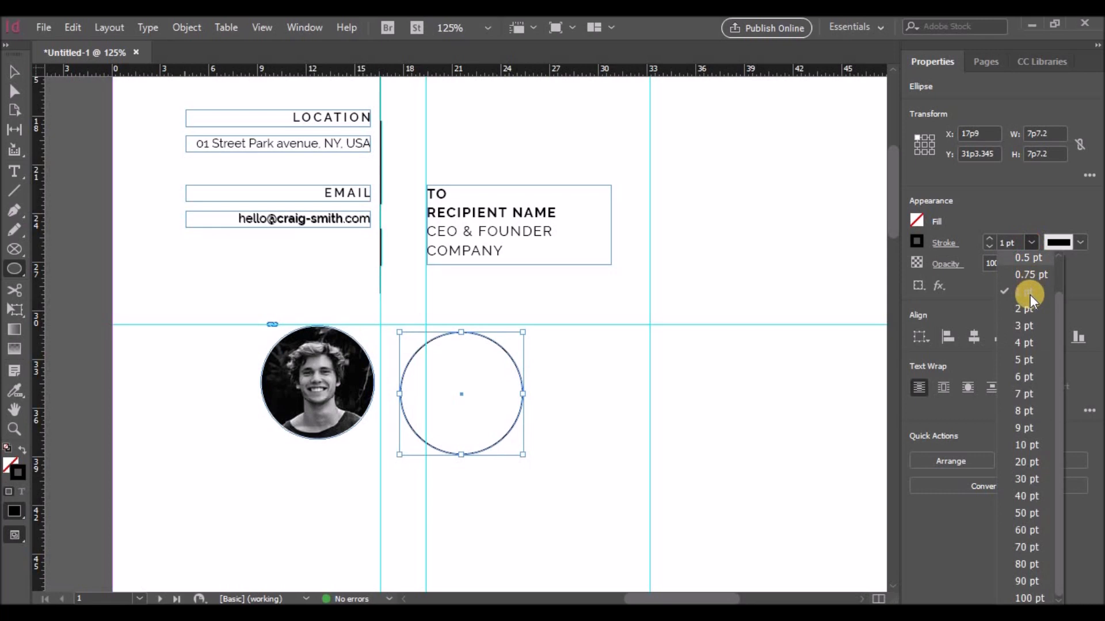
left_click(1024, 309)
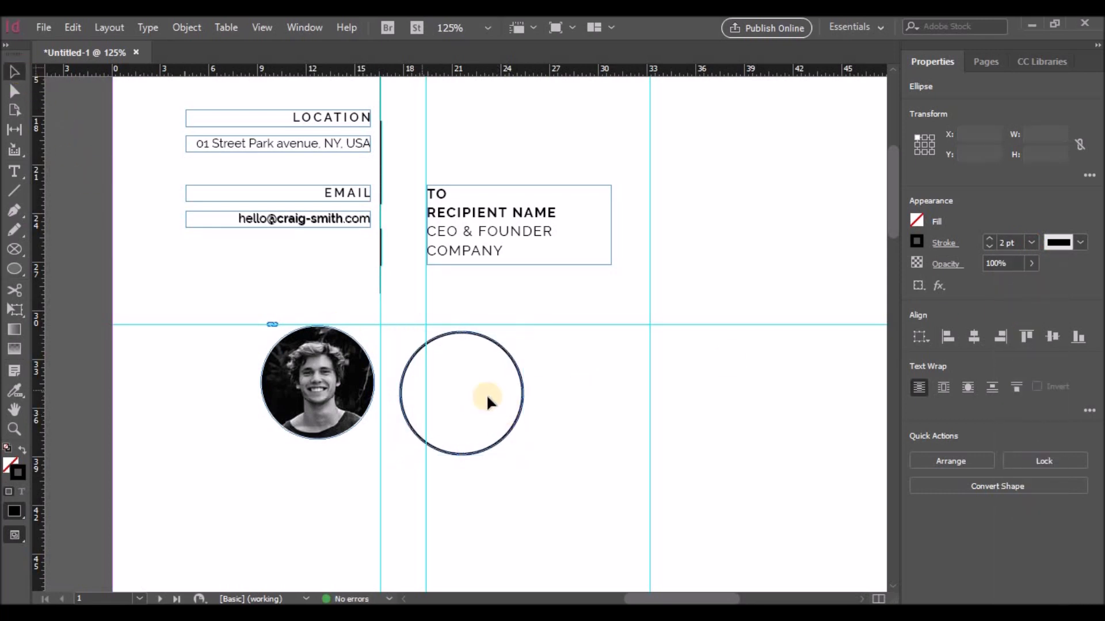
left_click(462, 395)
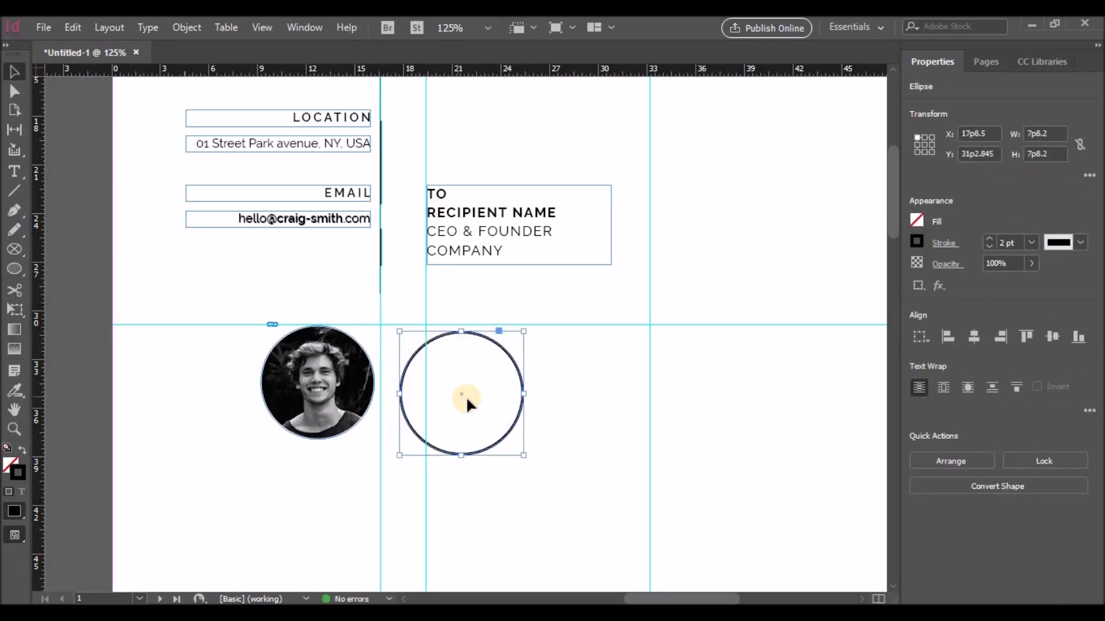
left_click(318, 381)
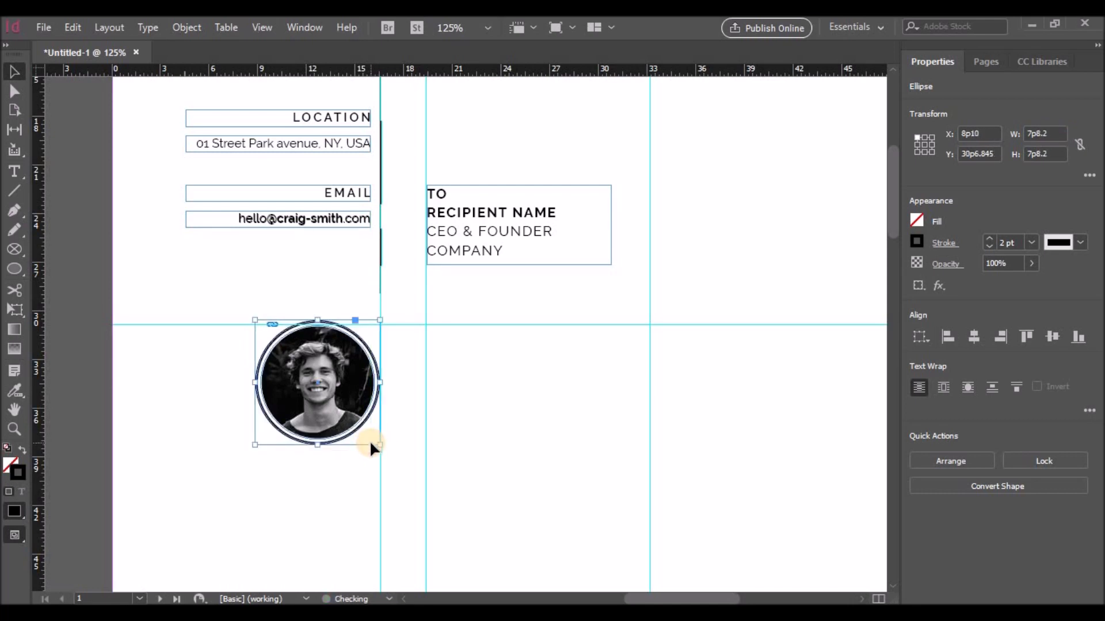
- Check the ring's placement, hide the rulers, and bring up the ring's context options
left_click(475, 475)
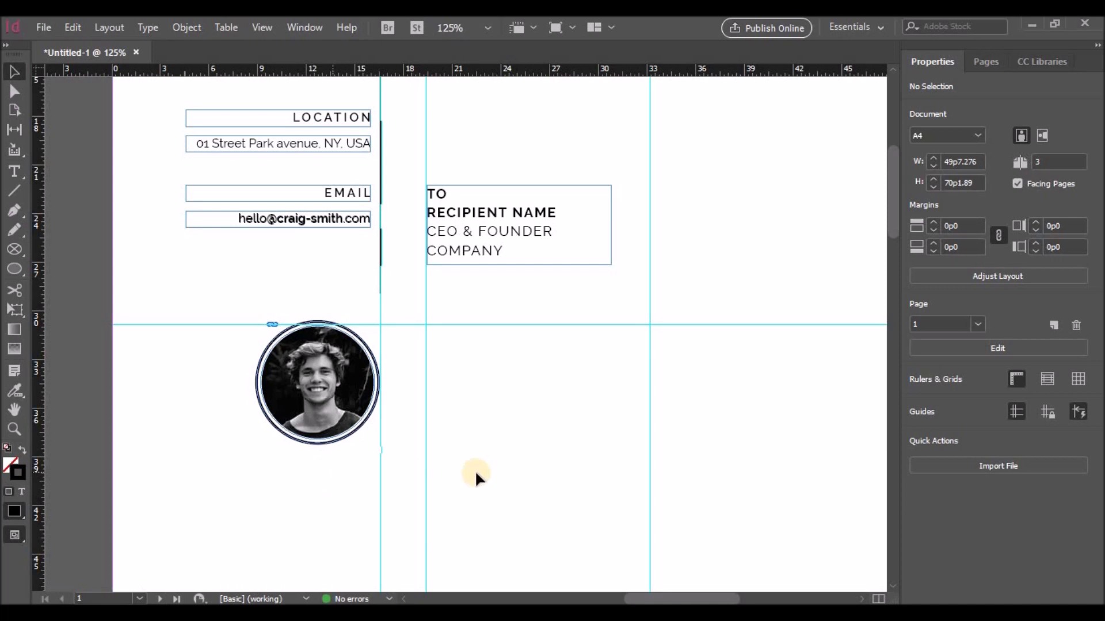
left_click(317, 384)
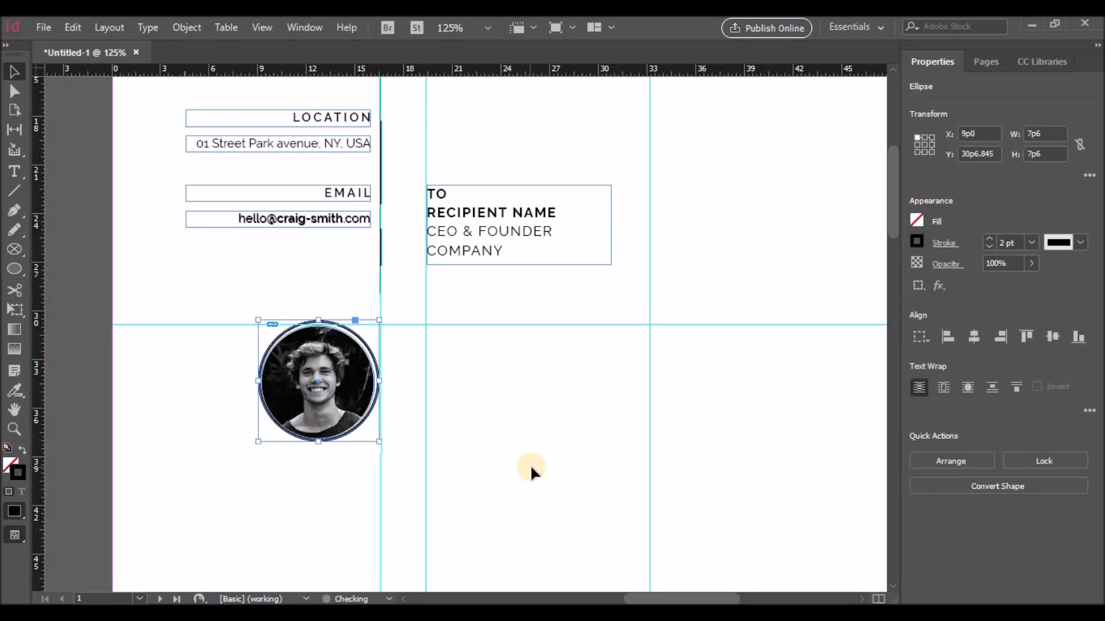
left_click(429, 444)
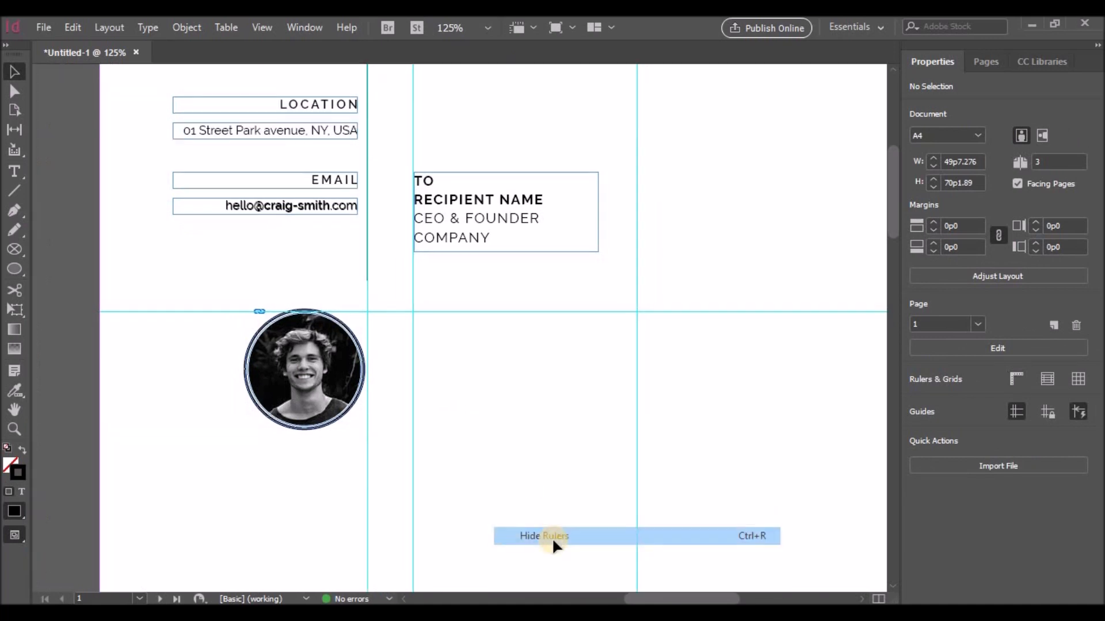
left_click(304, 369)
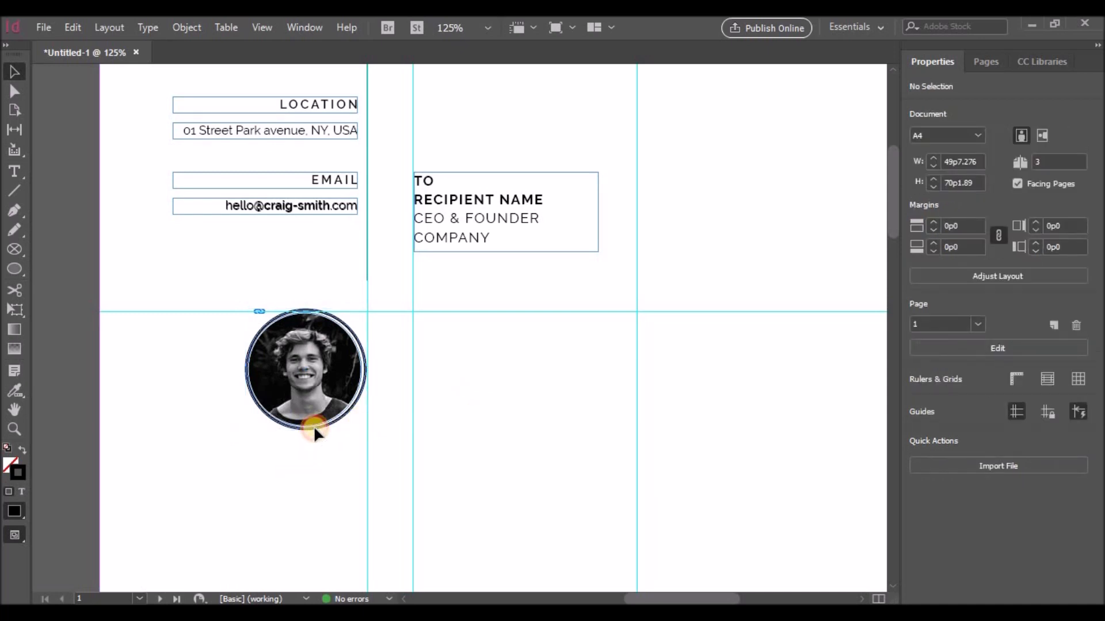
left_click(303, 370)
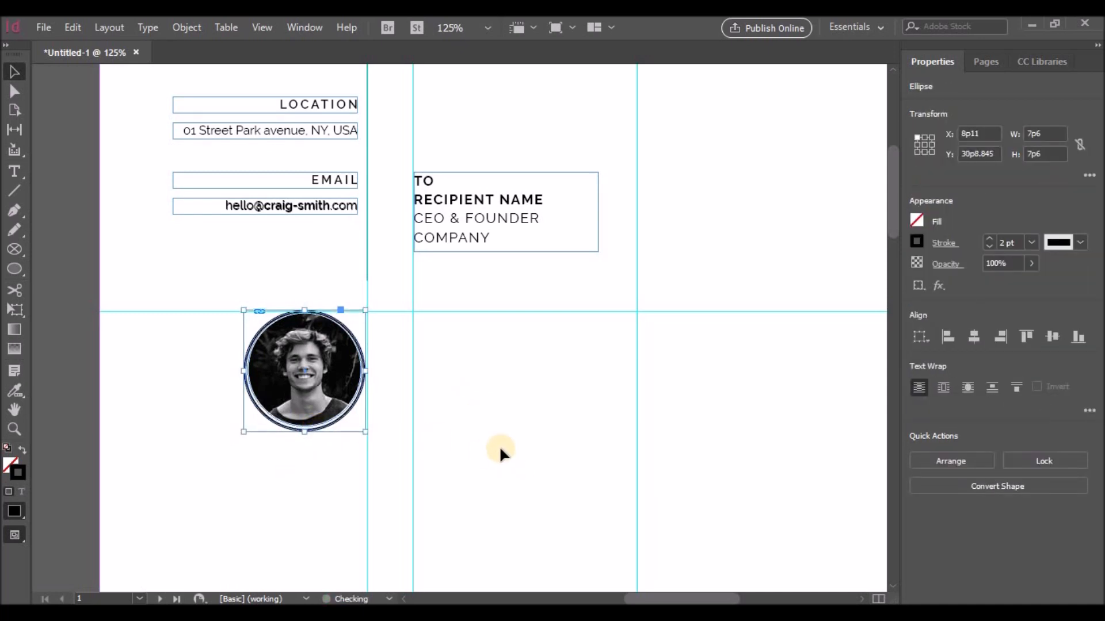
right_click(513, 458)
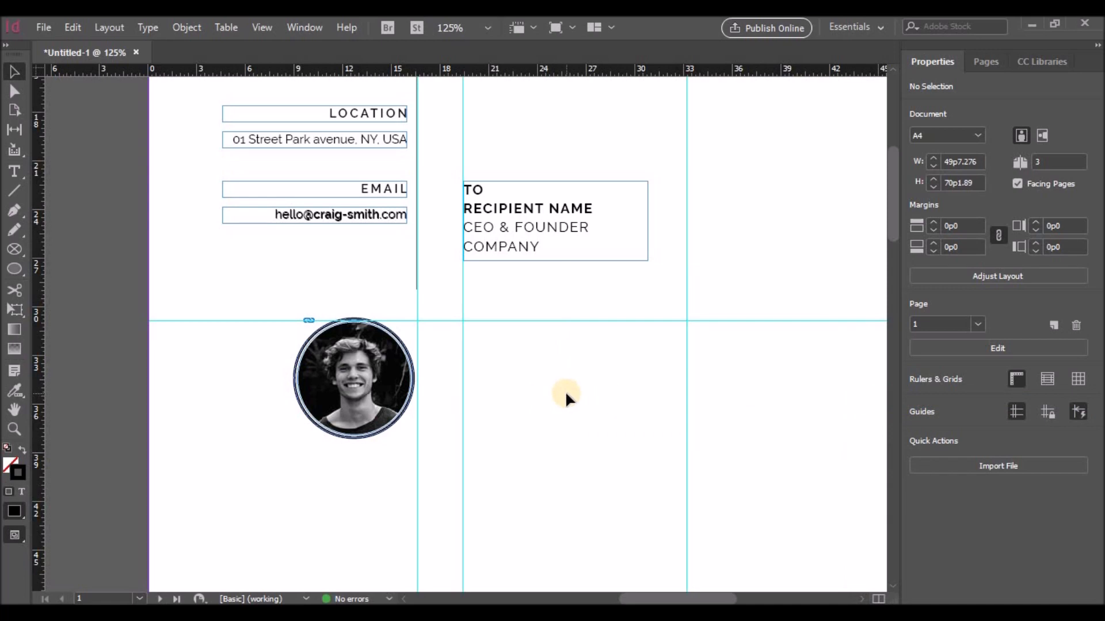
mouse_move(508, 395)
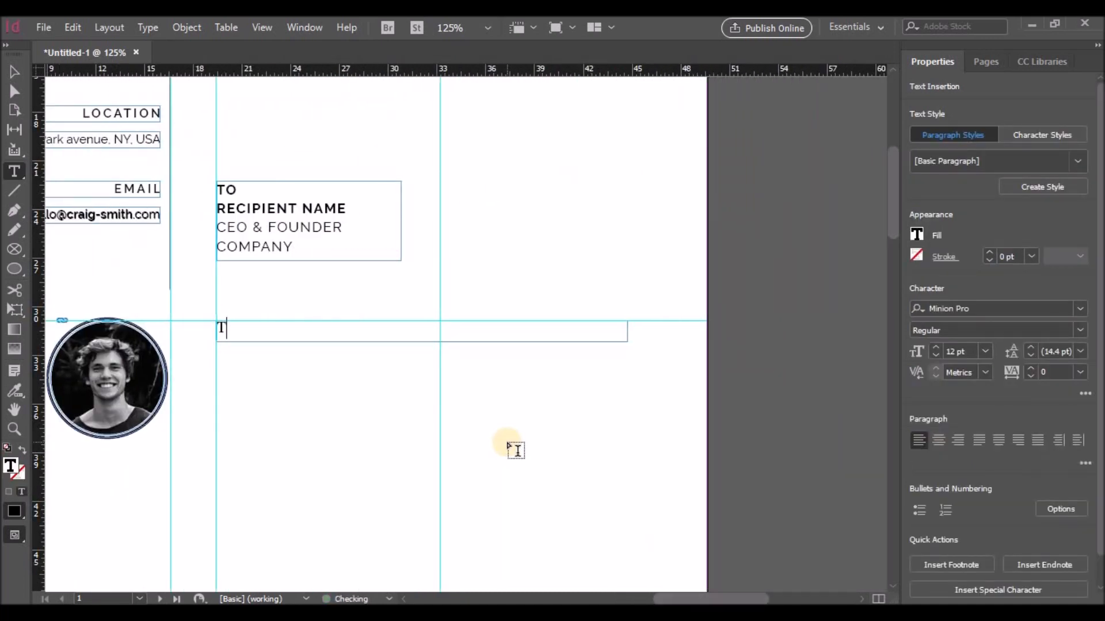
- Type the TO WHOM IT MAY CONCERN heading and set it in Raleway
type("O WHOM")
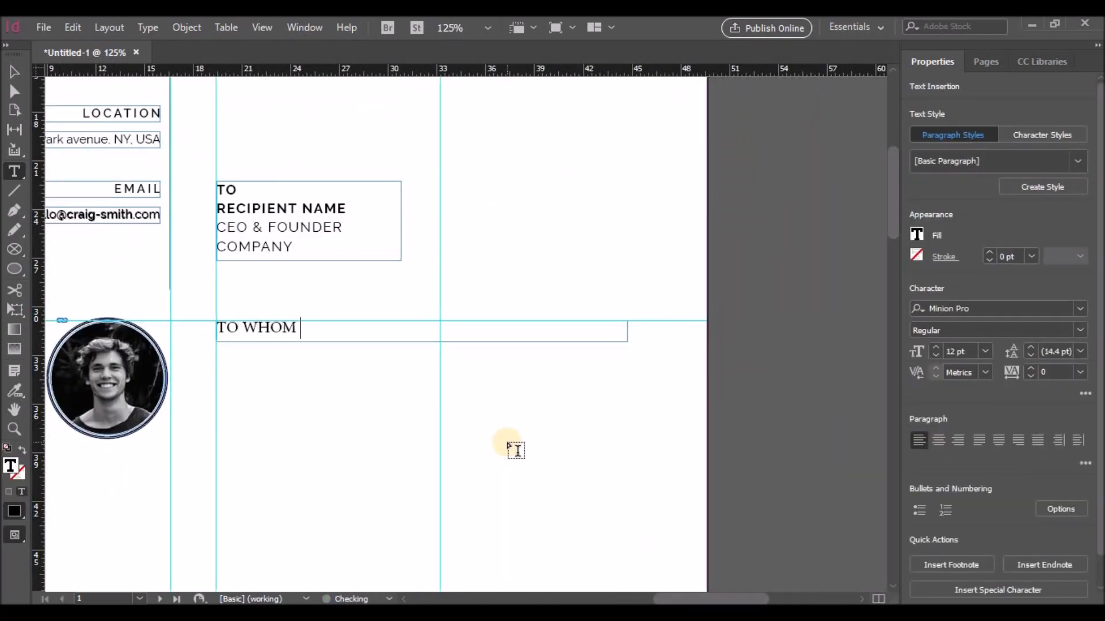
type("IT MAY CONCERN")
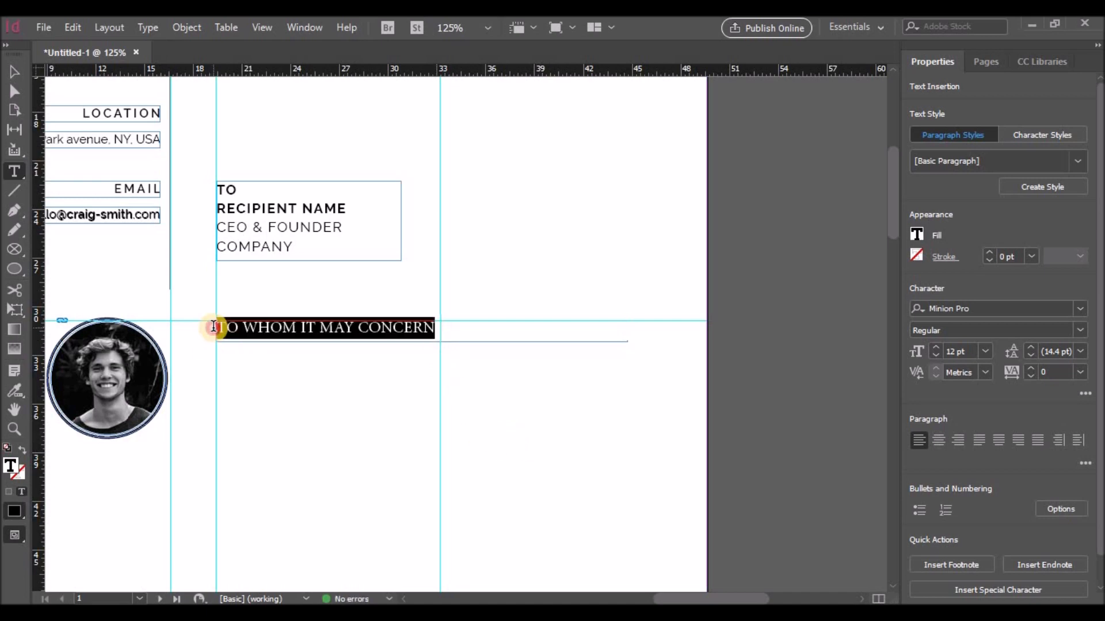
left_click(987, 308)
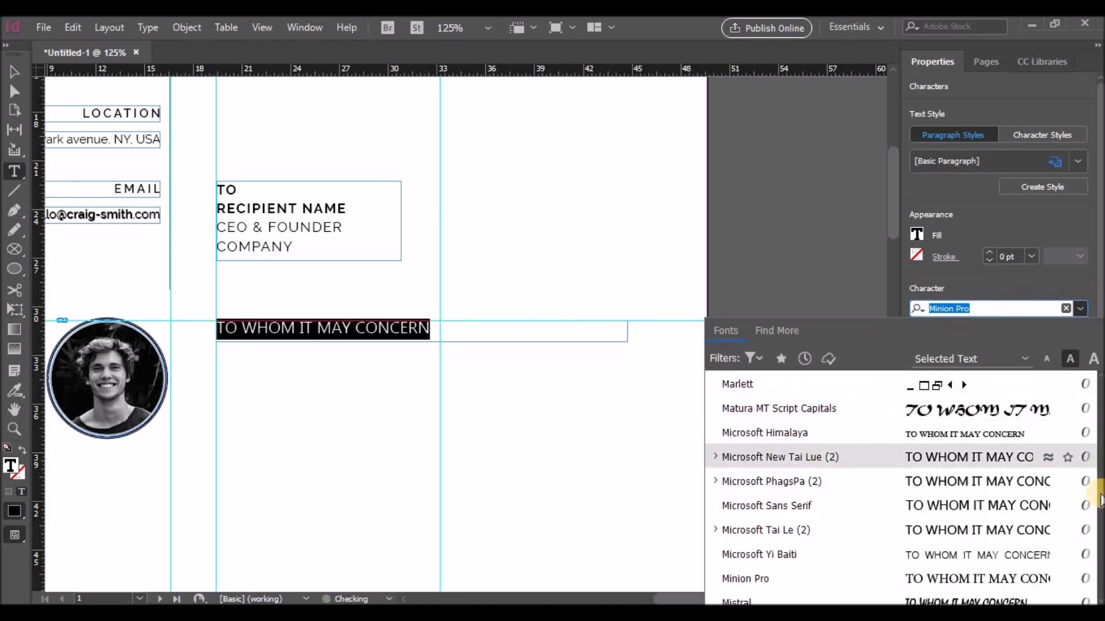
left_click(1078, 331)
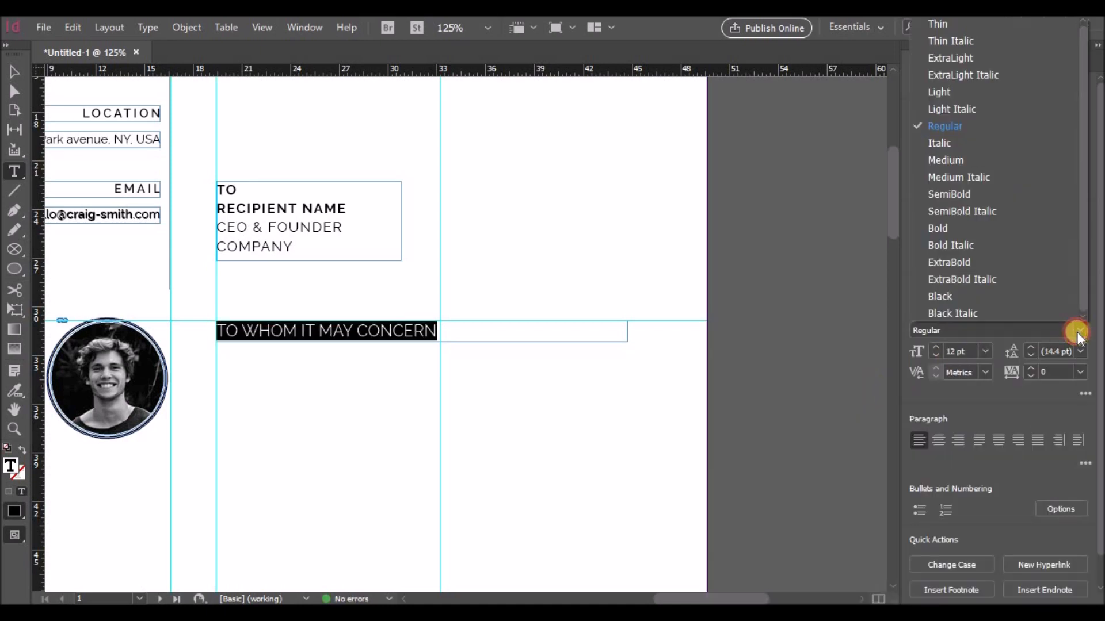
- Make the heading bold 14 pt with tracking 200 and enlarge its frame
left_click(936, 228)
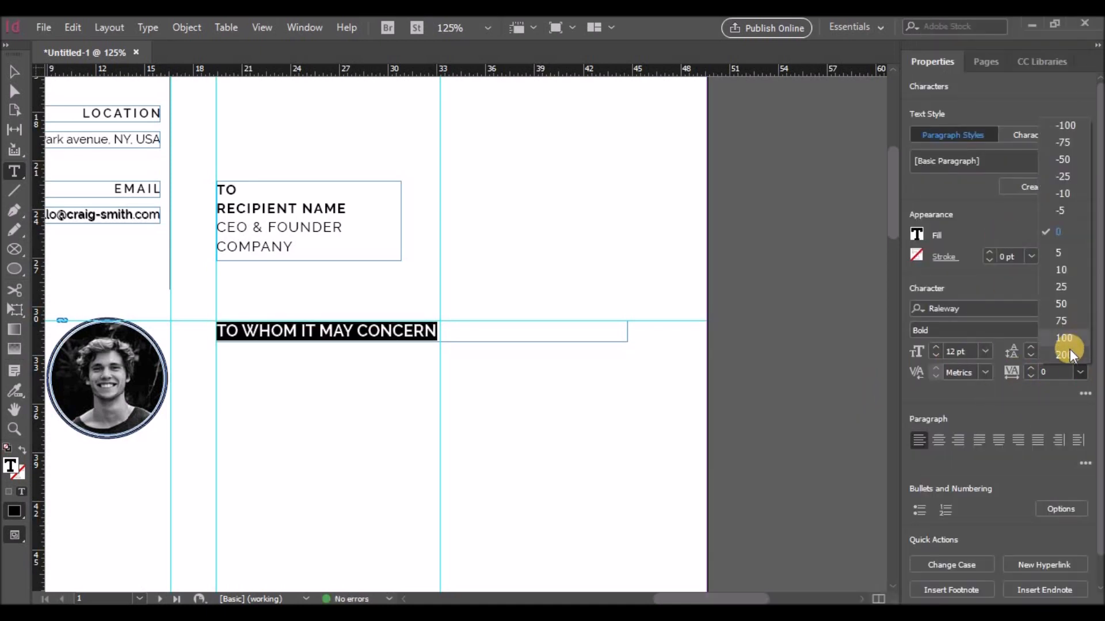
left_click(1063, 356)
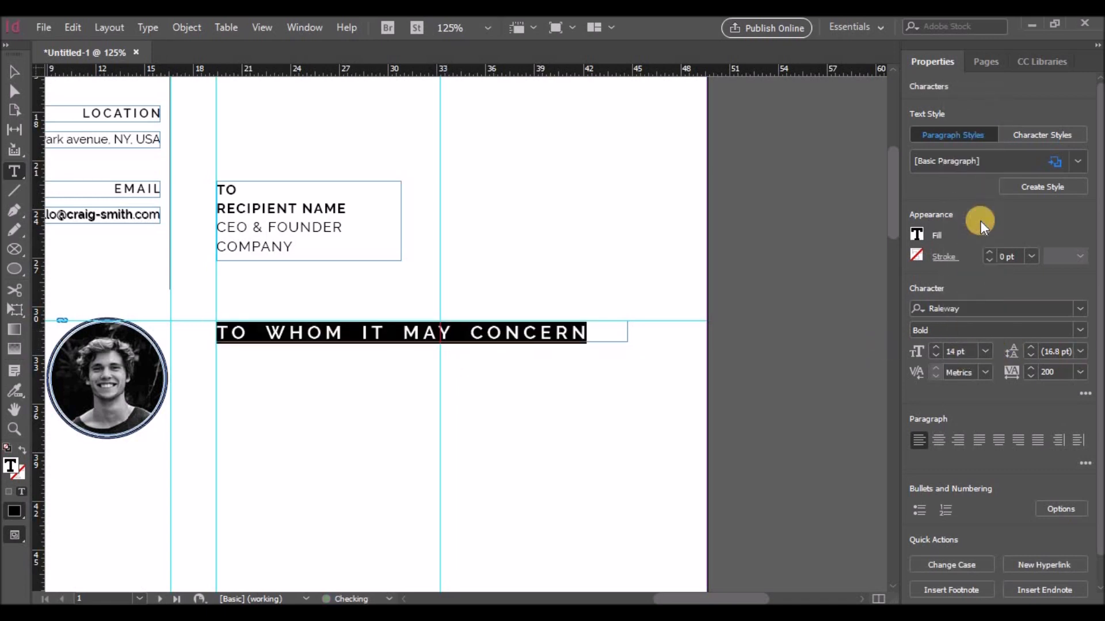
left_click(464, 332)
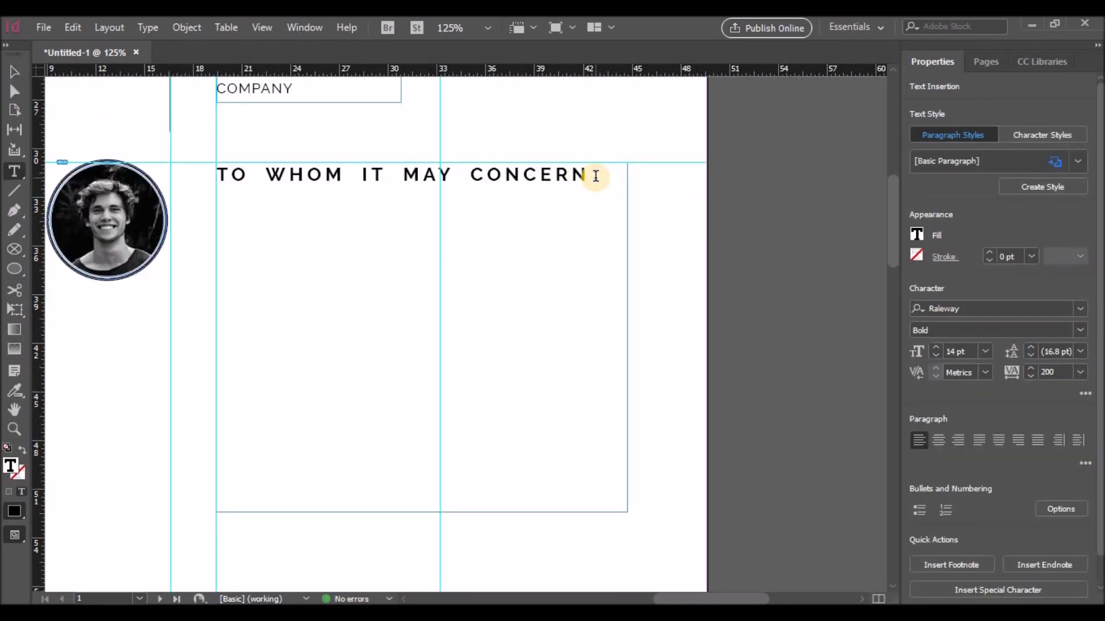
- Add a 'Dear Sir,' greeting at 9 pt with 14 pt leading and reset tracking
type("Dear Sir")
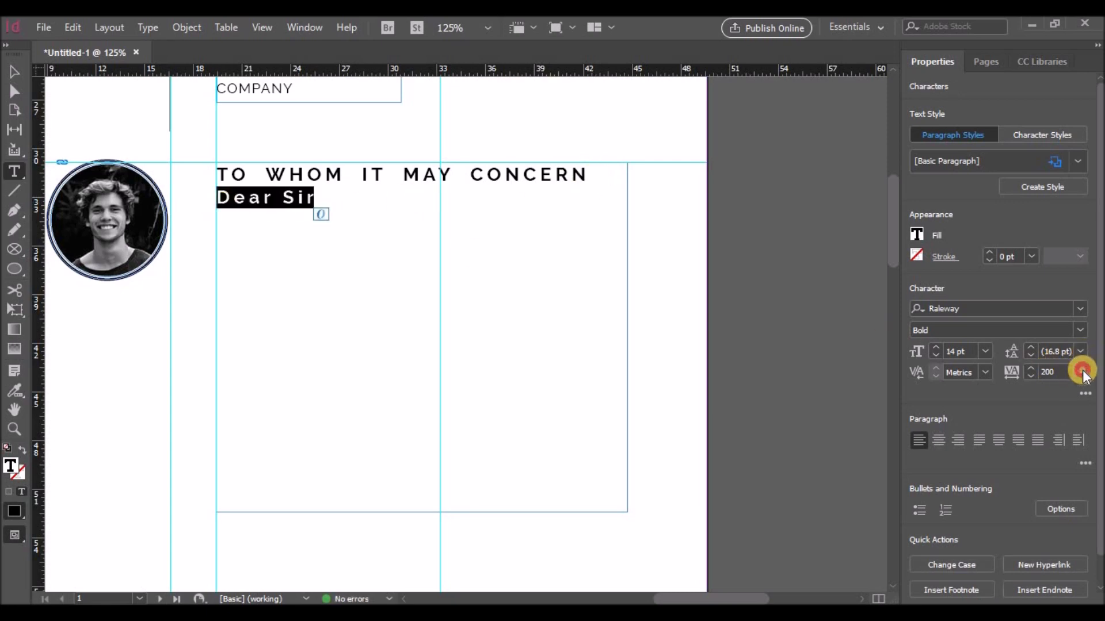
left_click(985, 351)
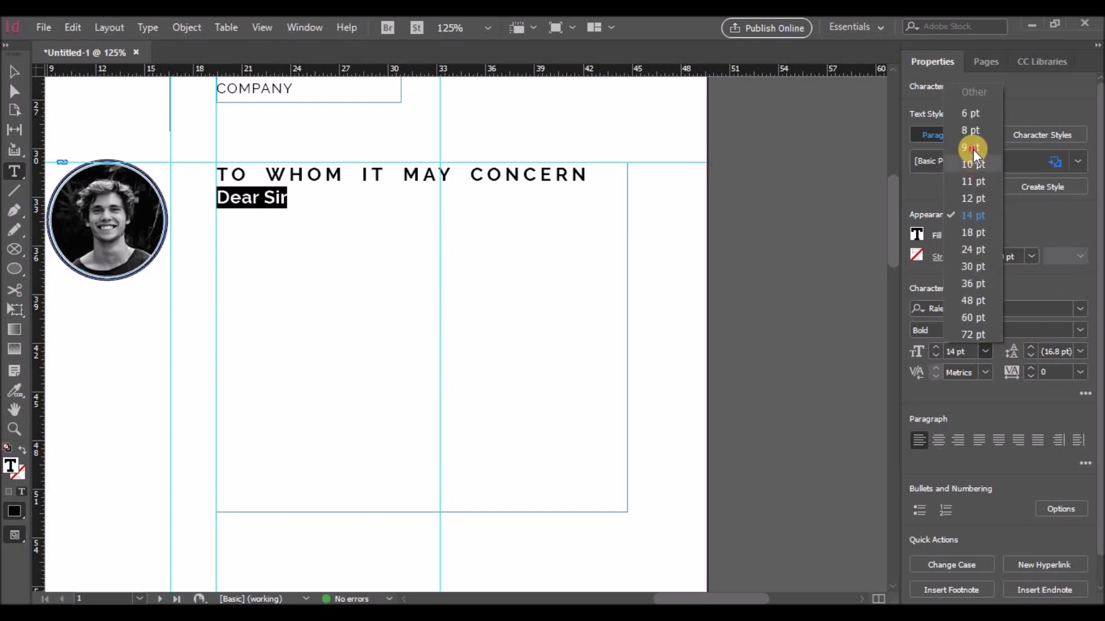
left_click(971, 149)
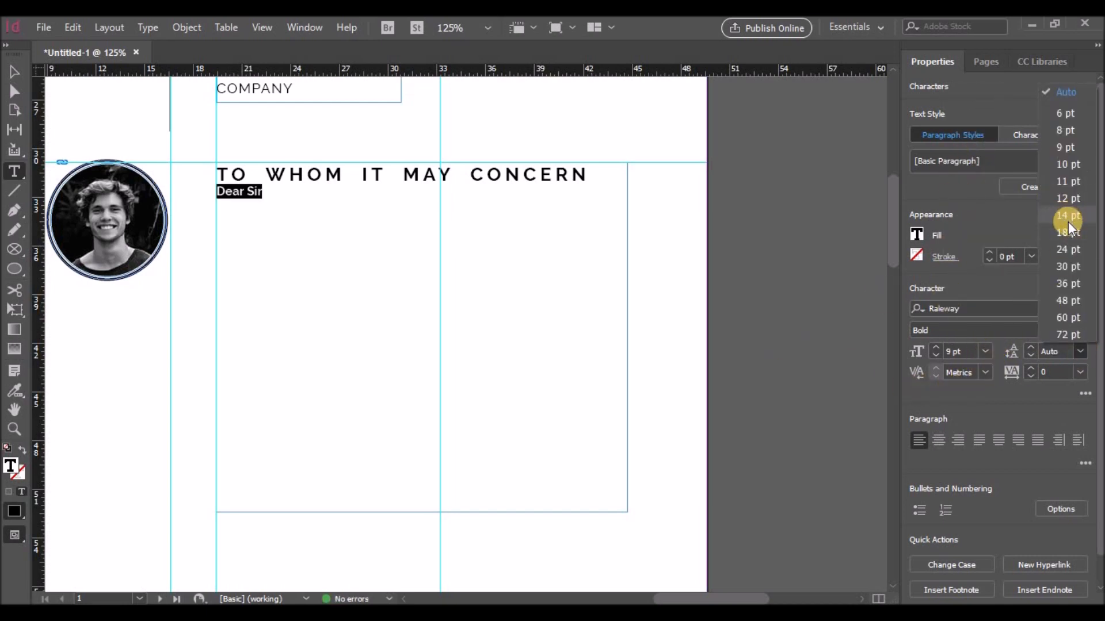
left_click(1068, 215)
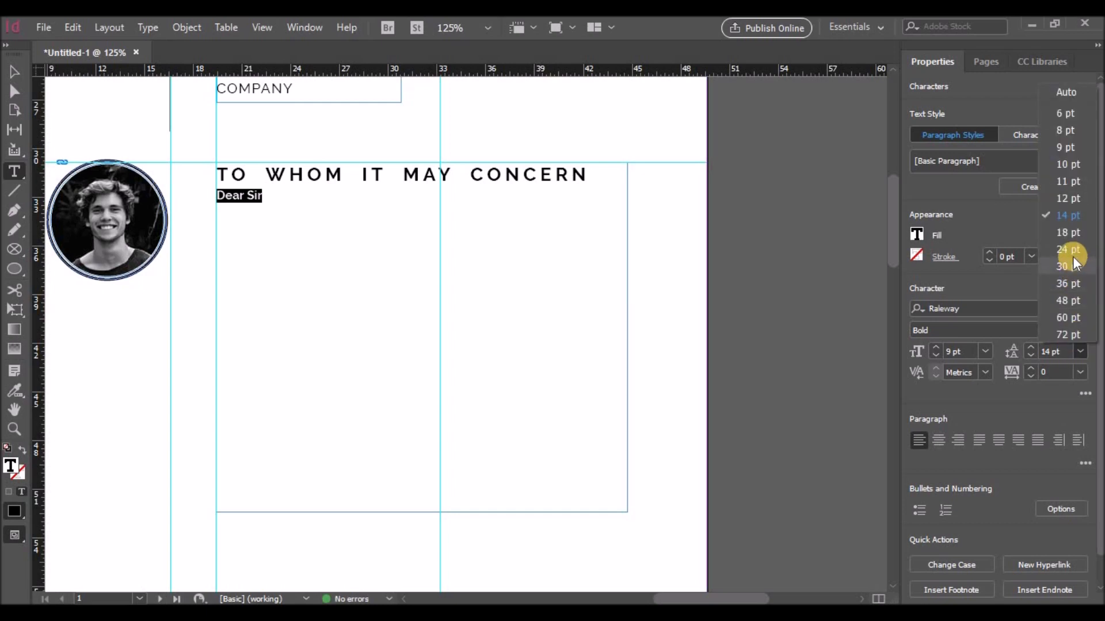
left_click(1066, 250)
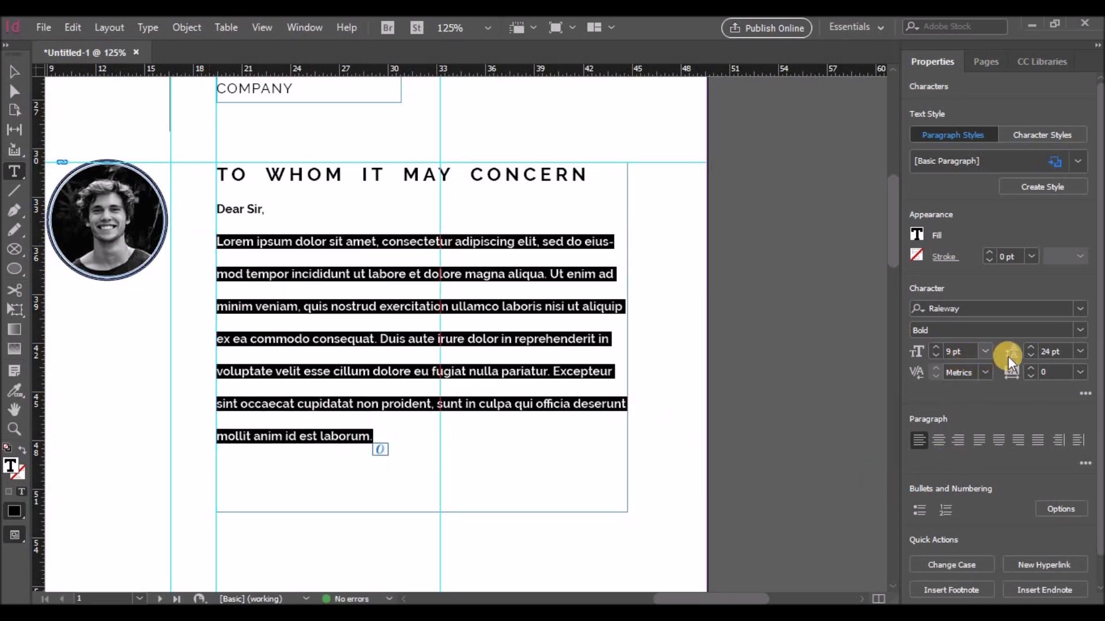
- Clear bold and loose spacing from the body text and lengthen it with placeholder text
left_click(996, 330)
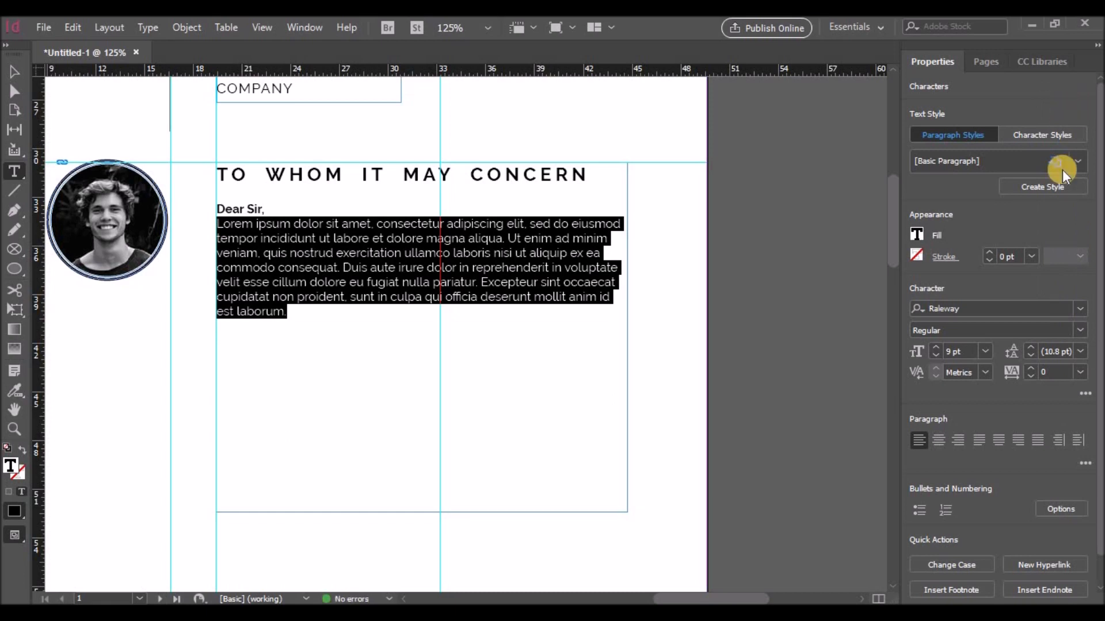
left_click(274, 218)
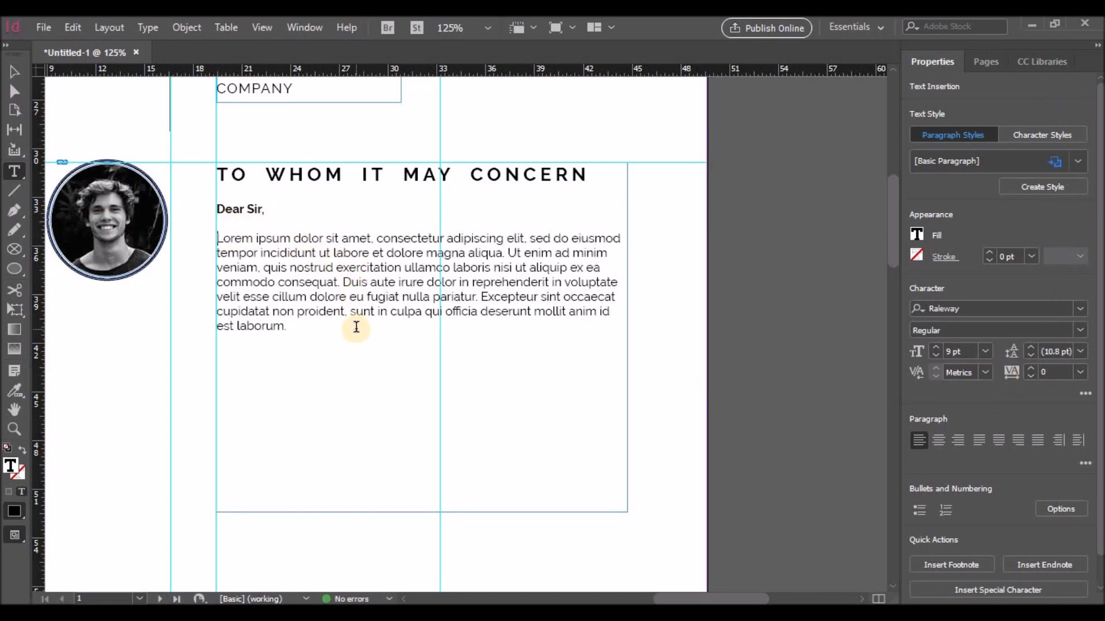
mouse_move(335, 333)
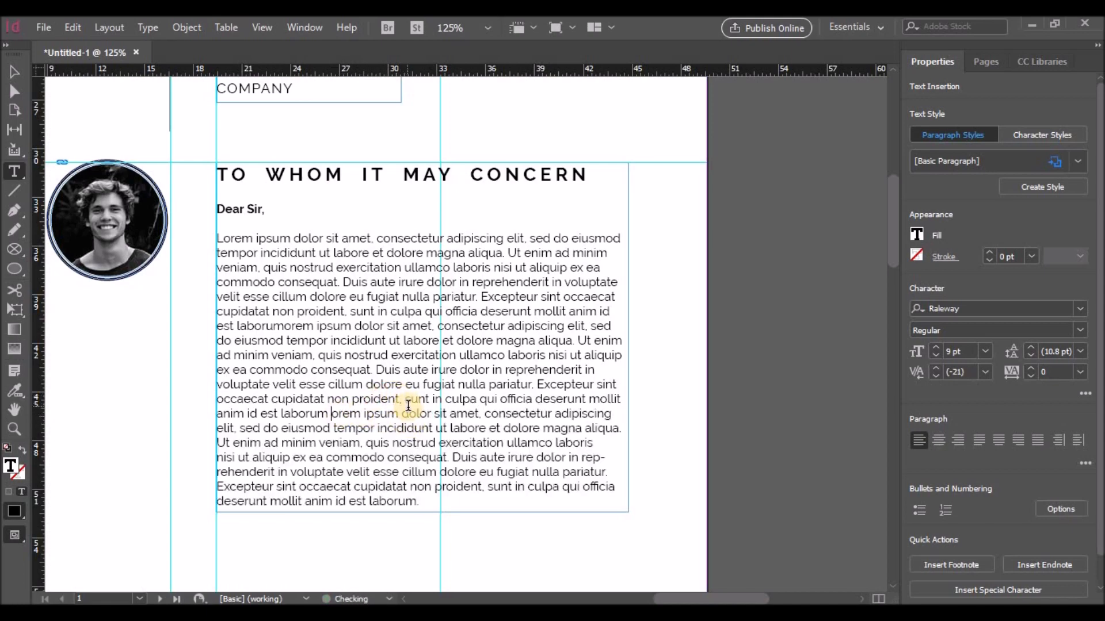
- Split the lorem ipsum body into two paragraphs and justify them with last line left
scroll("down", 3)
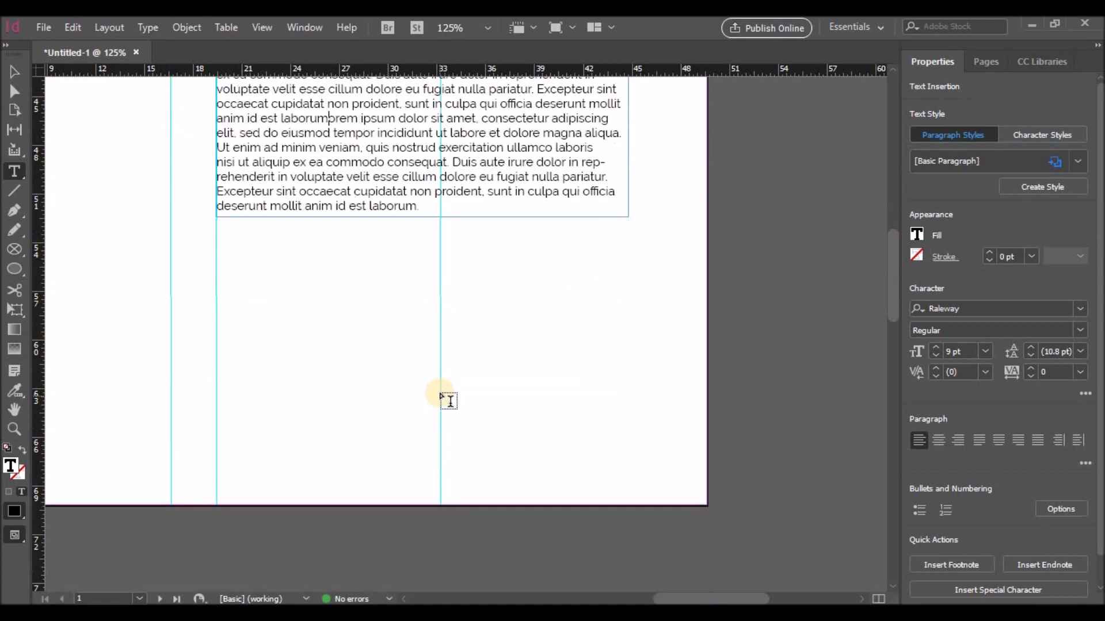
scroll("up", 3)
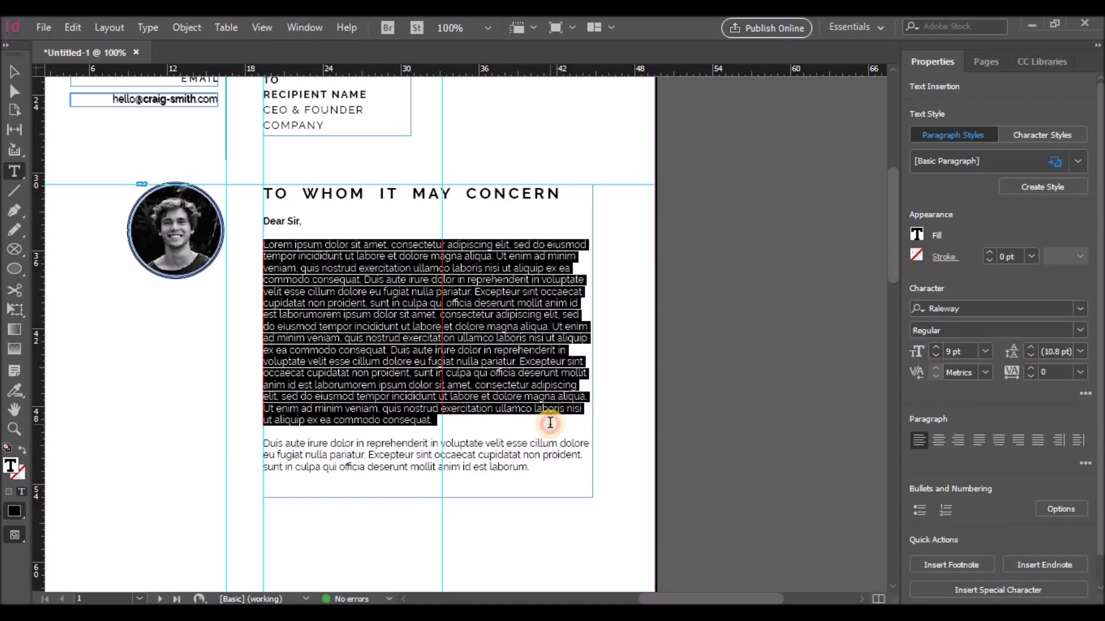
left_click(982, 441)
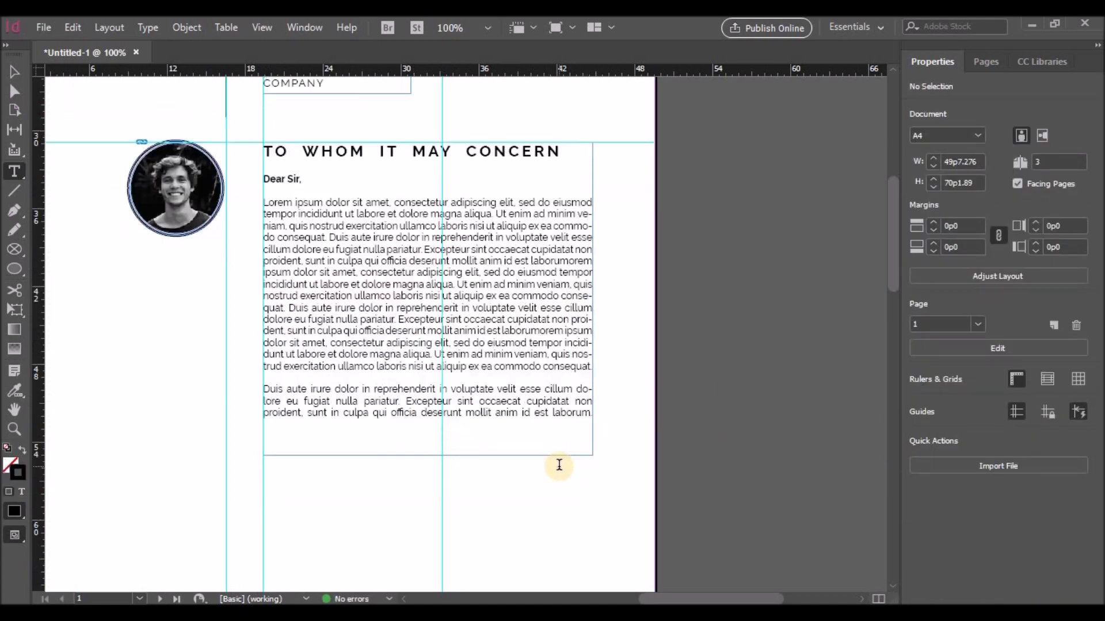
scroll("up", 3)
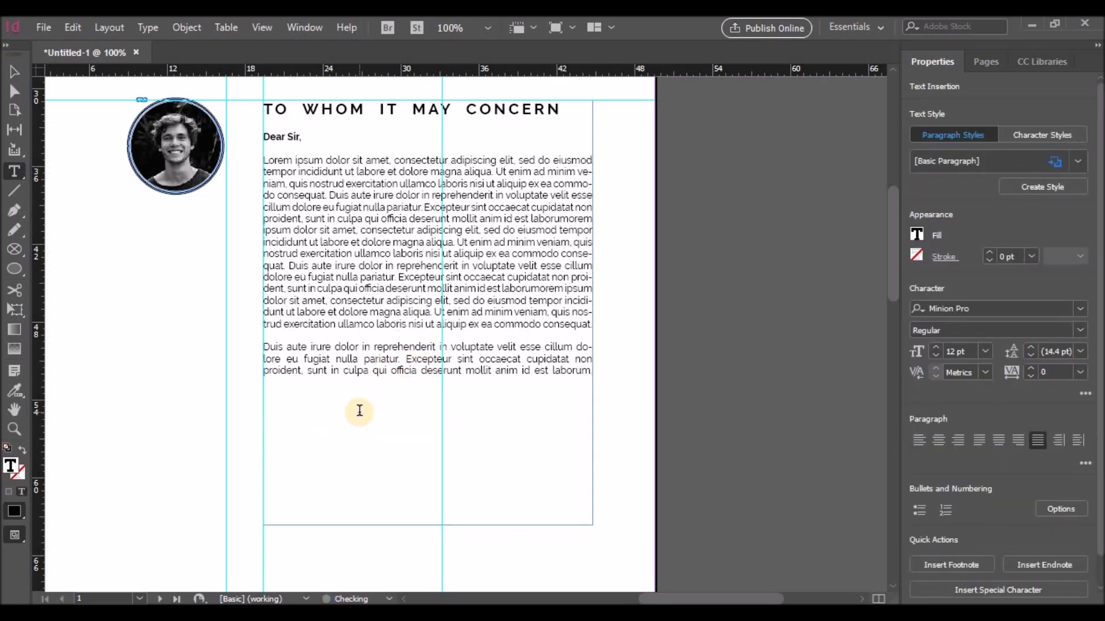
scroll("down", 3)
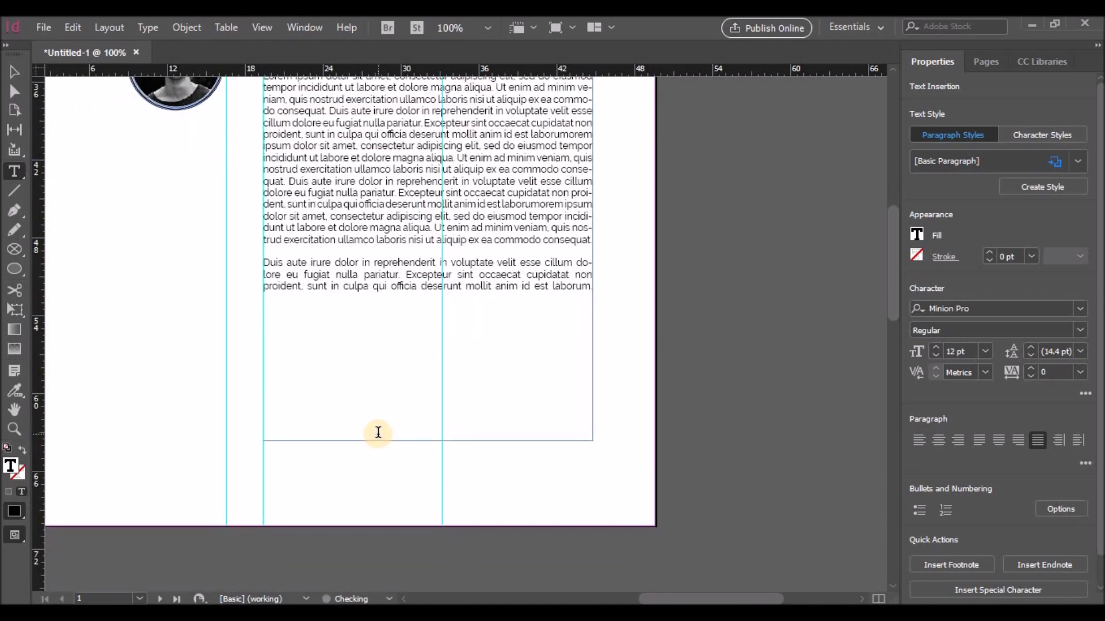
type("Sincerly")
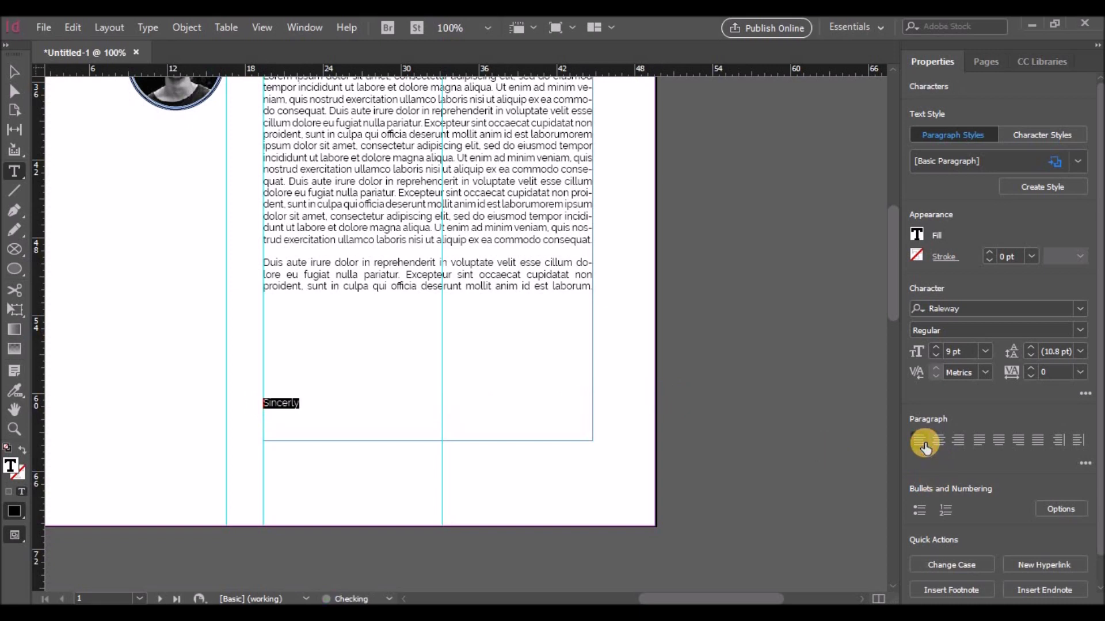
left_click(340, 413)
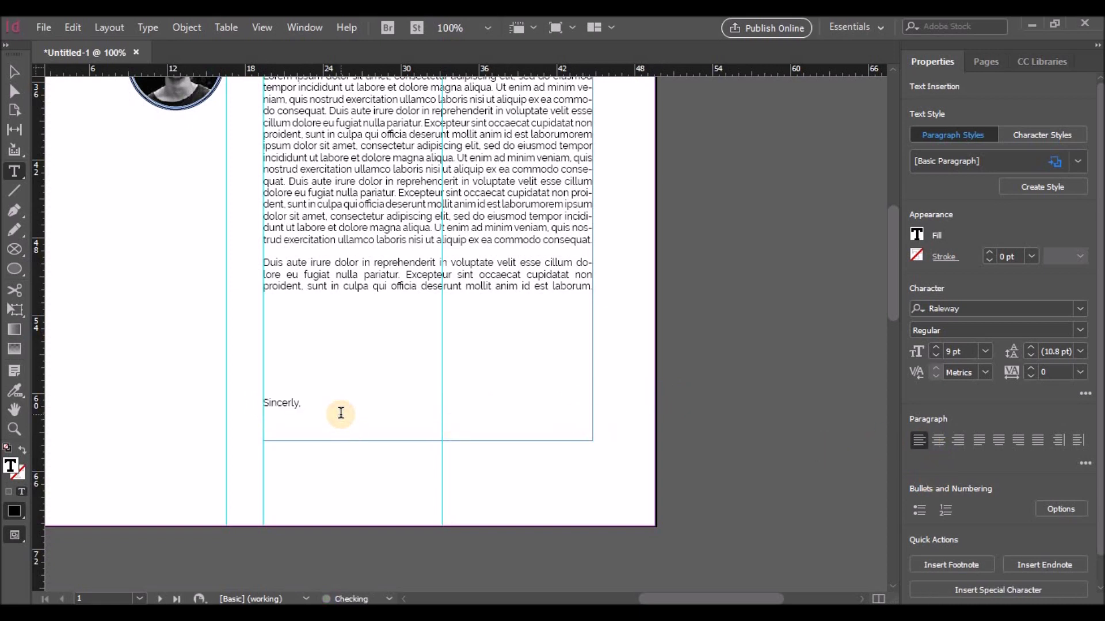
type("CRAIG SMITH")
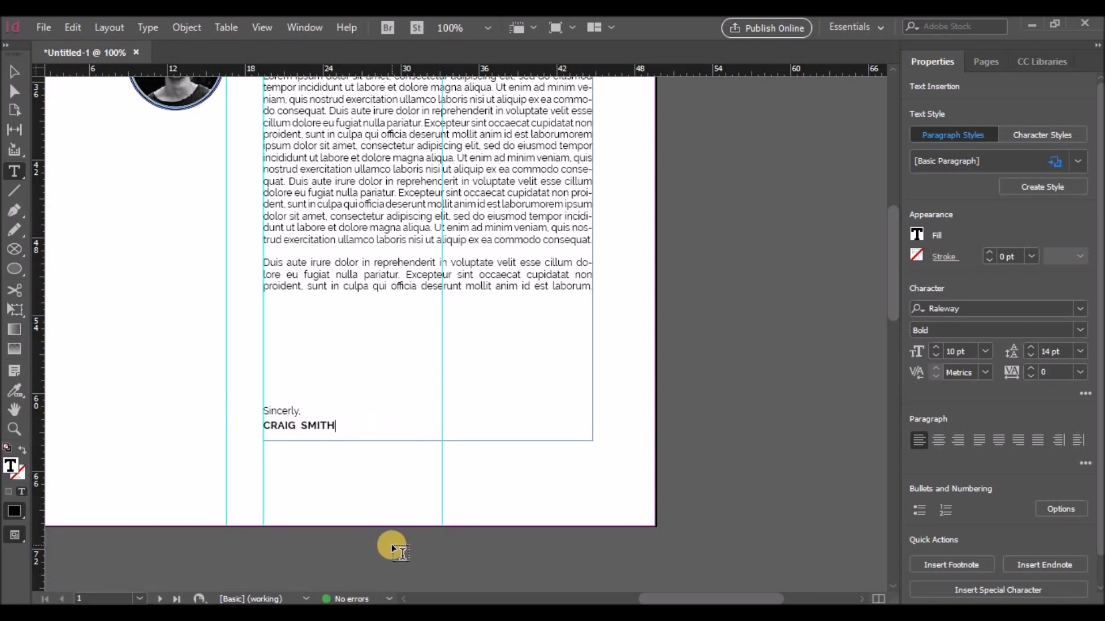
mouse_move(359, 539)
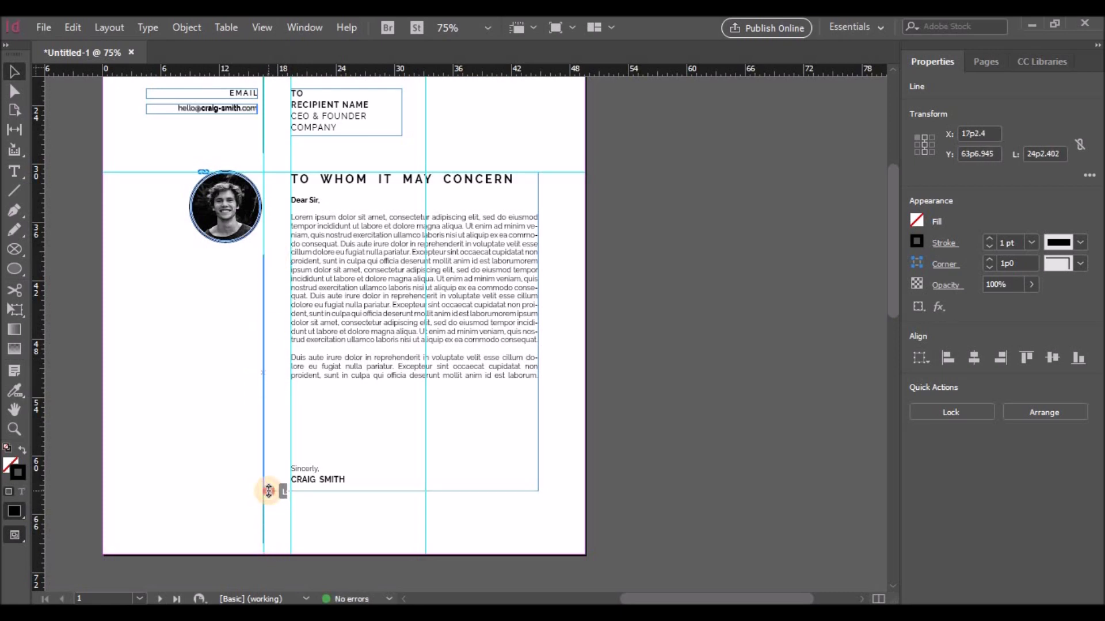
- Alt-drag a copy of the EMAIL label and address frames to below the portrait
left_click(318, 523)
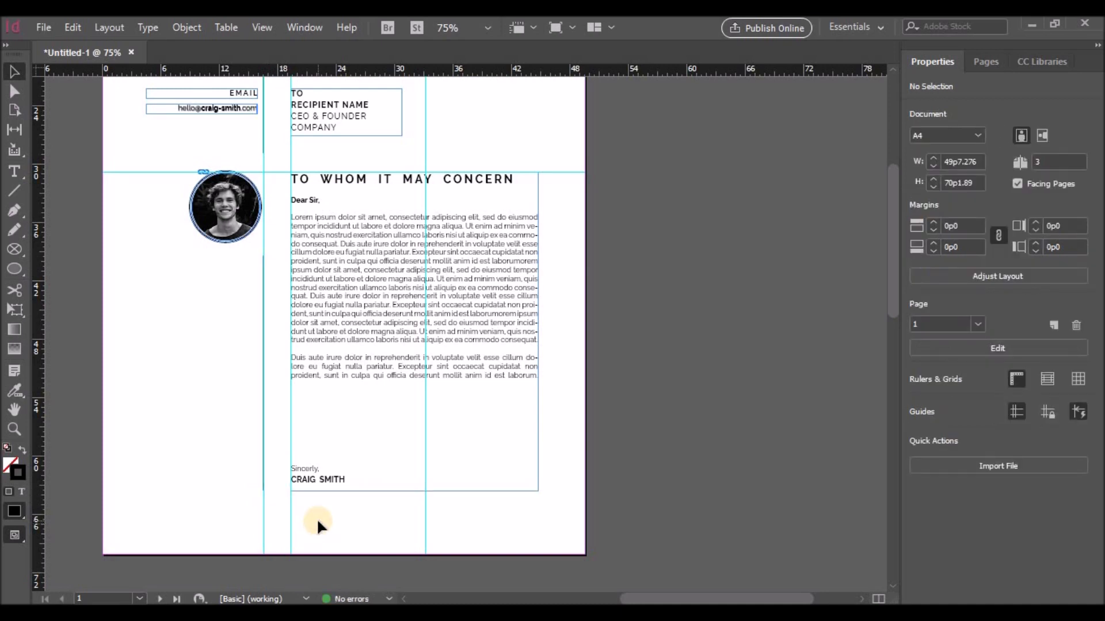
left_click(239, 134)
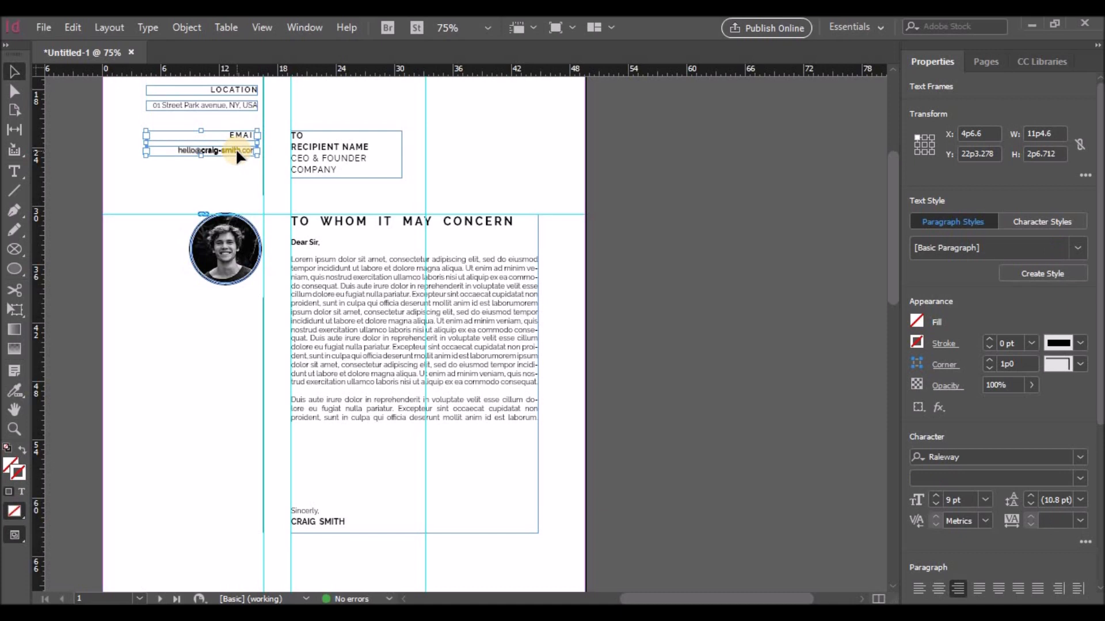
left_click_drag(202, 150, 201, 285)
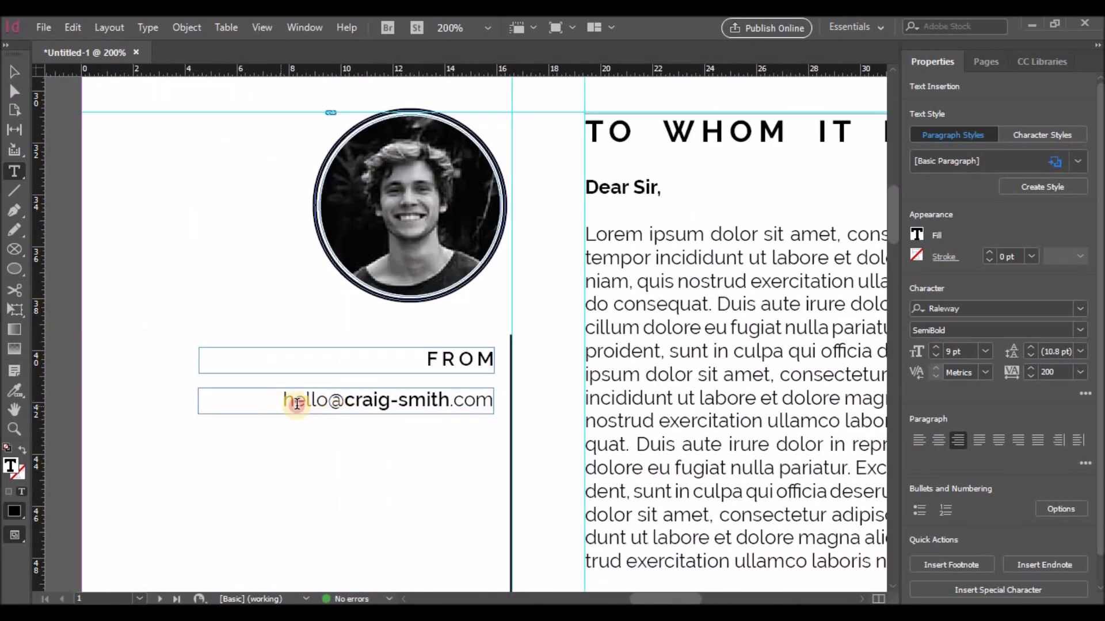
type("CRAIG")
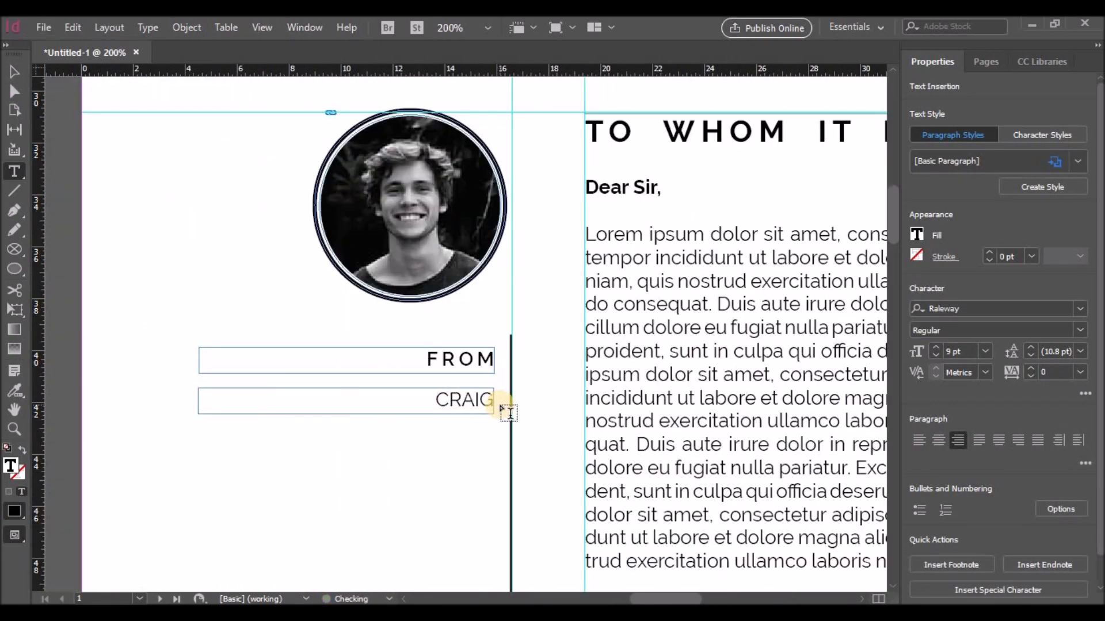
key("Backspace")
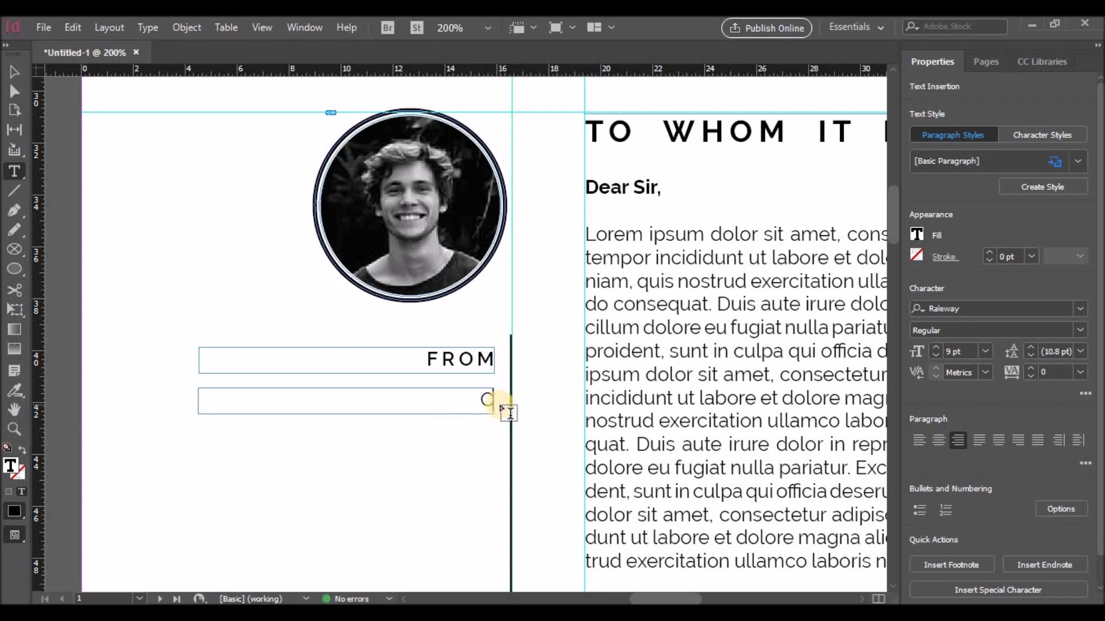
type("CARIG")
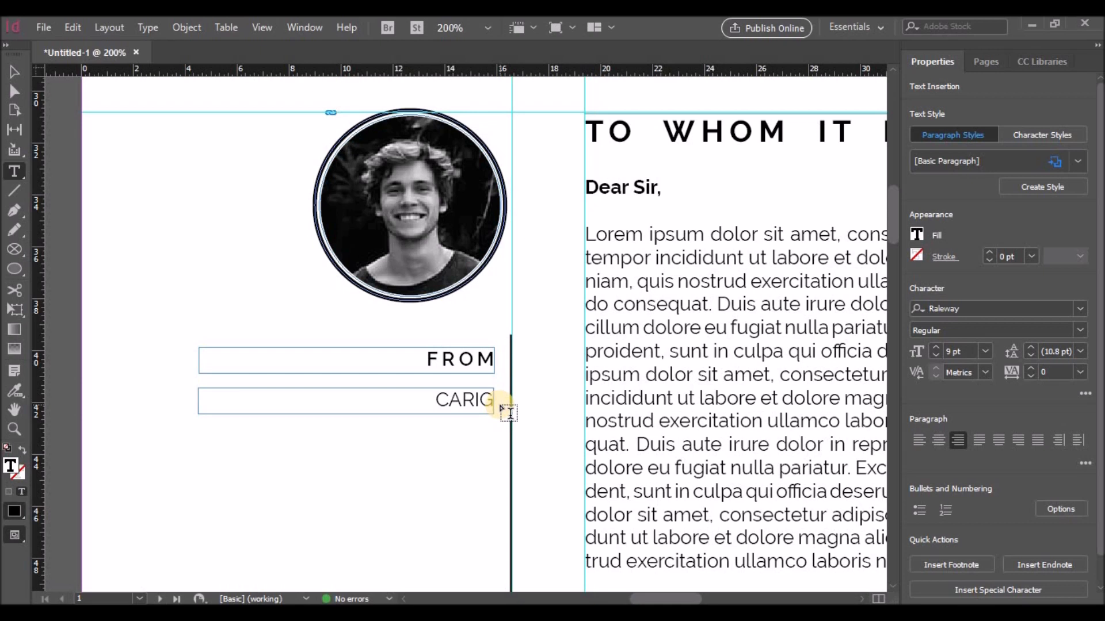
type("SMITH")
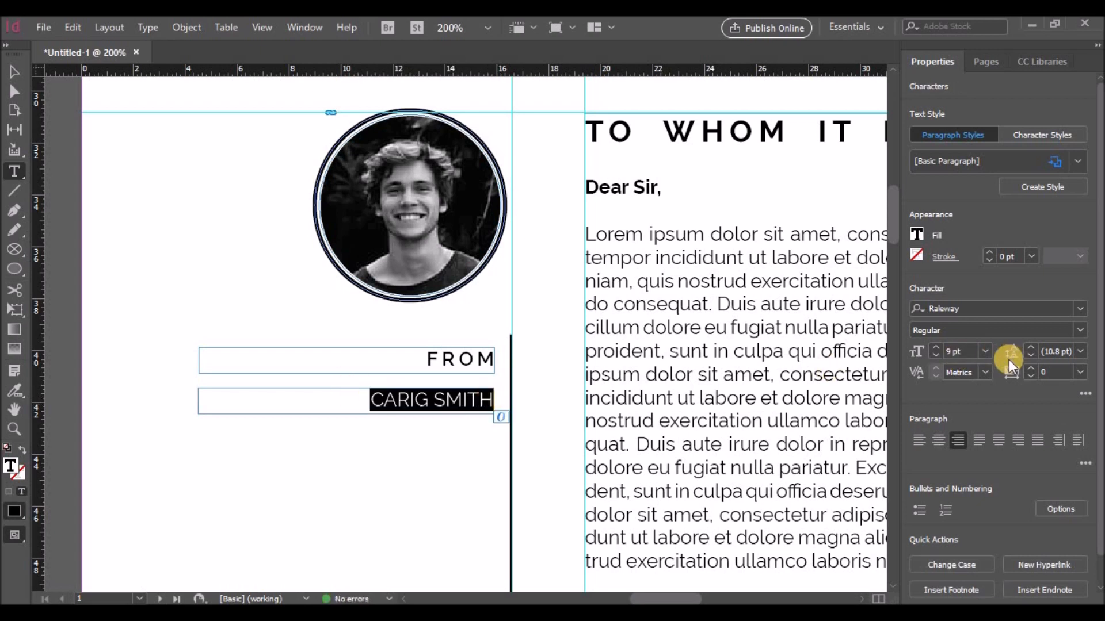
left_click(995, 330)
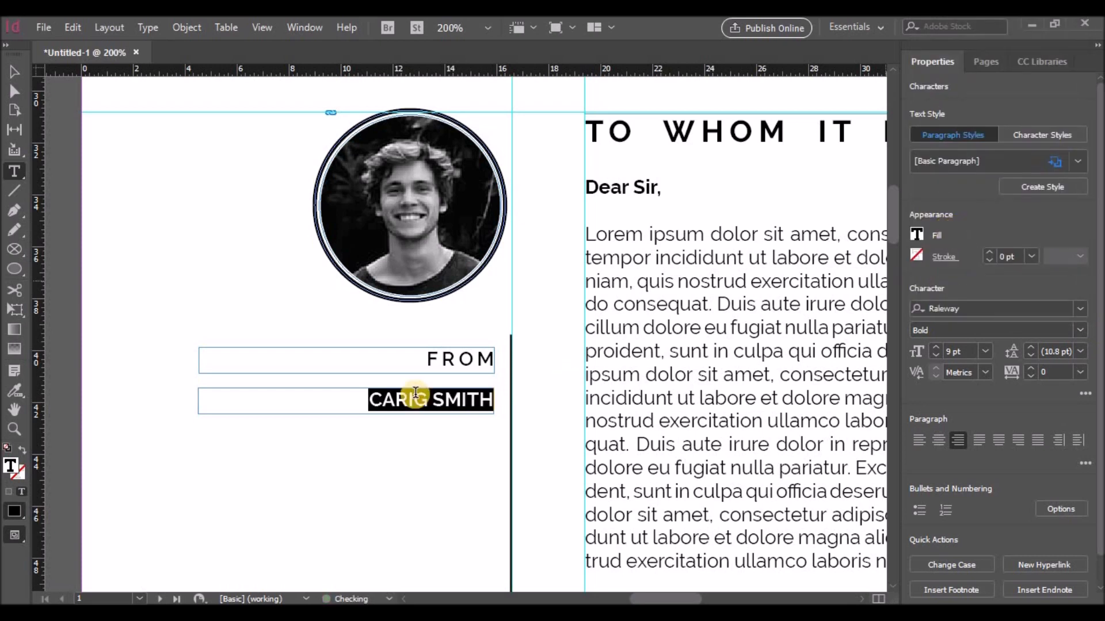
left_click(993, 330)
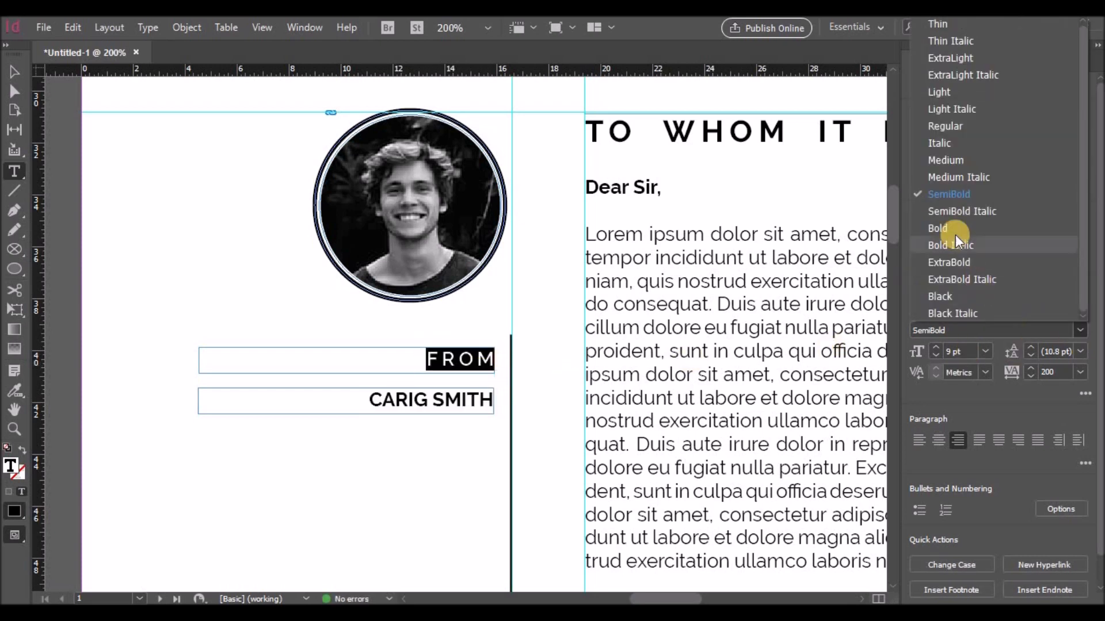
left_click(938, 228)
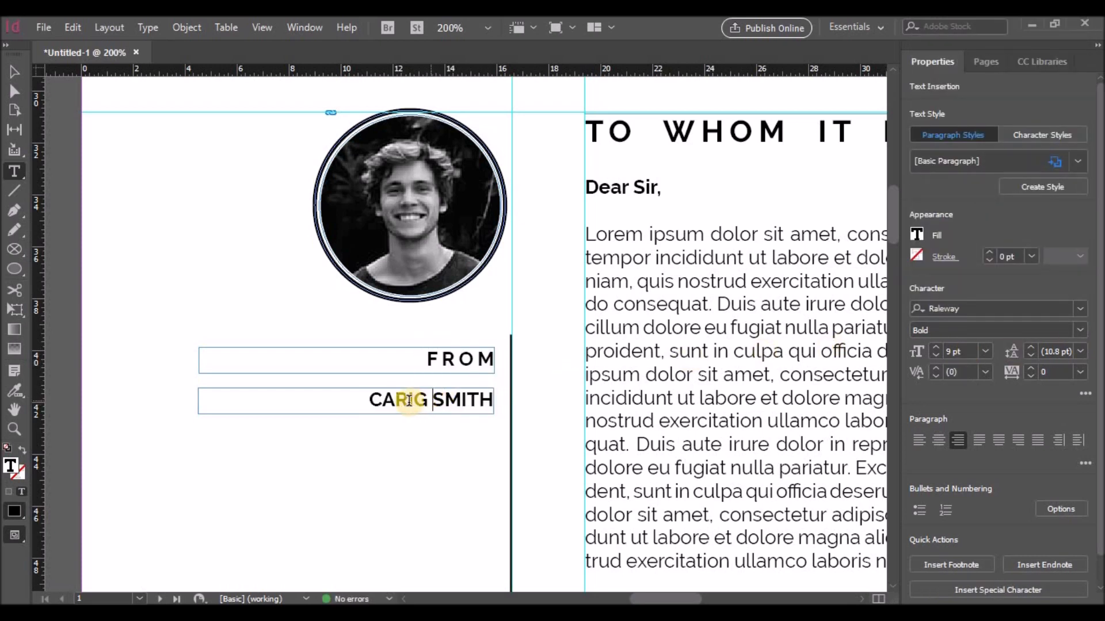
triple_click(431, 399)
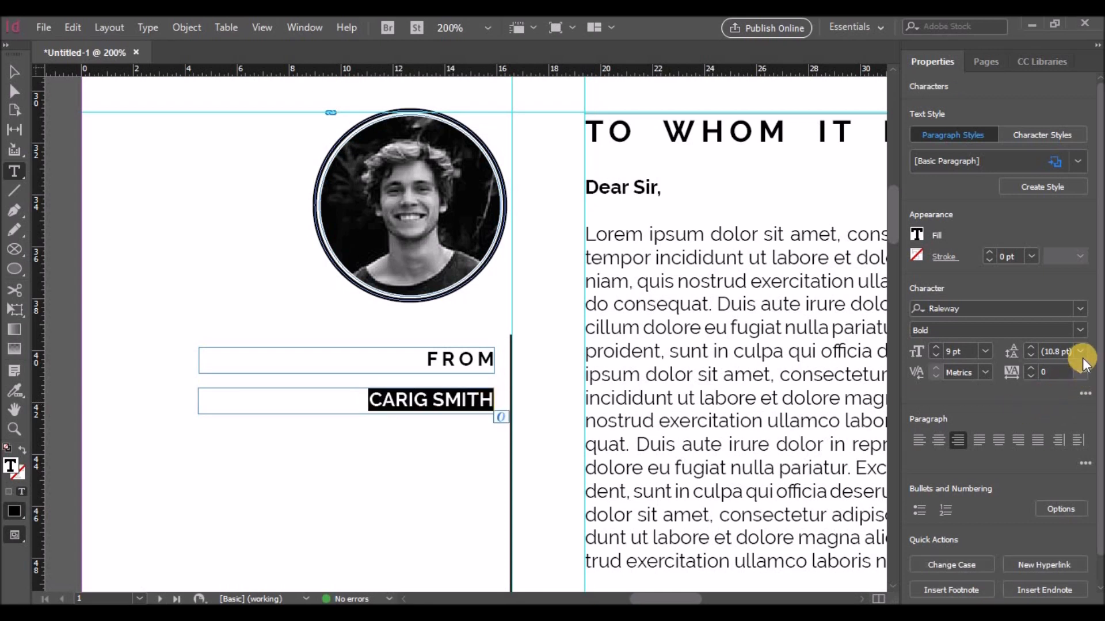
left_click(1082, 354)
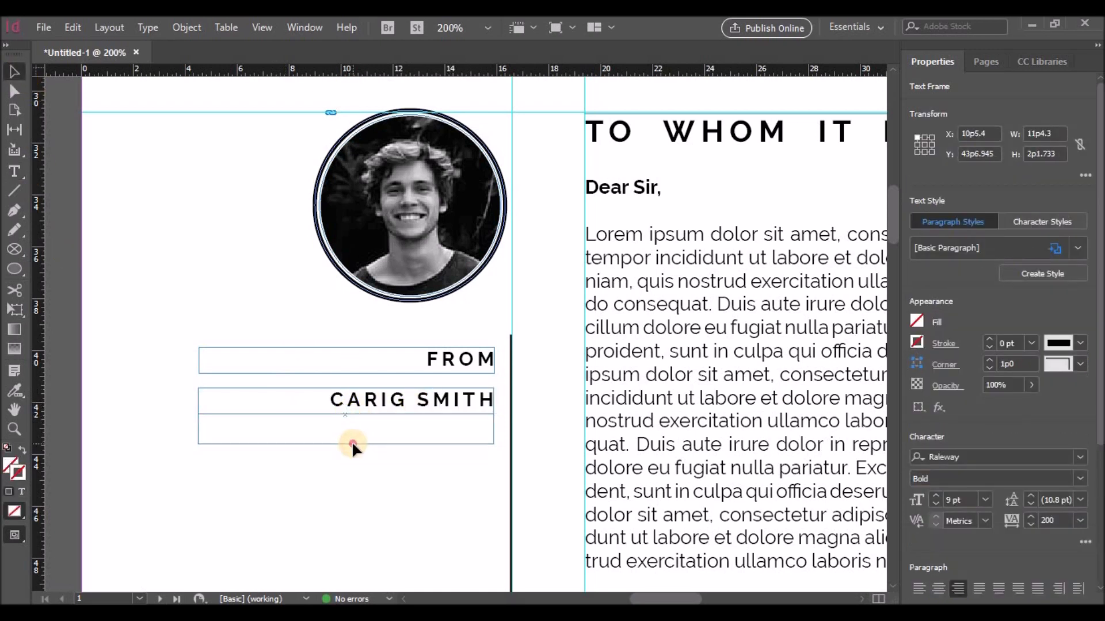
- Add a UX DESIGNER line under the name in a regular weight
left_click(451, 405)
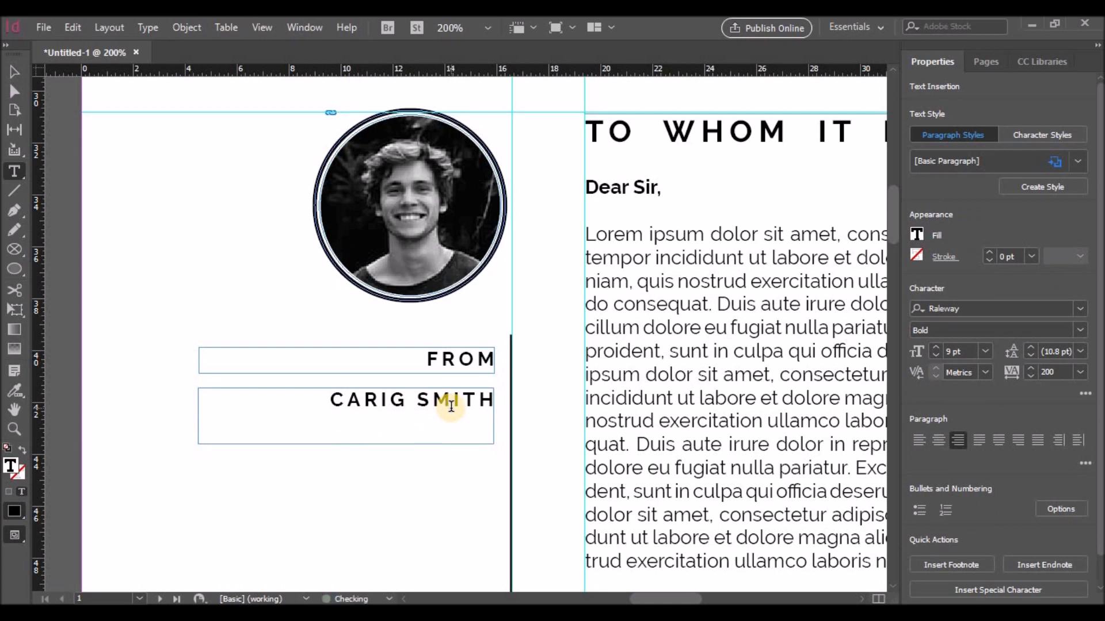
type("UX")
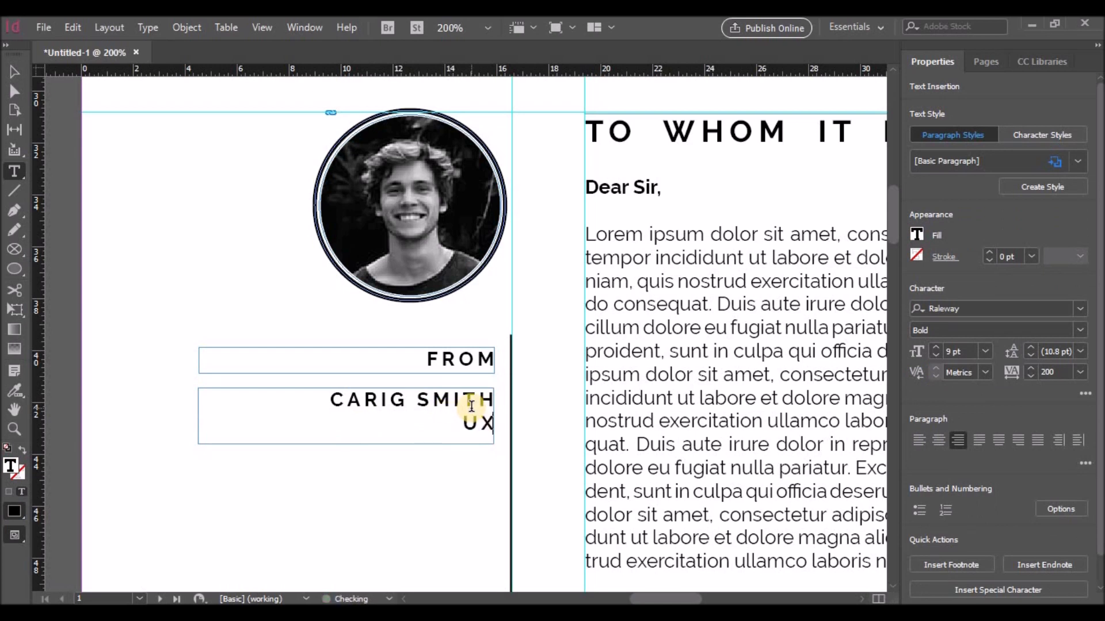
type("DESIGNER")
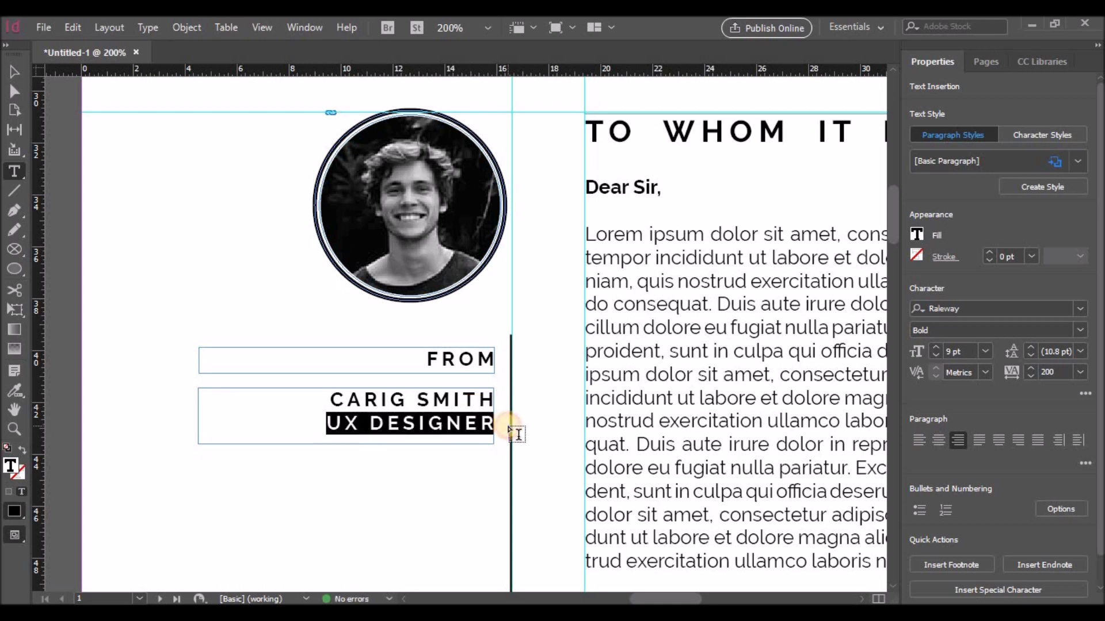
left_click(996, 331)
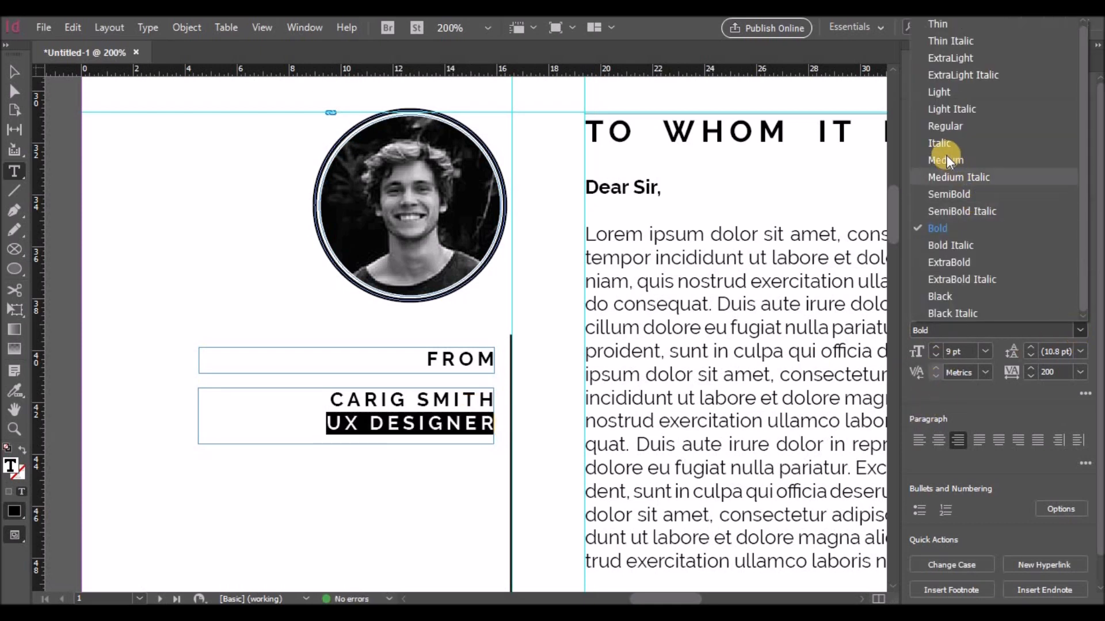
- Set the UX DESIGNER line to 8 pt with metric kerning and adjusted leading
left_click(946, 126)
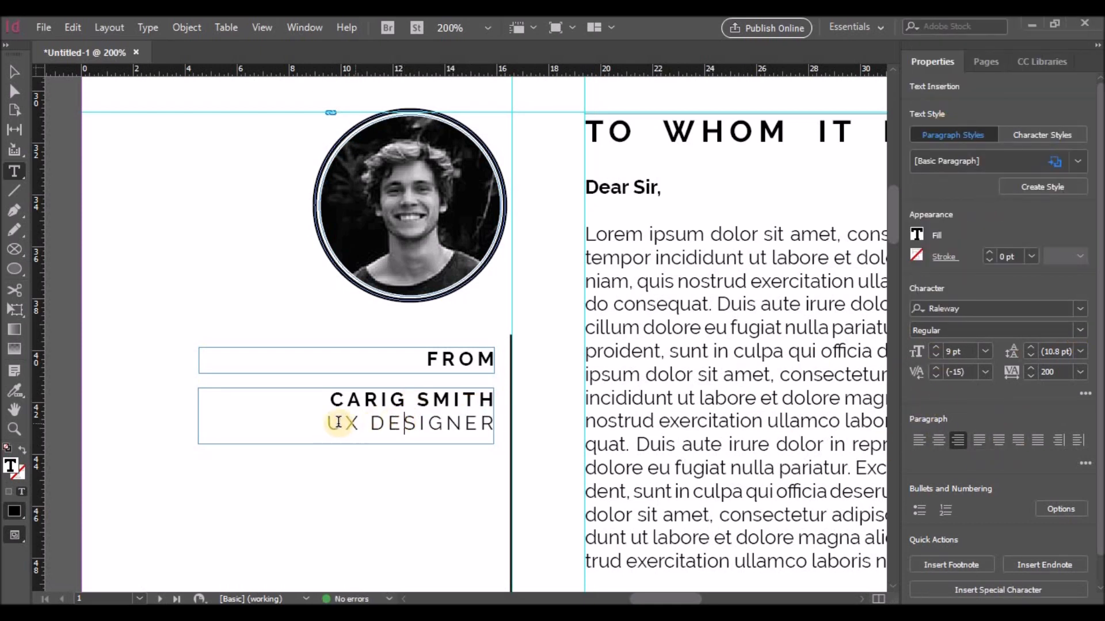
left_click(985, 351)
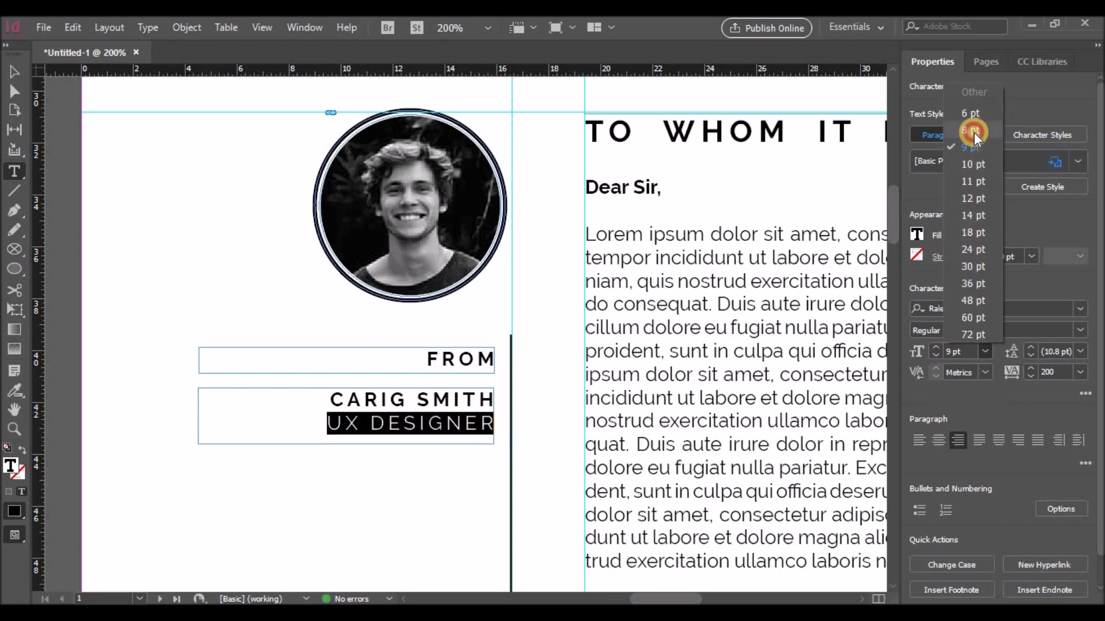
left_click(967, 132)
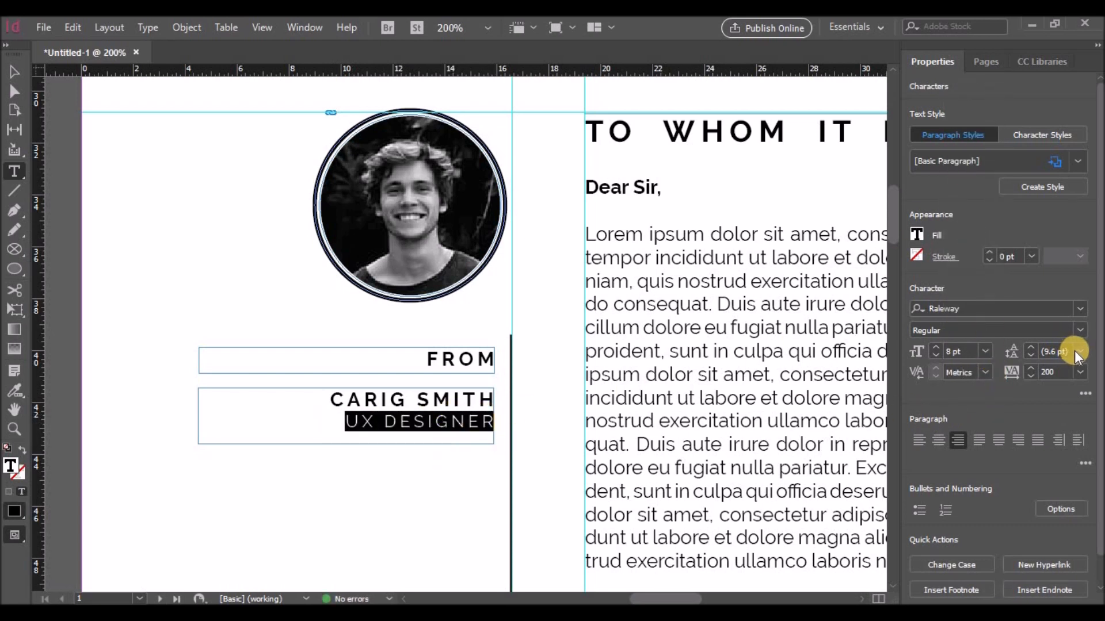
left_click(1030, 351)
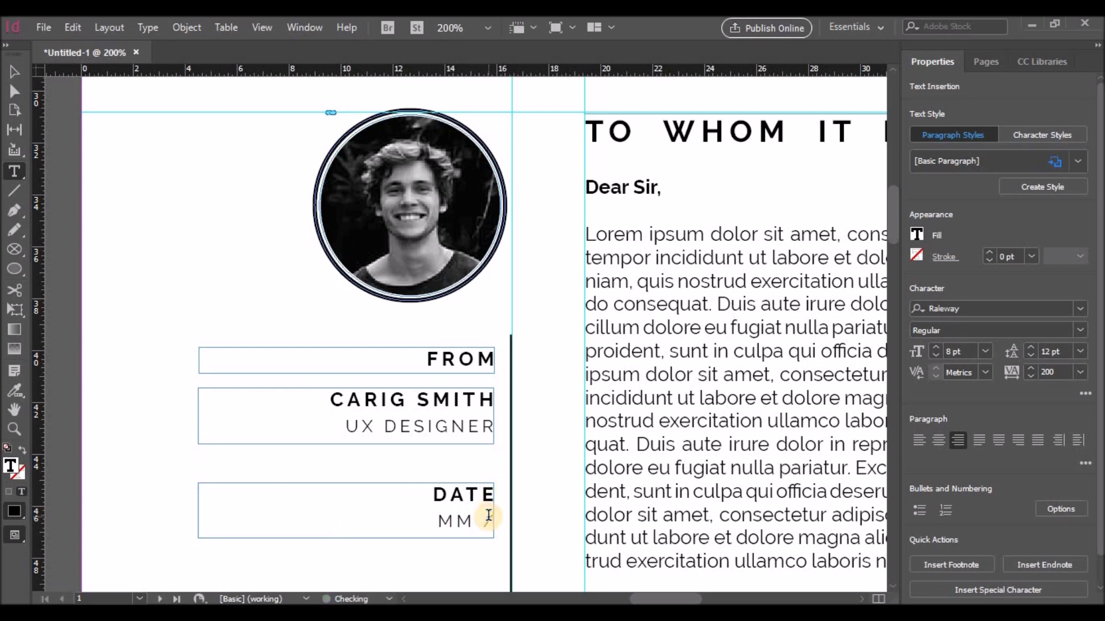
- Fill the Date block's second line with the MM / DD / YEAR placeholder
type("/ DD")
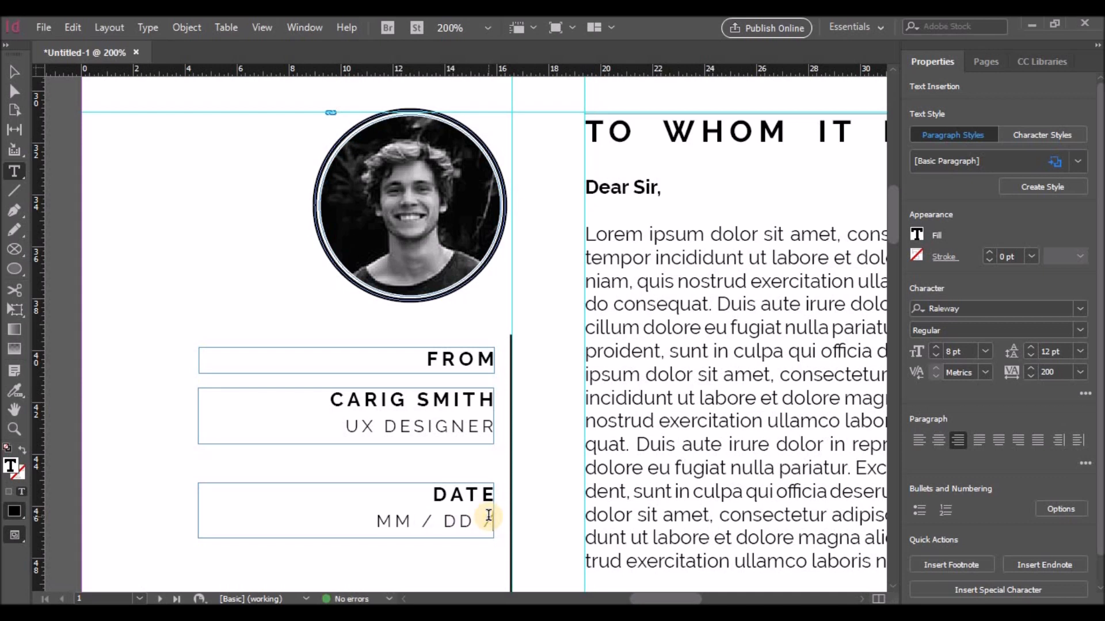
type("/YEAR")
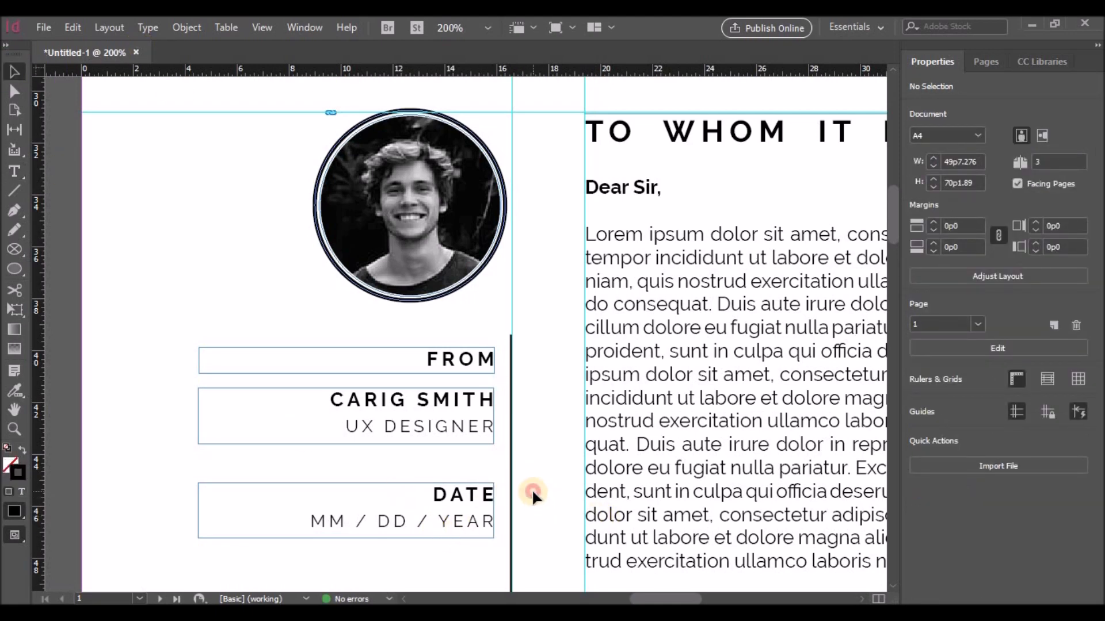
- Zoom out to 75% and hide guides via Grids & Guides to view the clean page
scroll("down", 3)
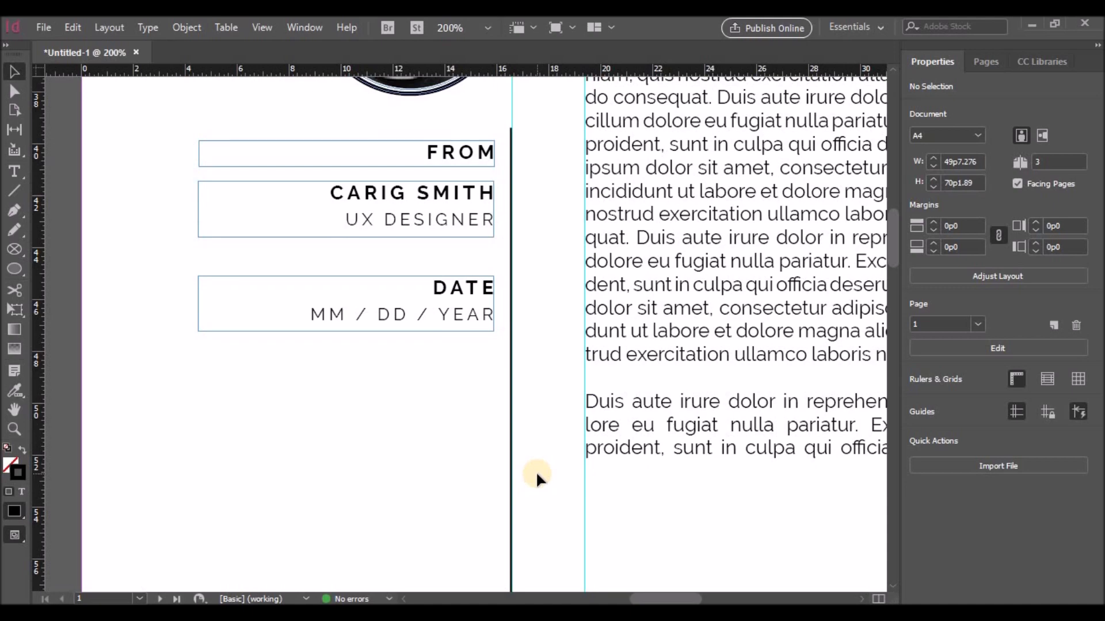
left_click(450, 27)
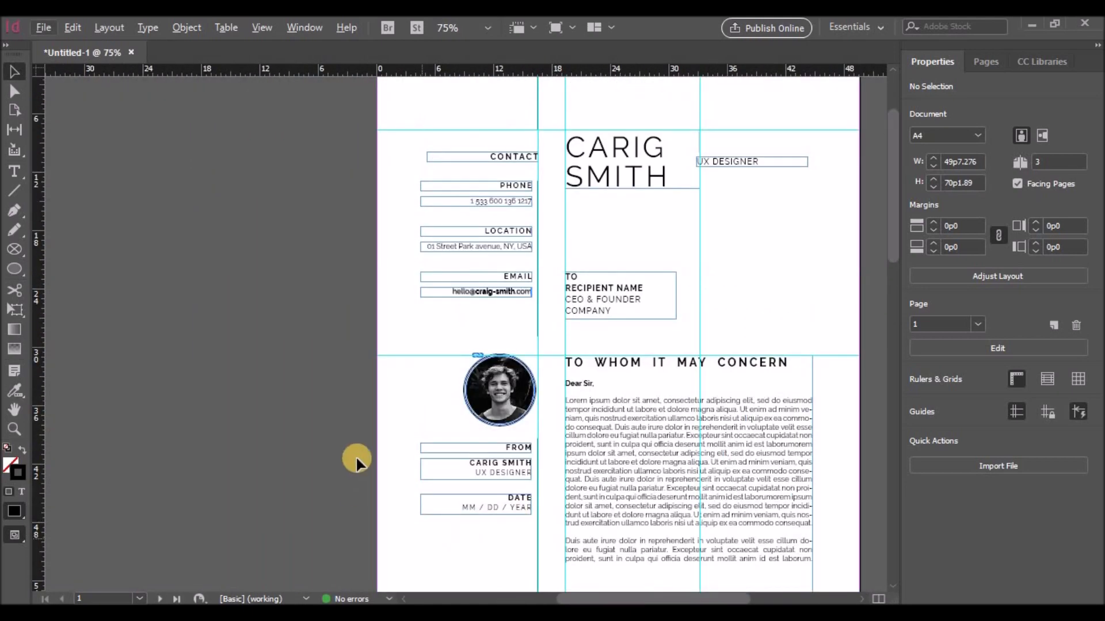
mouse_move(345, 425)
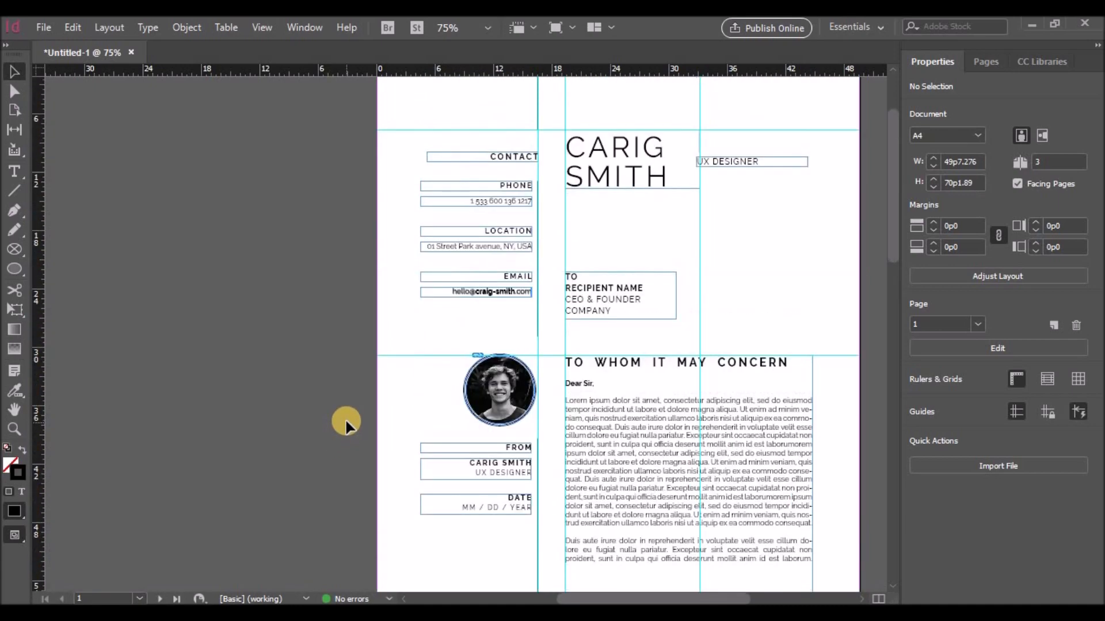
right_click(345, 422)
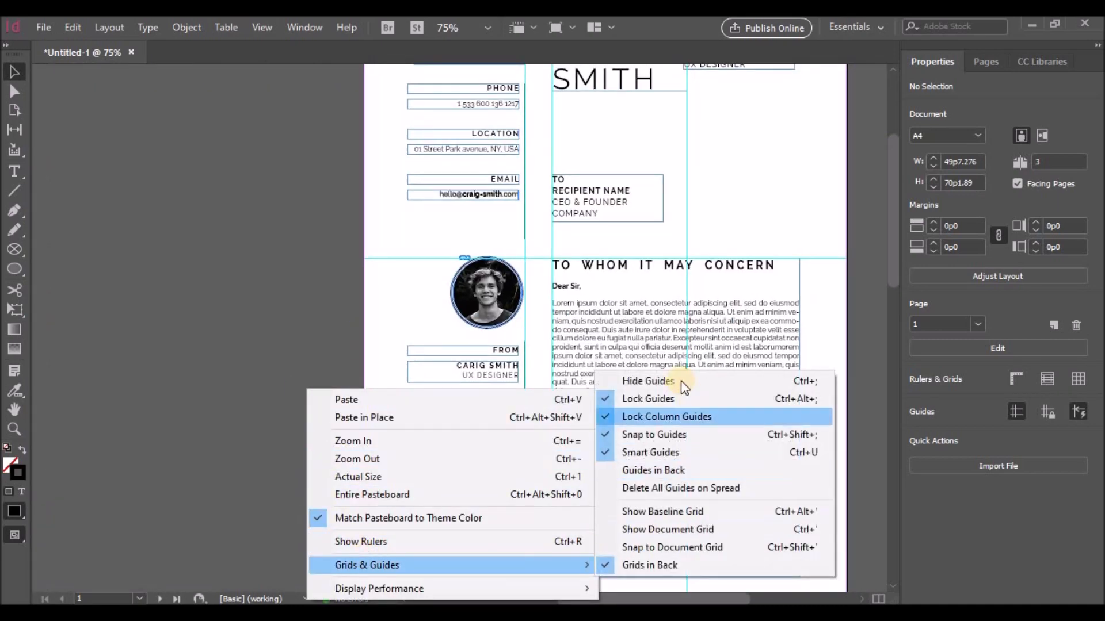
left_click(647, 381)
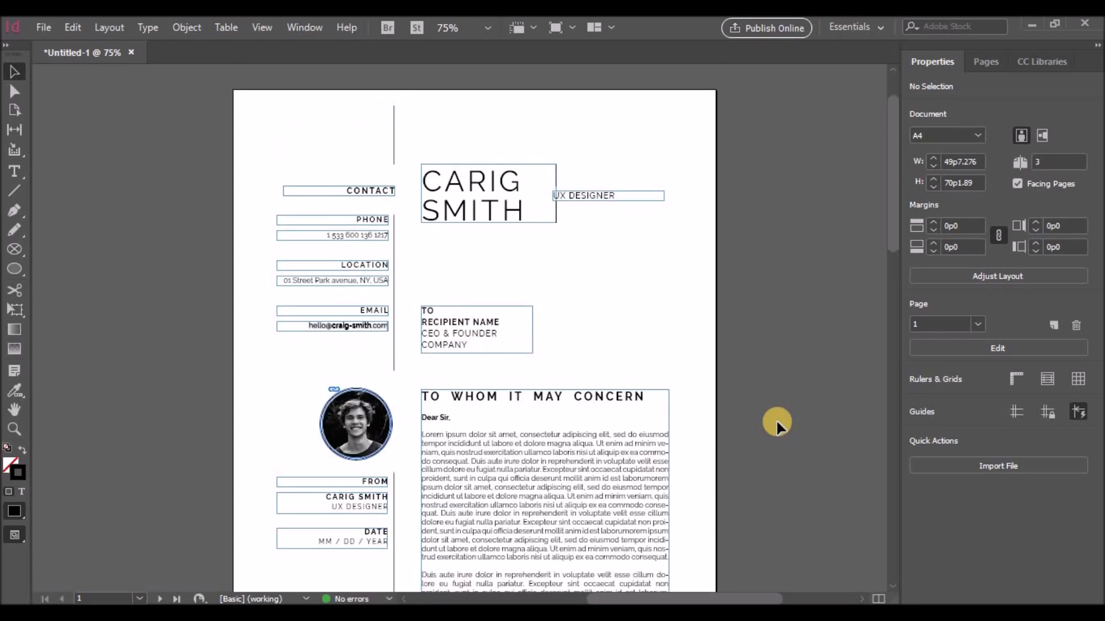
mouse_move(768, 363)
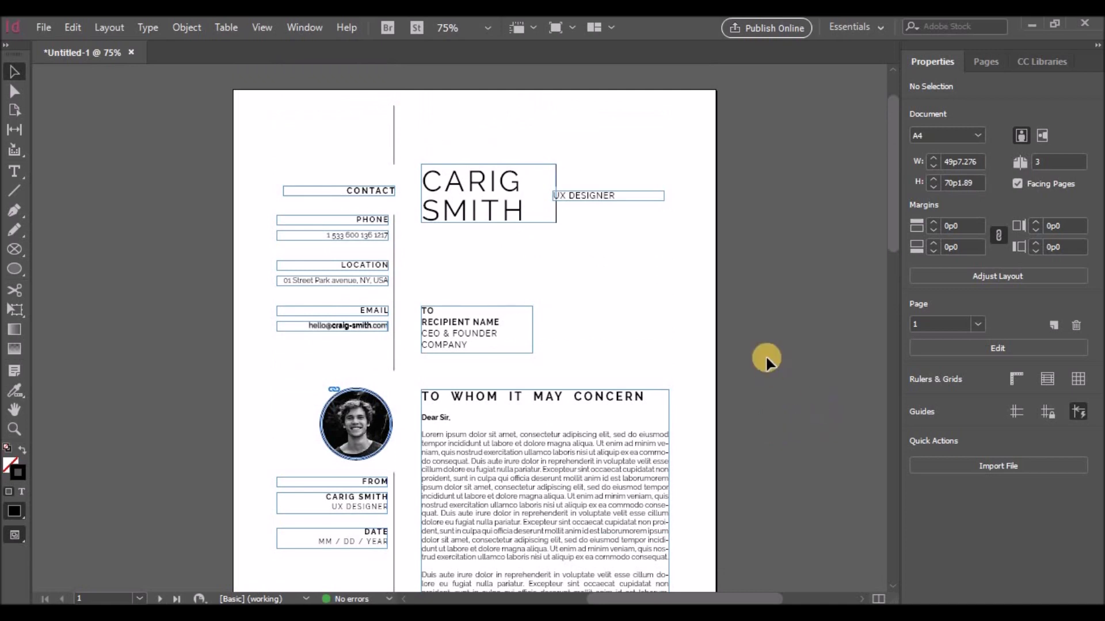
left_click(43, 27)
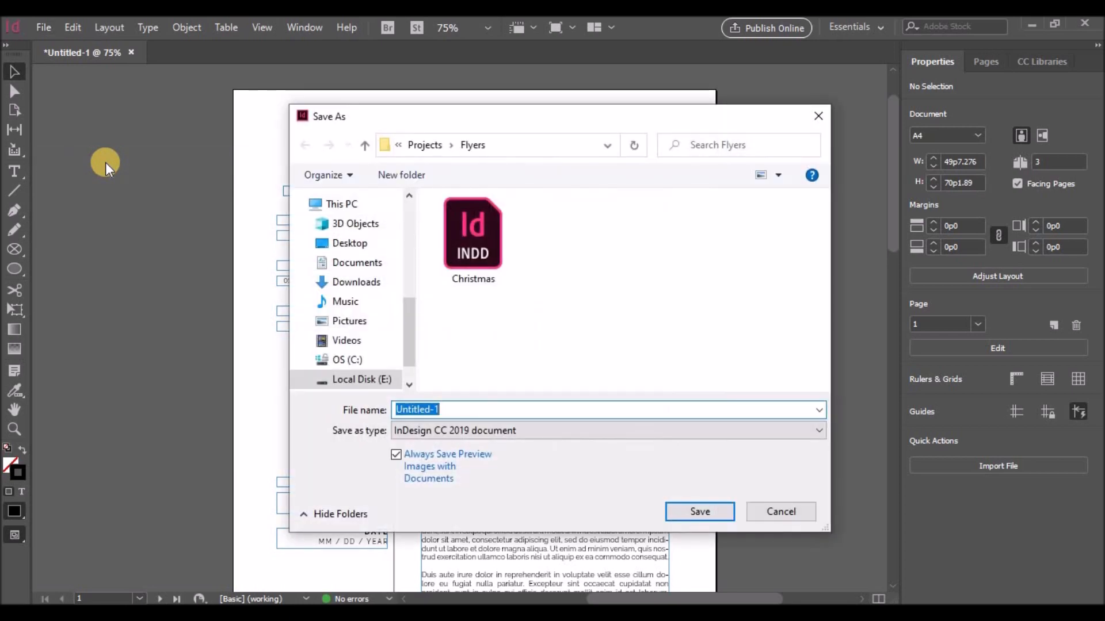
left_click(606, 430)
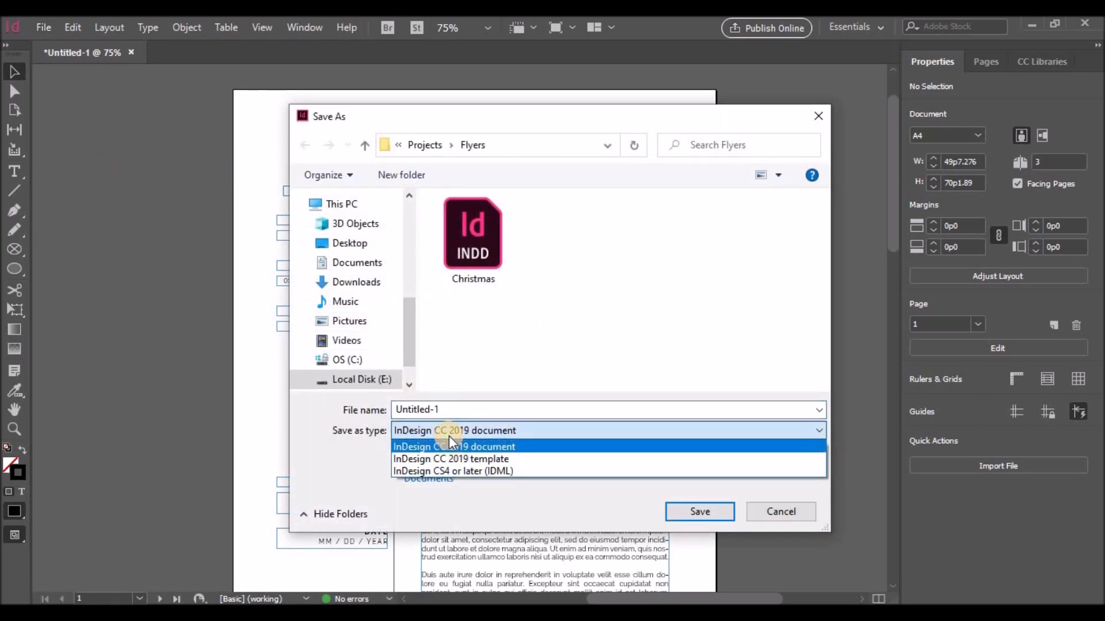
left_click(452, 470)
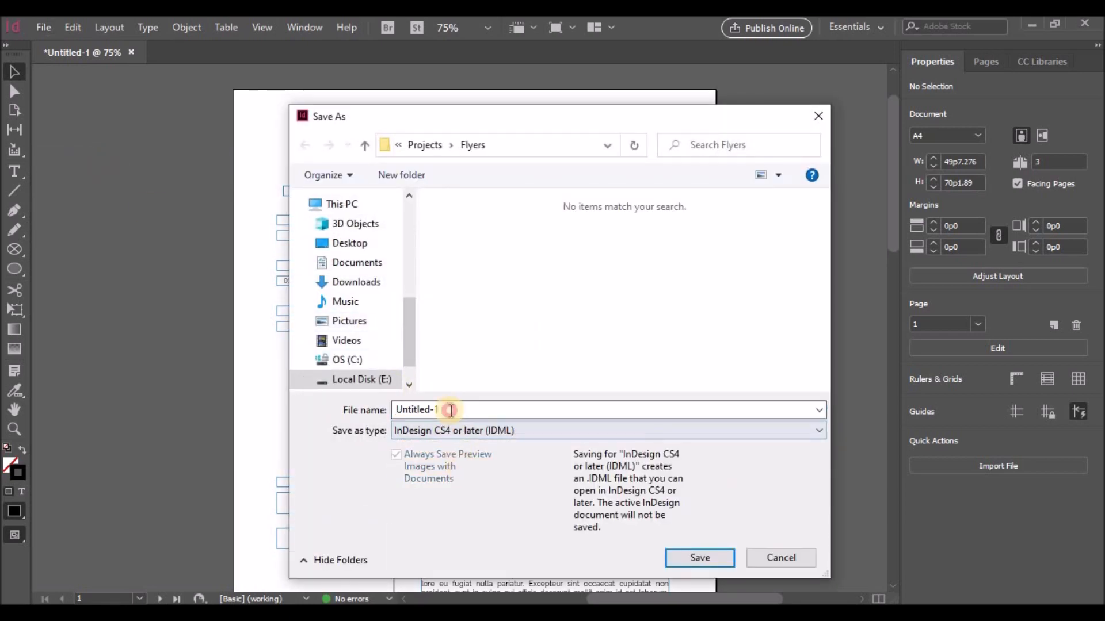
type("Crai")
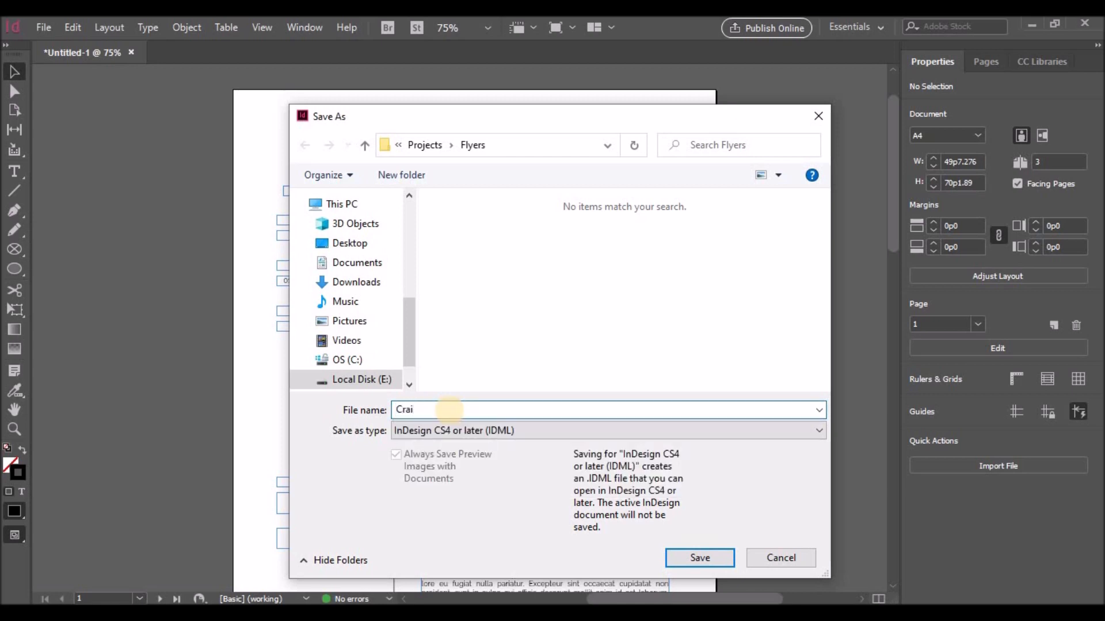
type("g Smith")
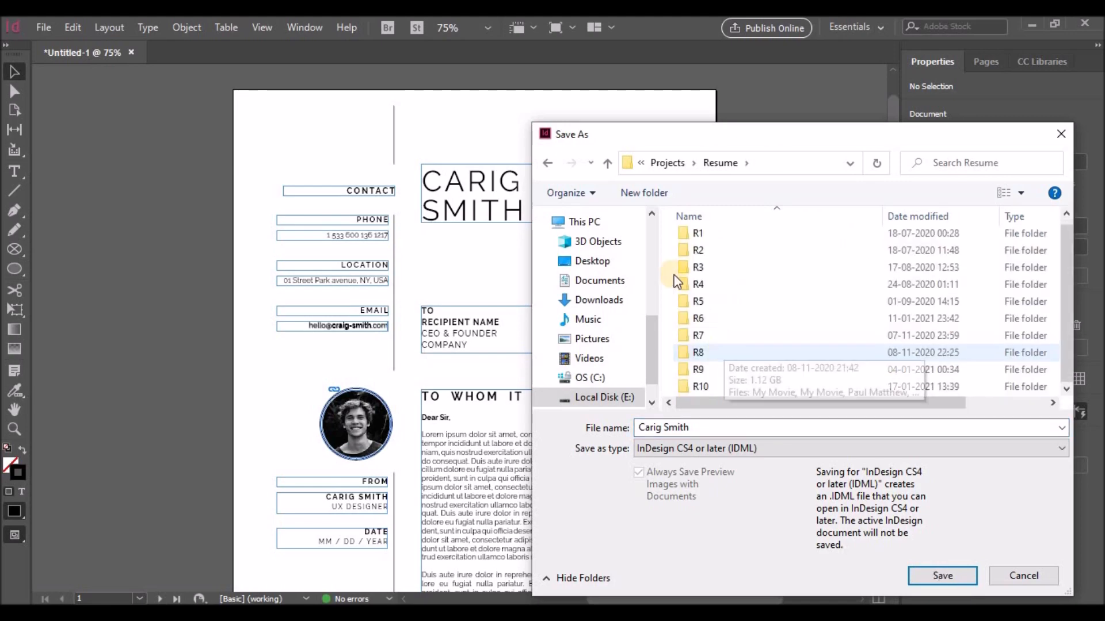
- Pick the Resume R11 folder and confirm exporting the letter
left_click(642, 193)
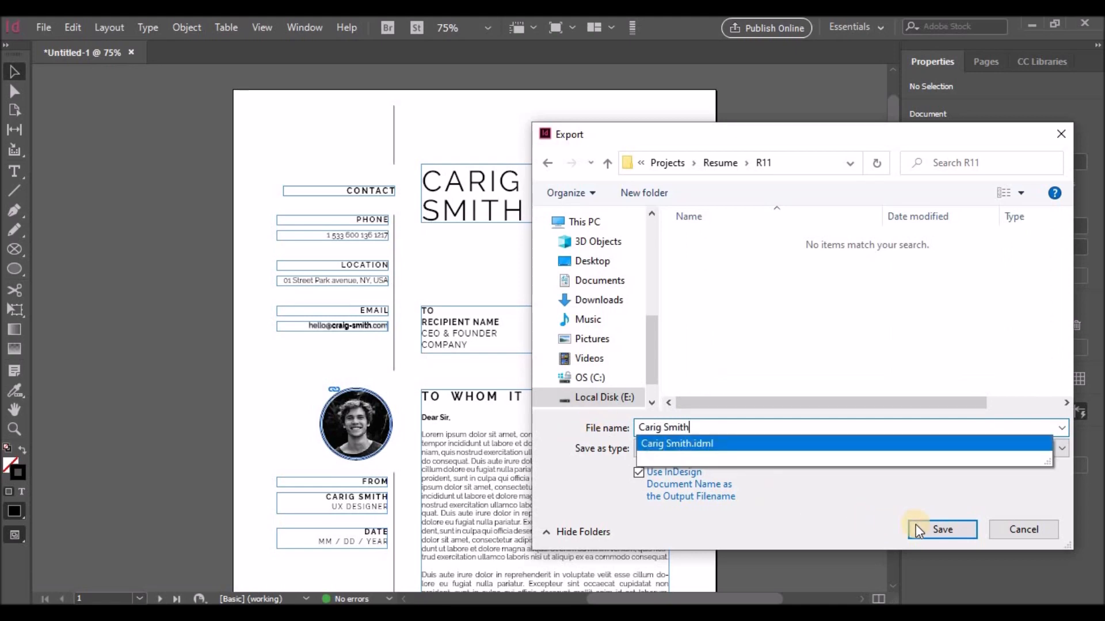
left_click(942, 529)
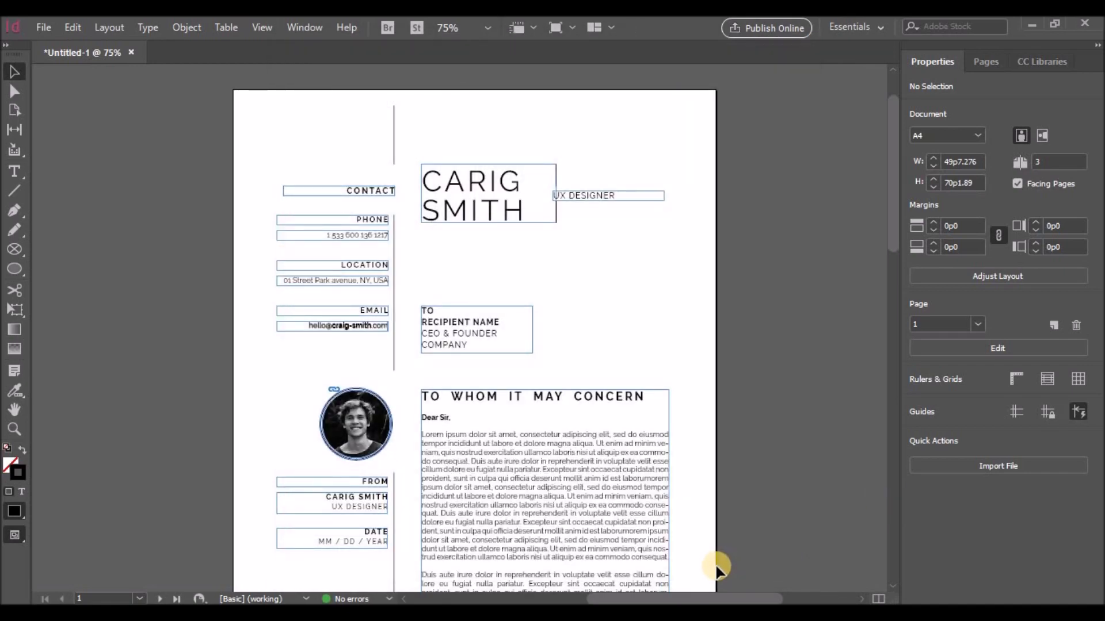
mouse_move(680, 588)
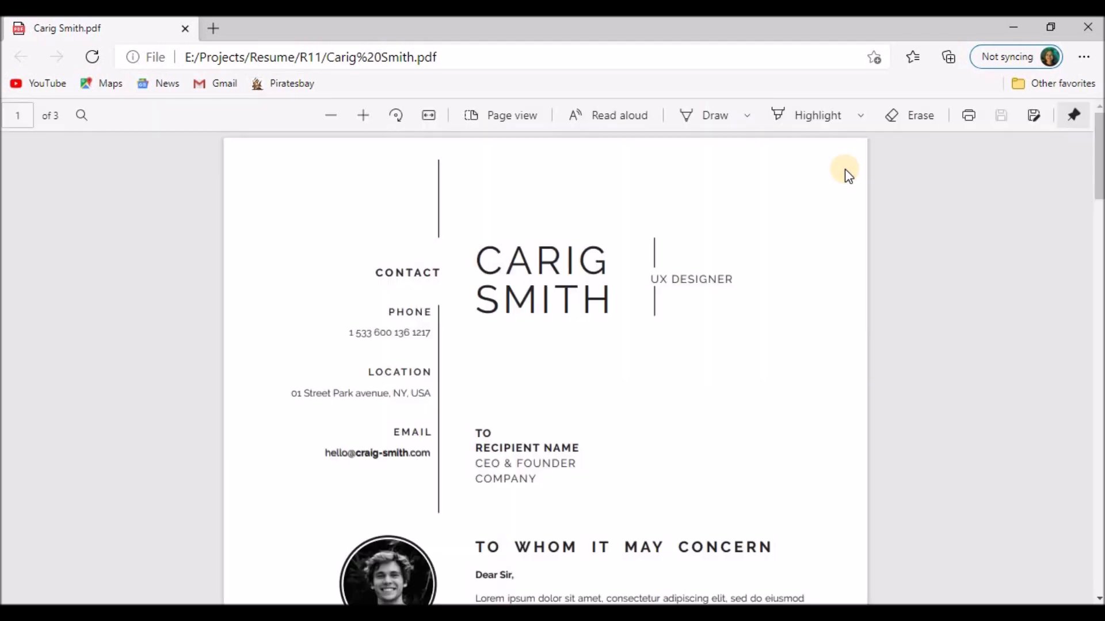
scroll("down", 3)
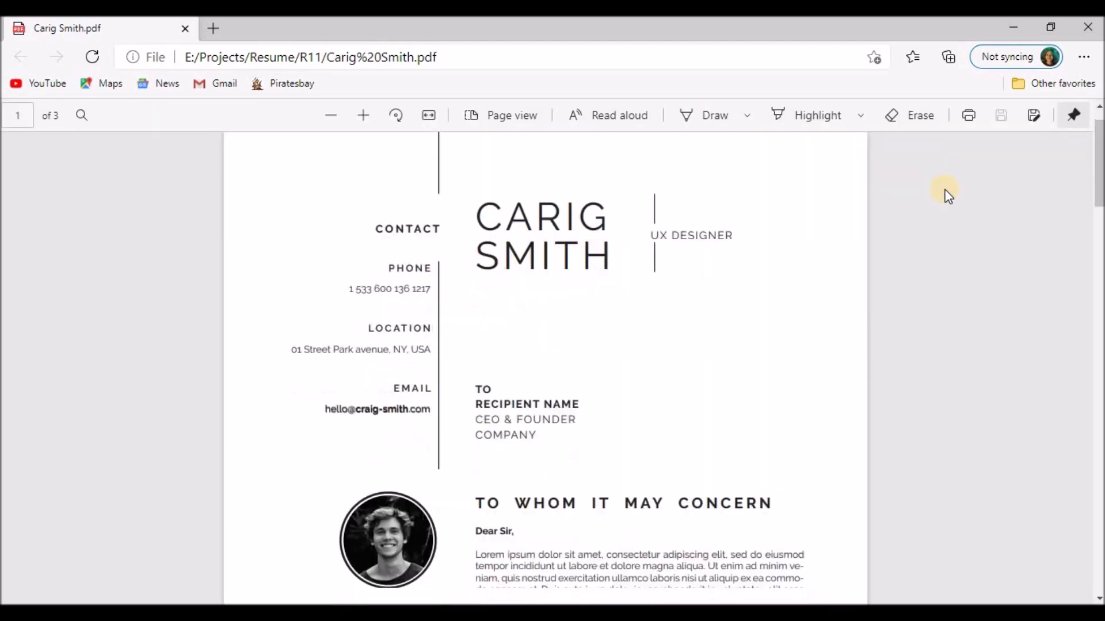
scroll("down", 3)
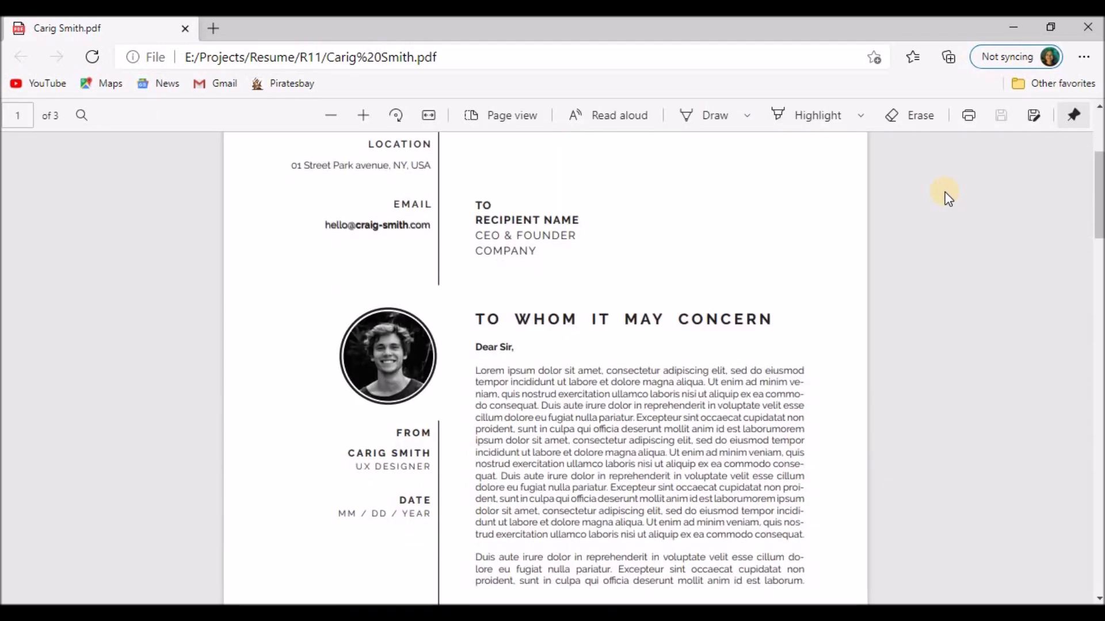
scroll("down", 3)
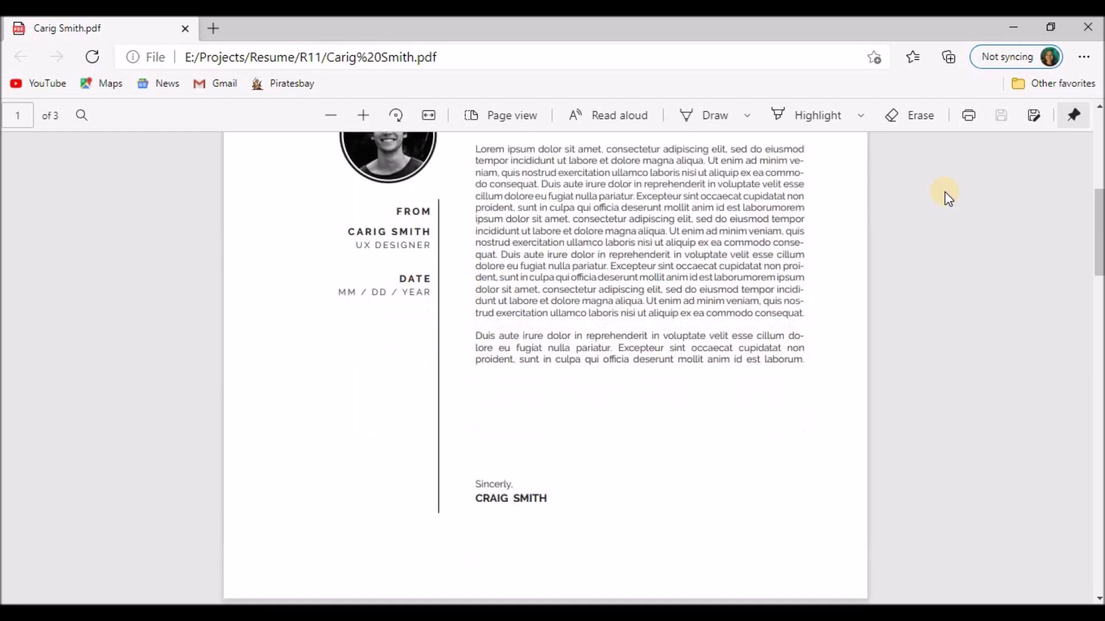